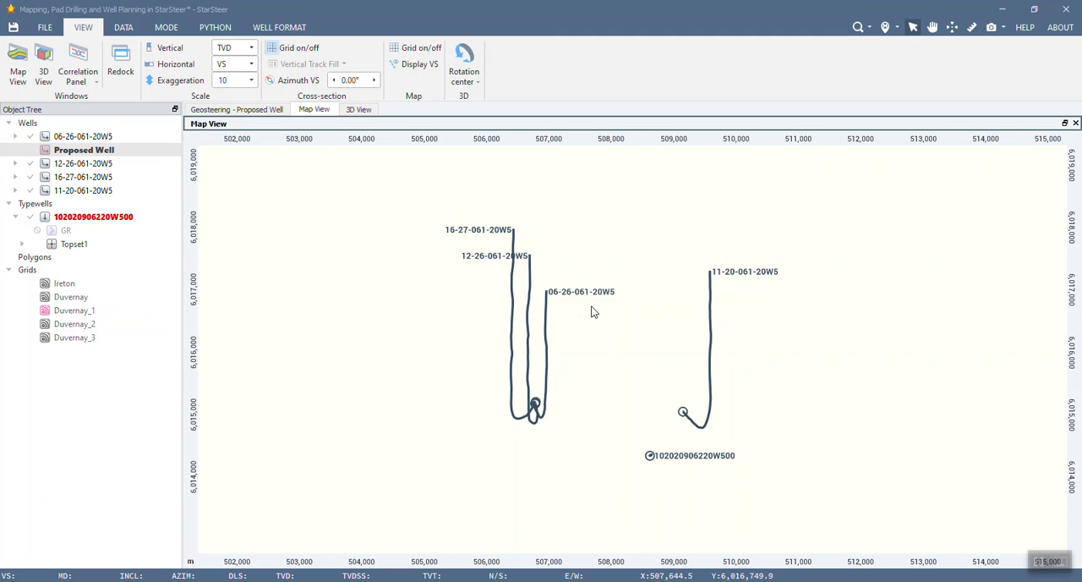
{"action": "mouse_move", "coordinate": [596, 311]}
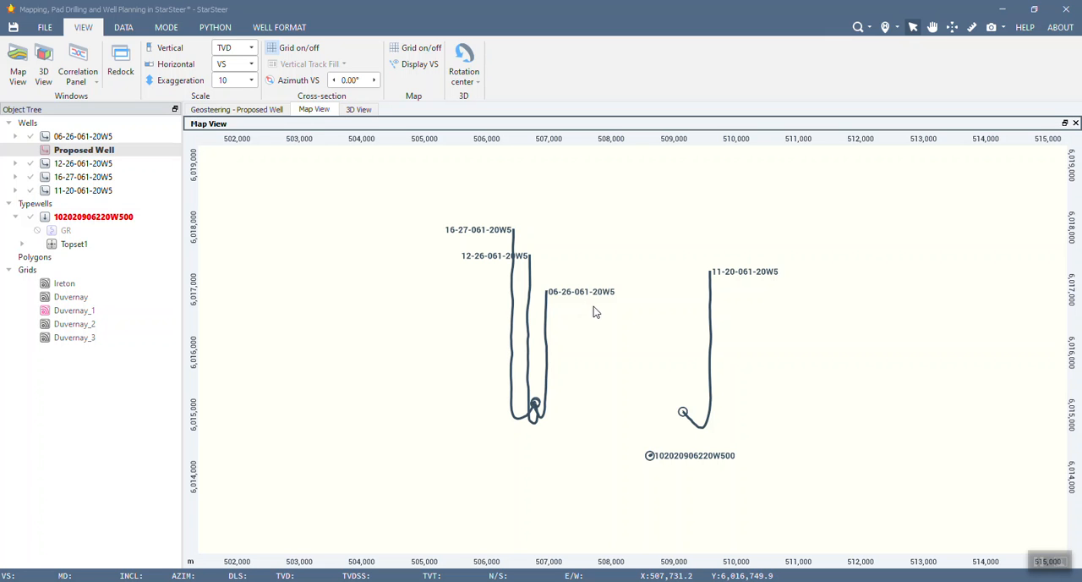
{"action": "mouse_move", "coordinate": [595, 324]}
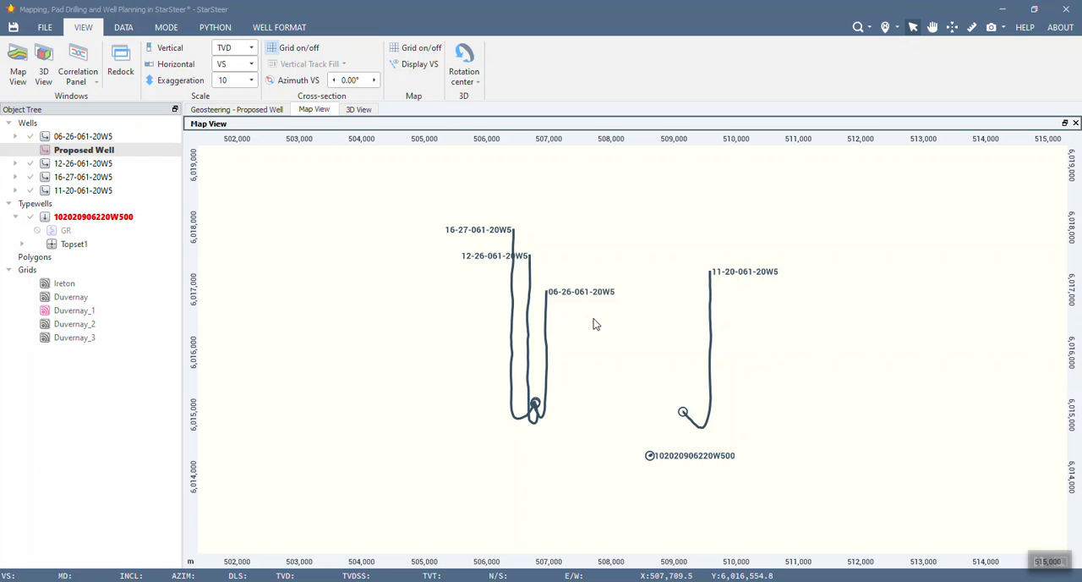
{"action": "mouse_move", "coordinate": [545, 274]}
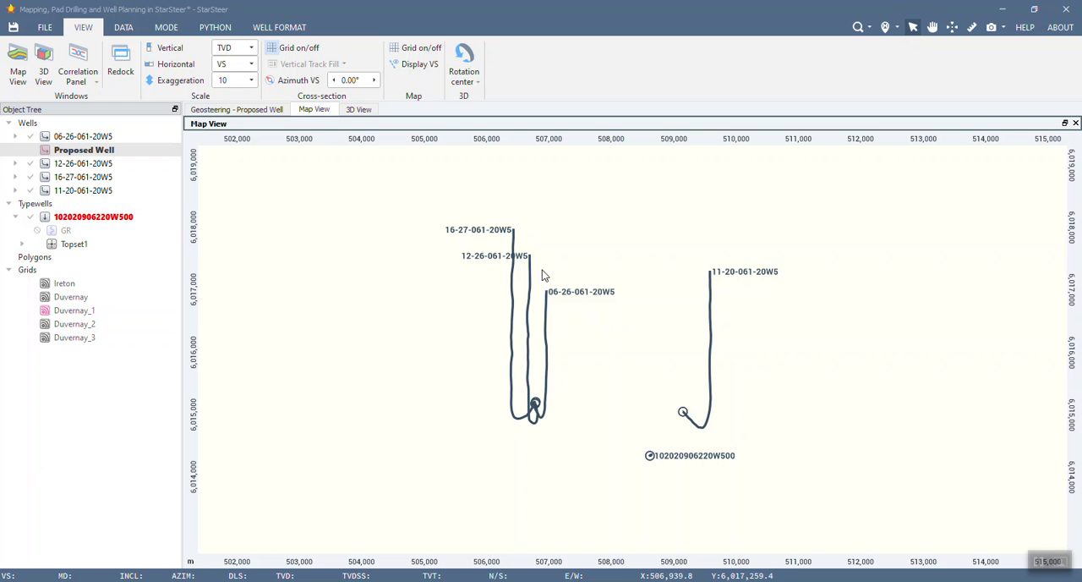
{"action": "mouse_move", "coordinate": [513, 220]}
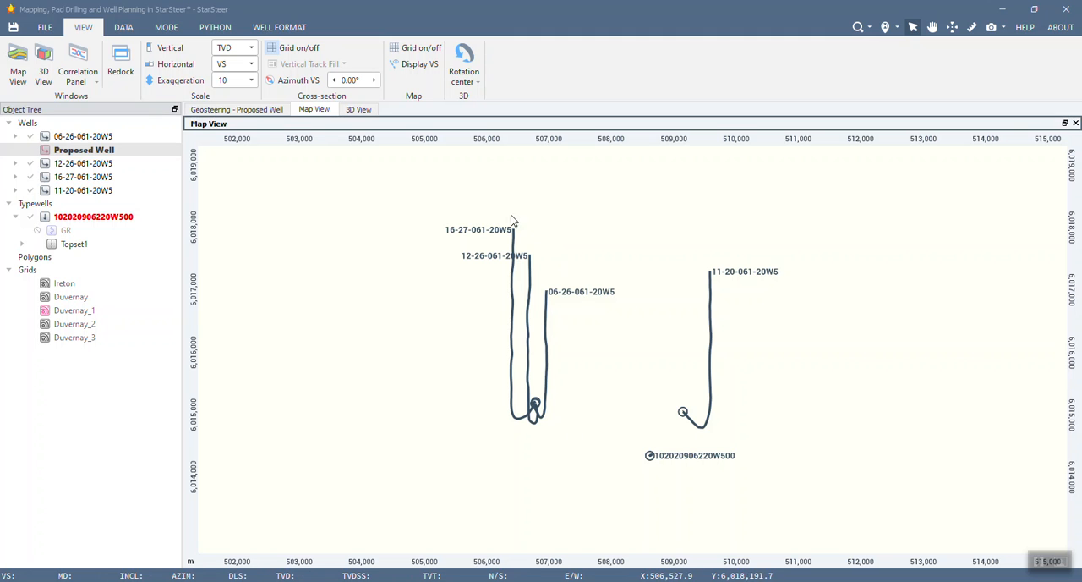
{"action": "mouse_move", "coordinate": [517, 404]}
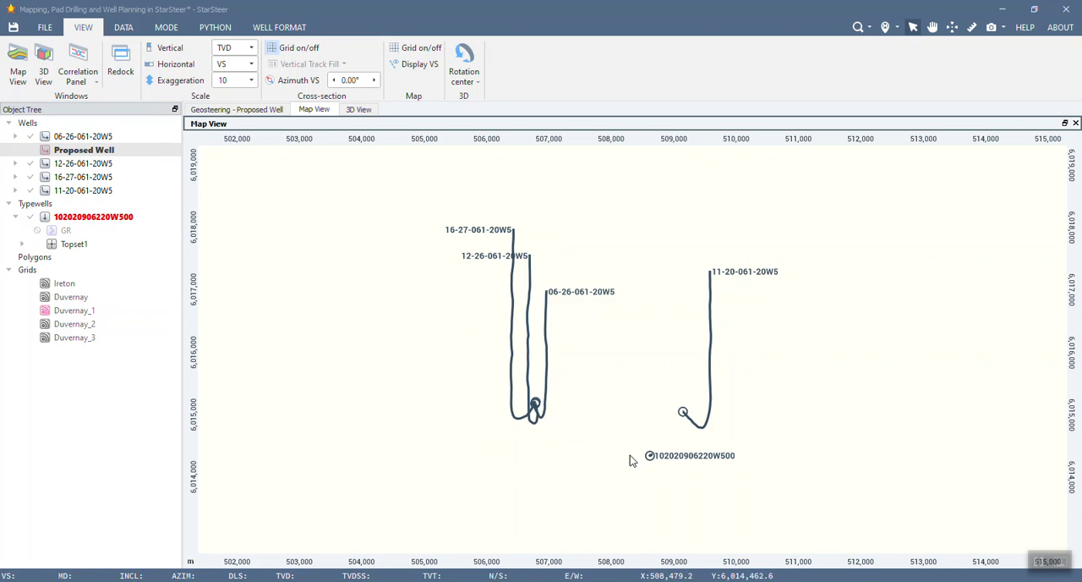
{"action": "mouse_move", "coordinate": [686, 402]}
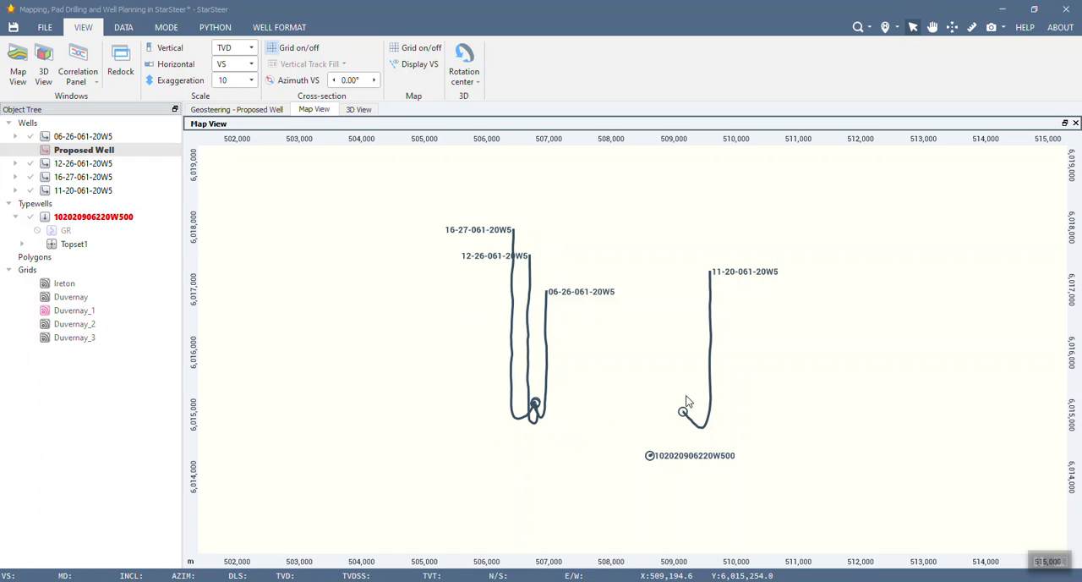
{"action": "mouse_move", "coordinate": [685, 433]}
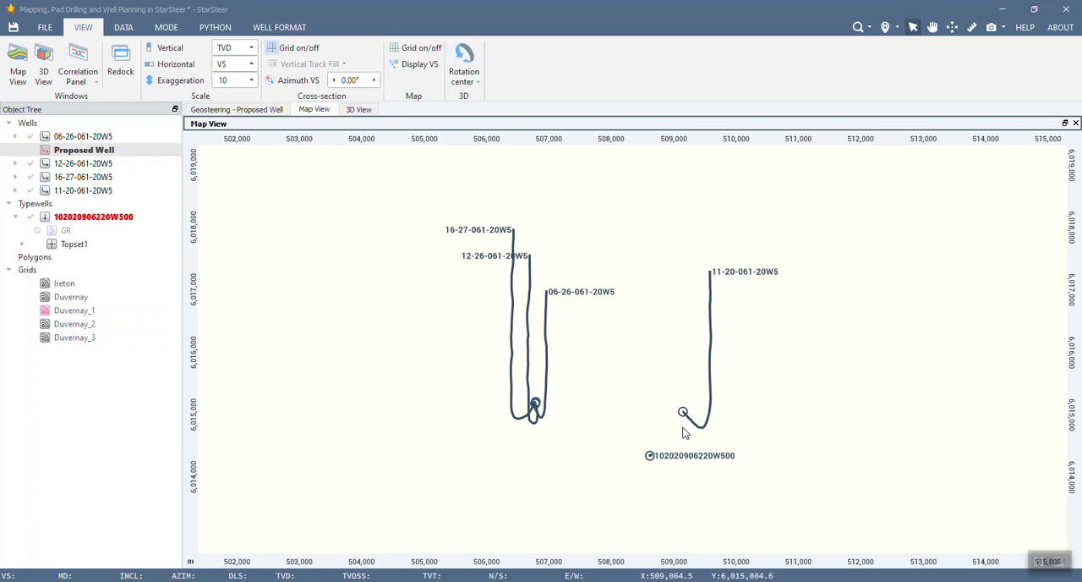
{"action": "mouse_move", "coordinate": [279, 284]}
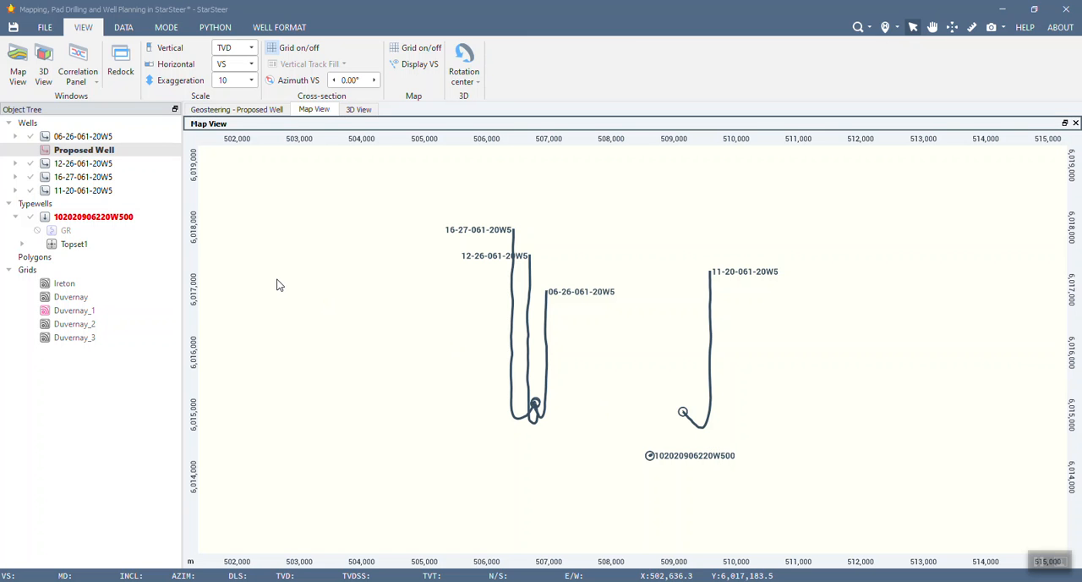
{"action": "mouse_move", "coordinate": [443, 359]}
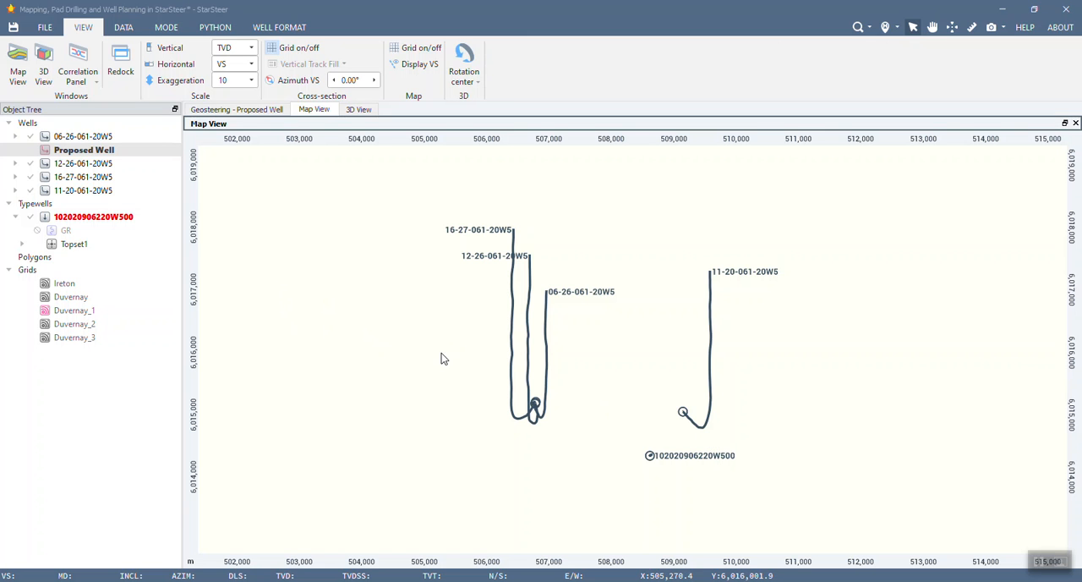
{"action": "mouse_move", "coordinate": [480, 347]}
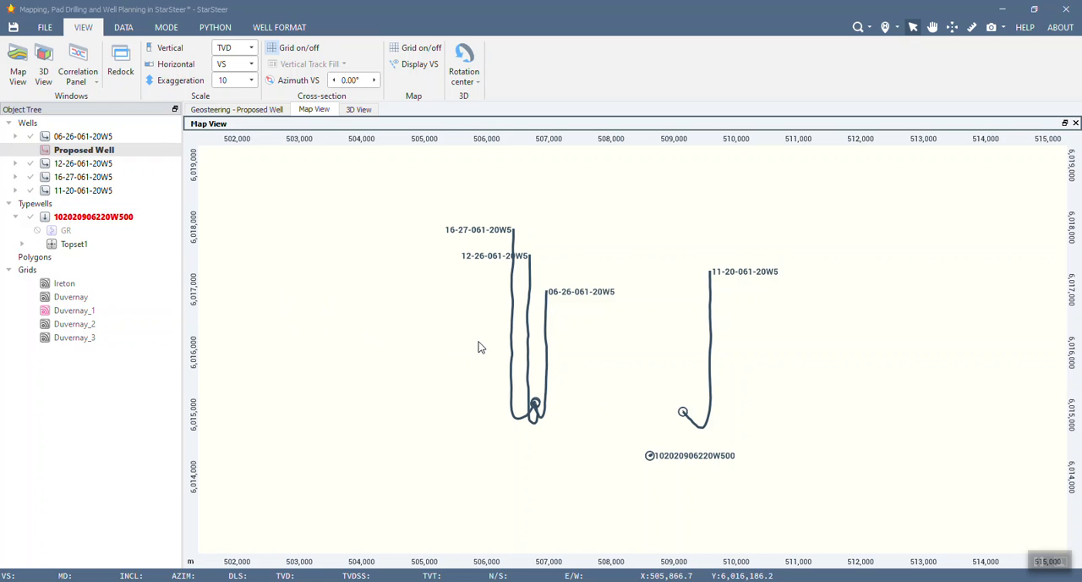
{"action": "mouse_move", "coordinate": [187, 208]}
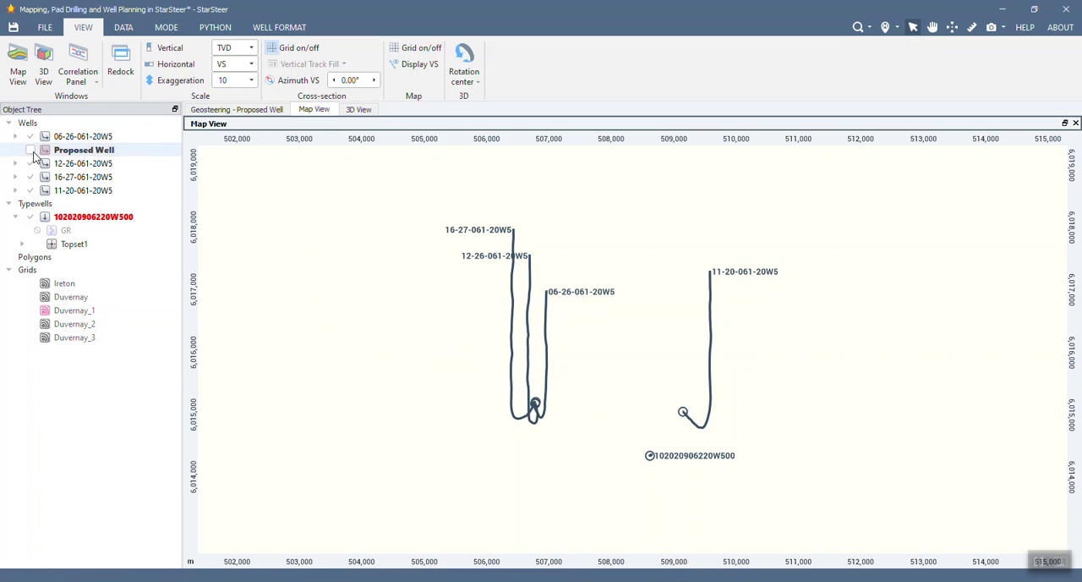
Step: Tick the Proposed Well so its red dashed trajectory appears on the map with the offset wells
{"action": "left_click", "coordinate": [31, 148]}
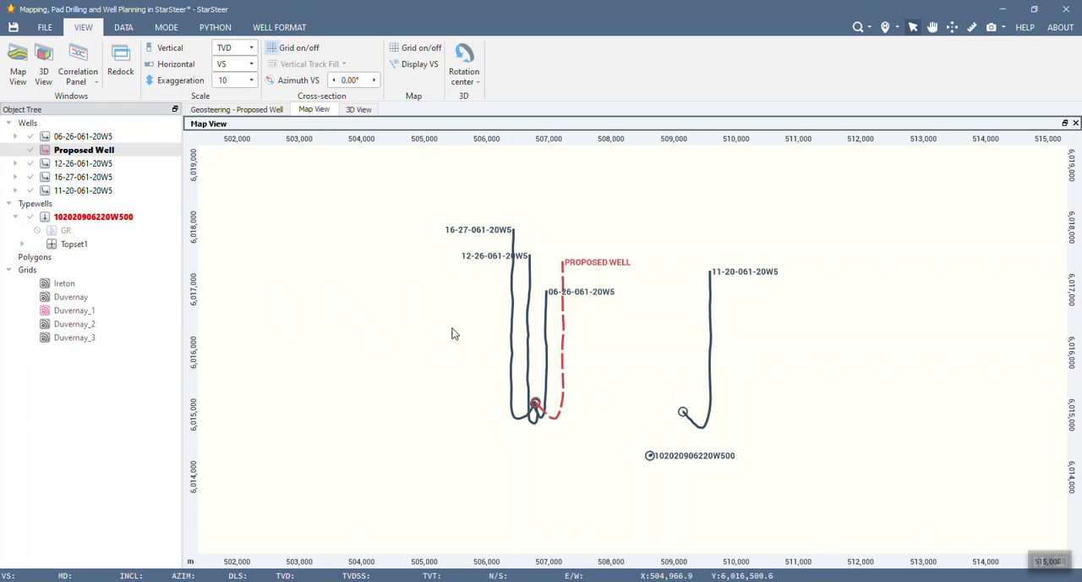
{"action": "mouse_move", "coordinate": [776, 475]}
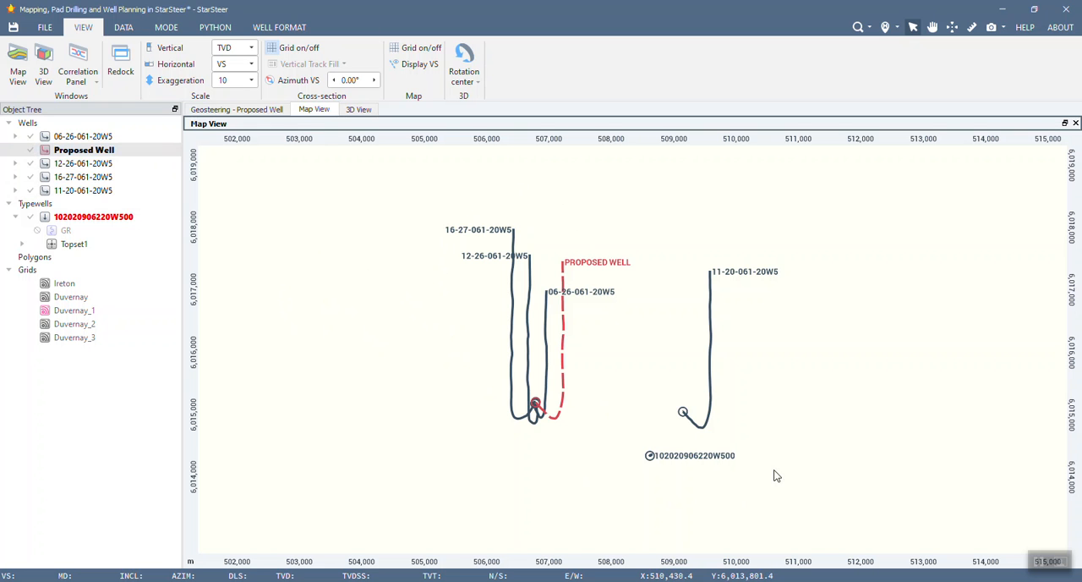
{"action": "mouse_move", "coordinate": [443, 264]}
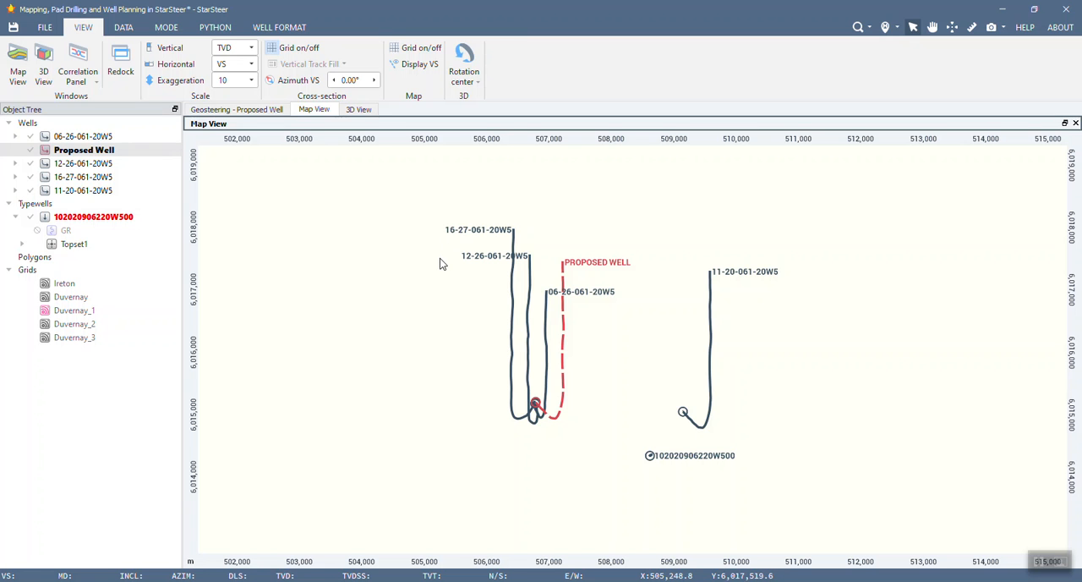
{"action": "mouse_move", "coordinate": [567, 430]}
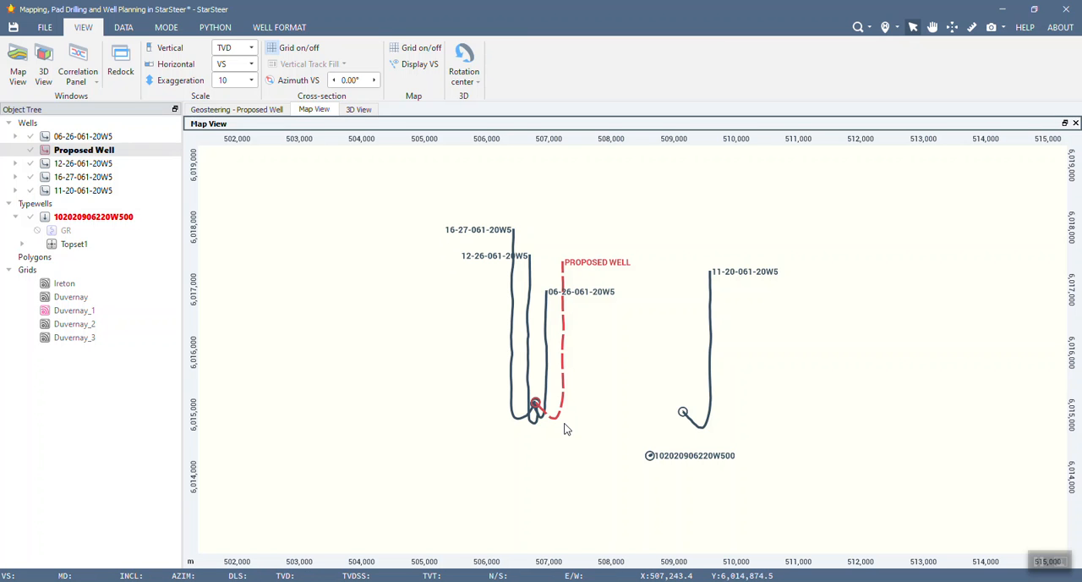
{"action": "mouse_move", "coordinate": [477, 436]}
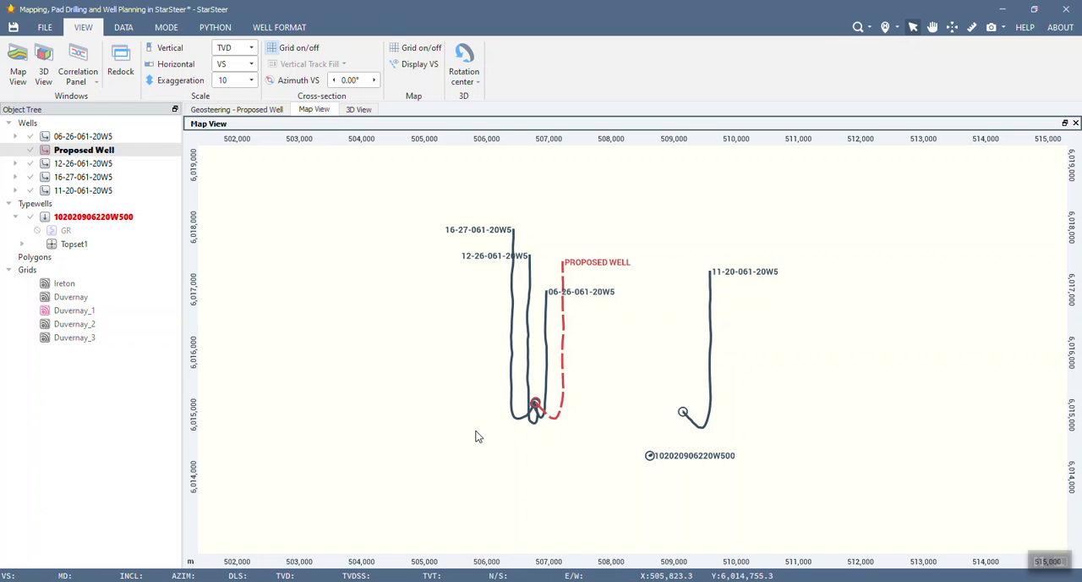
{"action": "mouse_move", "coordinate": [521, 220]}
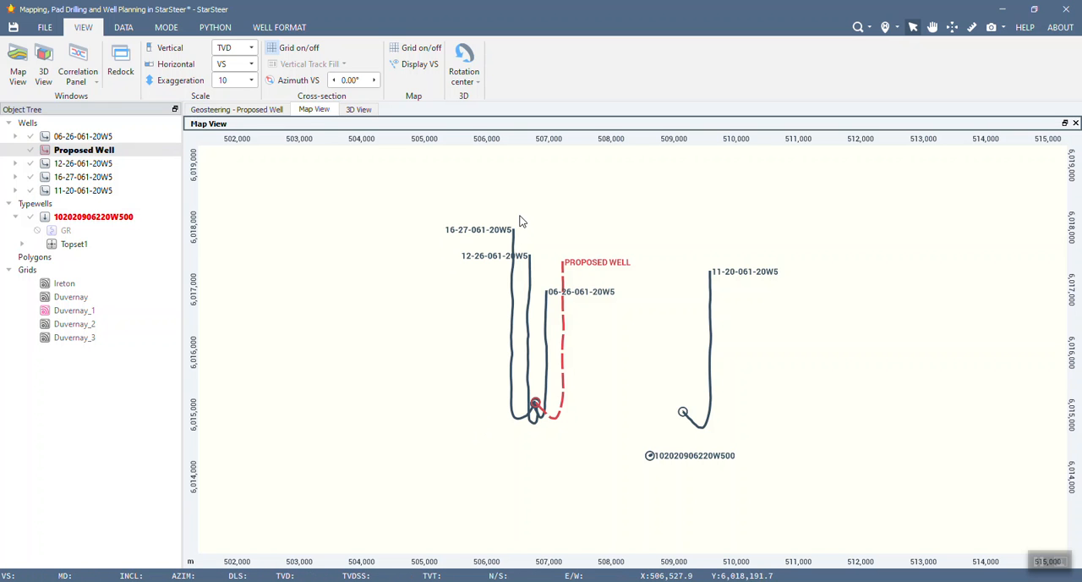
{"action": "mouse_move", "coordinate": [770, 288]}
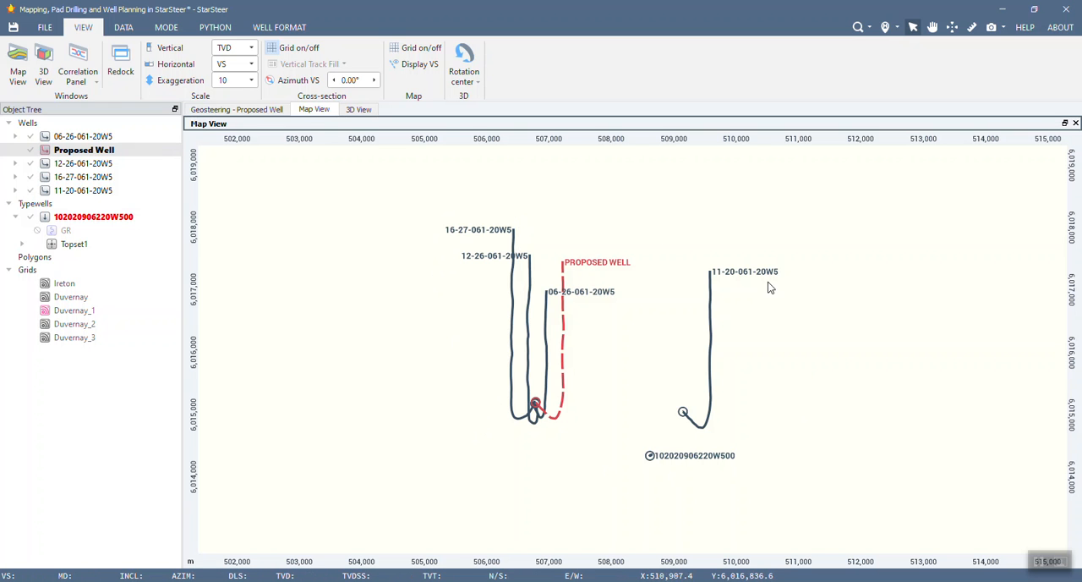
{"action": "mouse_move", "coordinate": [431, 328]}
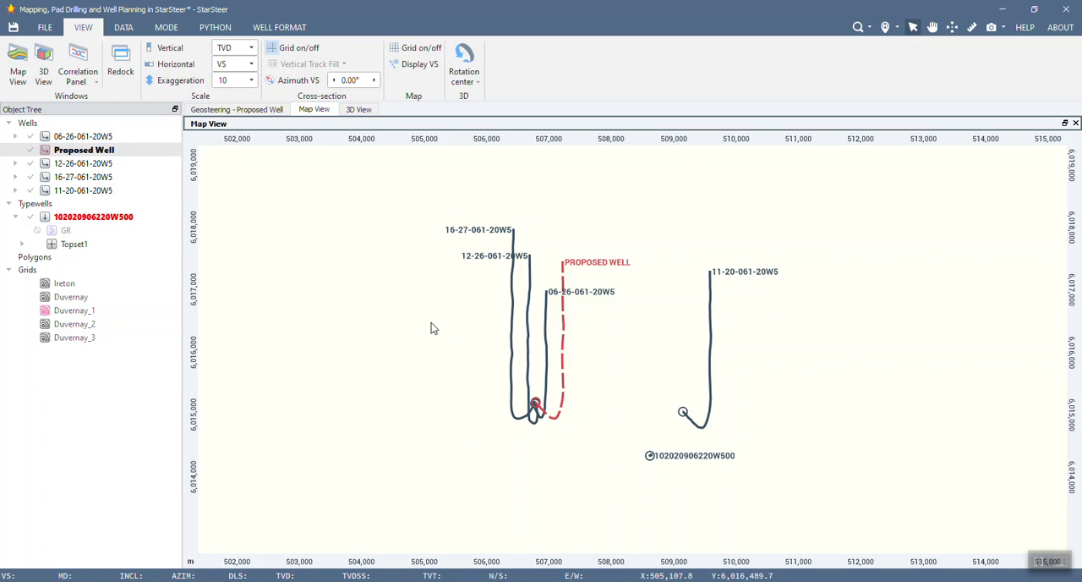
{"action": "mouse_move", "coordinate": [433, 328]}
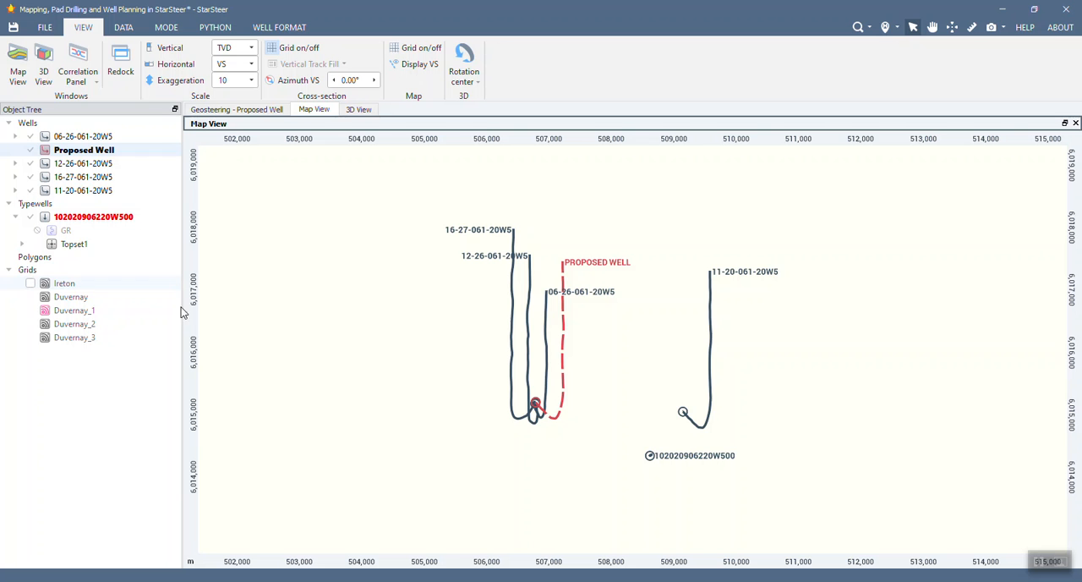
Step: Overlay the Ireton grid colour map on the map briefly, then hide it again
{"action": "left_click", "coordinate": [31, 282]}
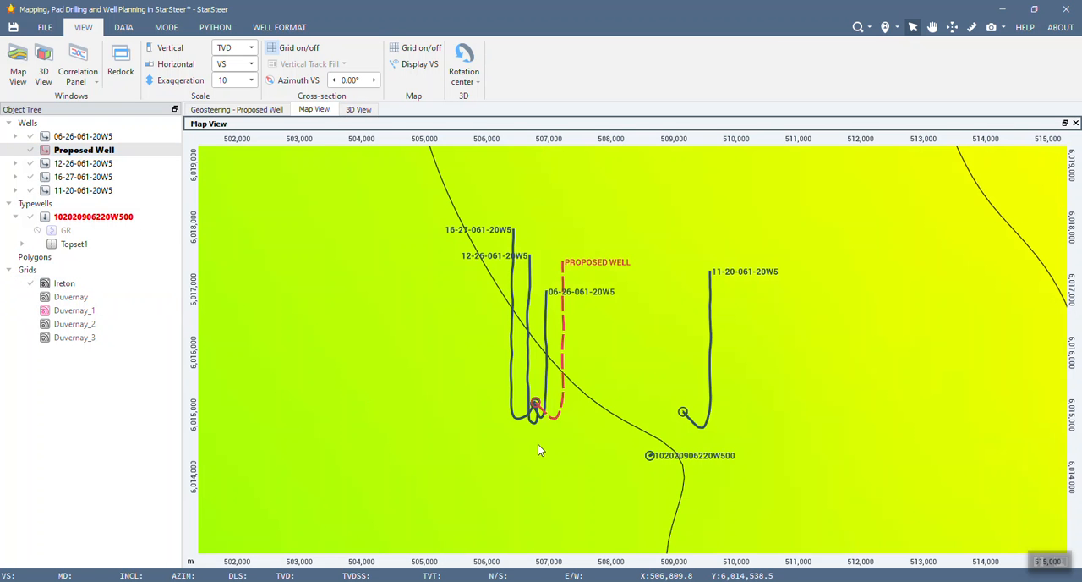
{"action": "scroll", "scroll_direction": "down", "scroll_amount": 3}
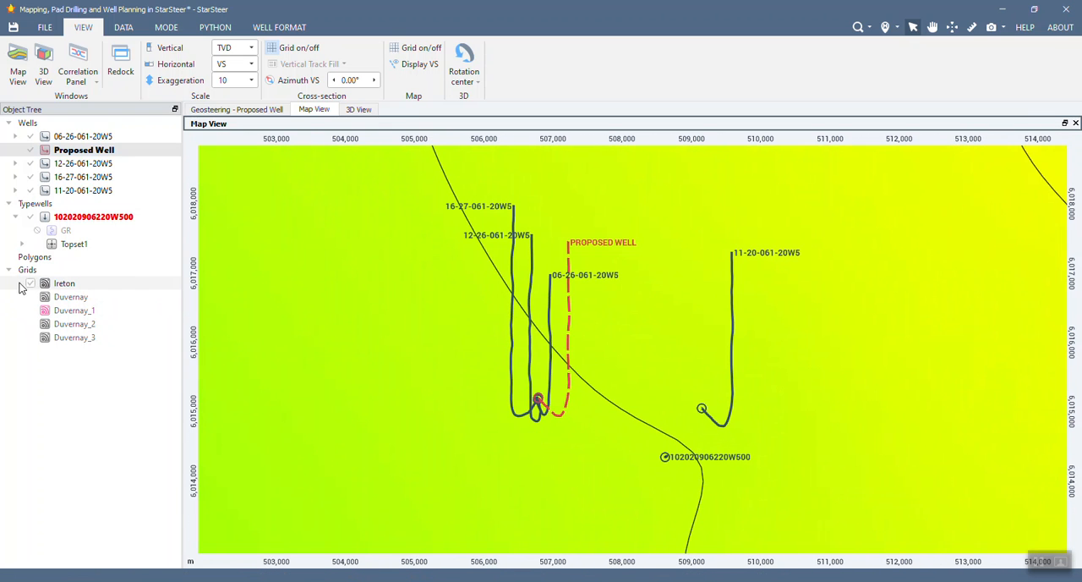
{"action": "left_click", "coordinate": [31, 283]}
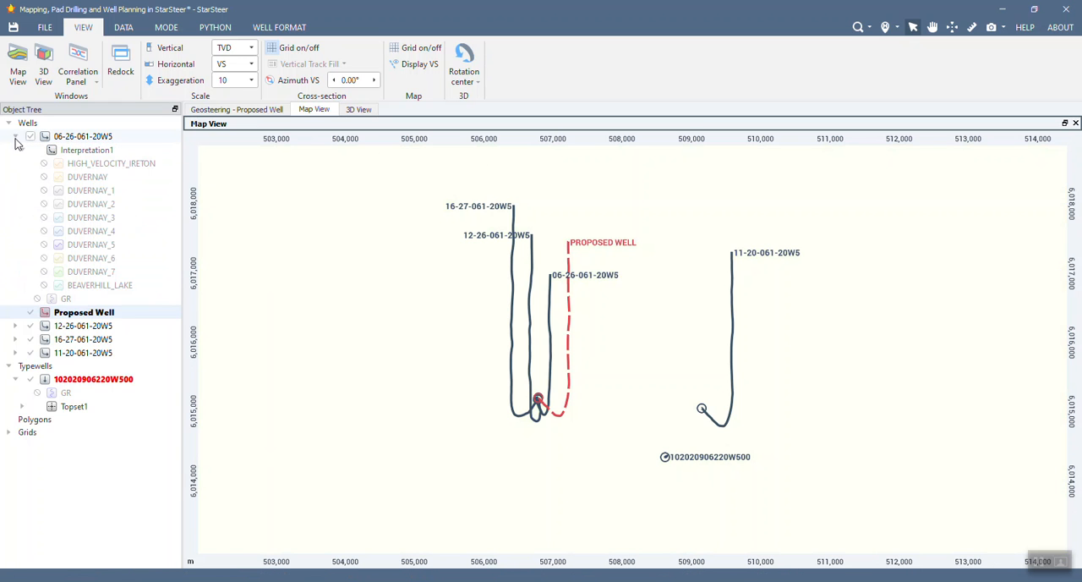
Step: Convert the first offset well's DUVERNAY_4 horizon to points, confirming the conversion
{"action": "left_click", "coordinate": [237, 108]}
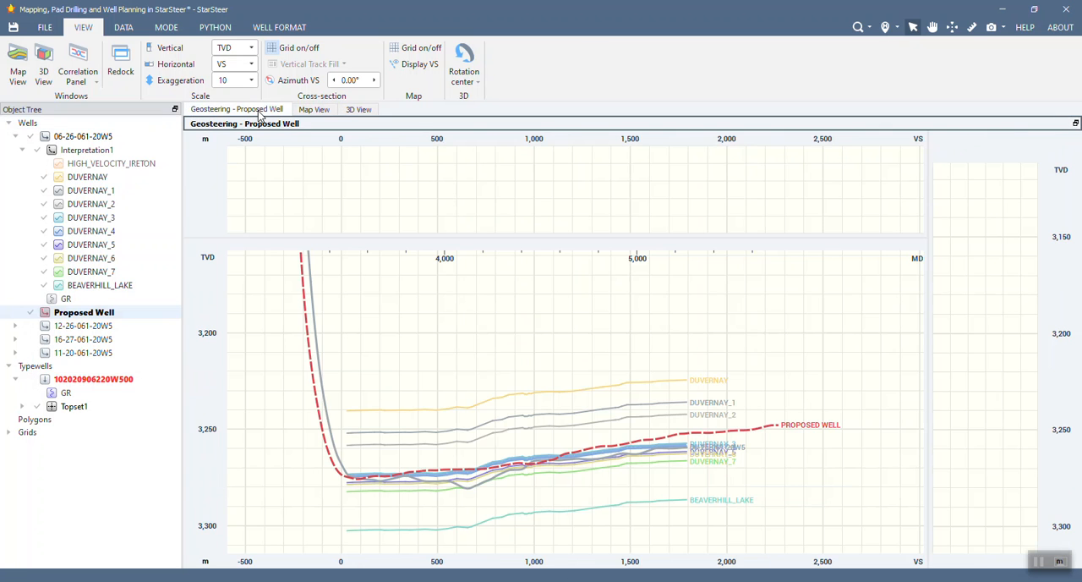
{"action": "mouse_move", "coordinate": [319, 351]}
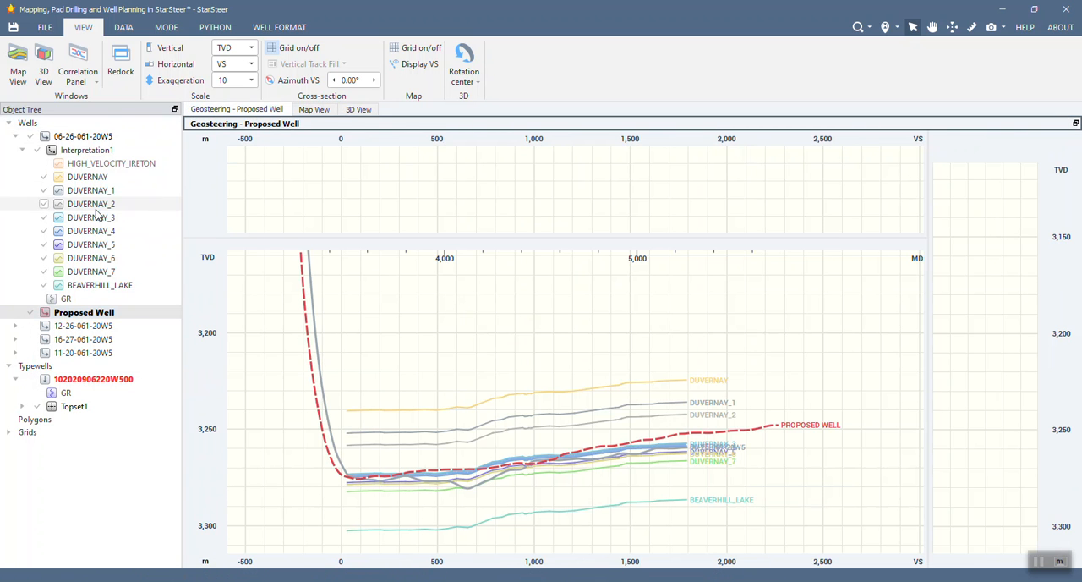
{"action": "right_click", "coordinate": [91, 216]}
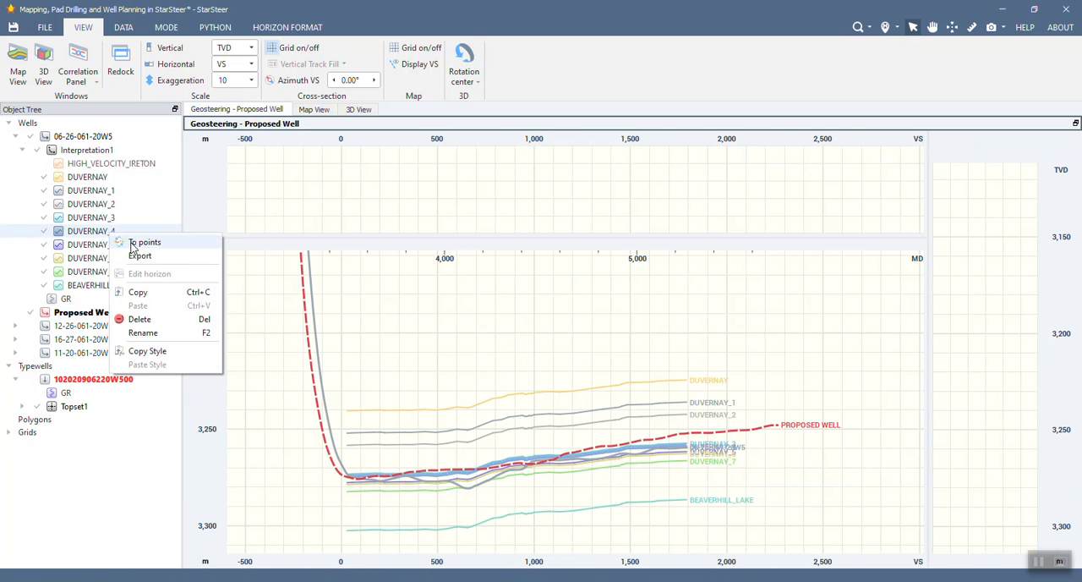
{"action": "left_click", "coordinate": [147, 243]}
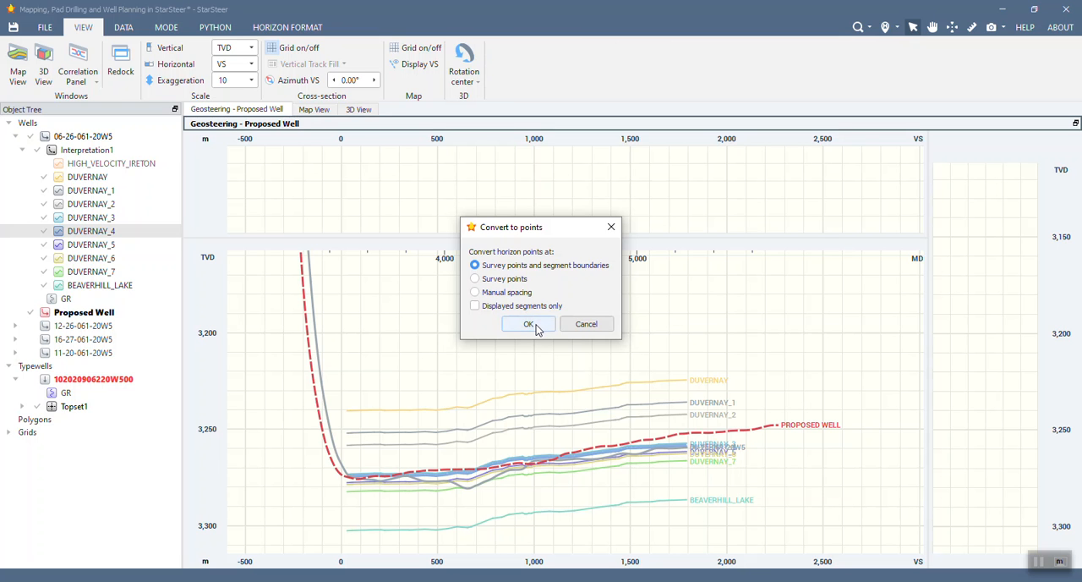
{"action": "left_click", "coordinate": [528, 325]}
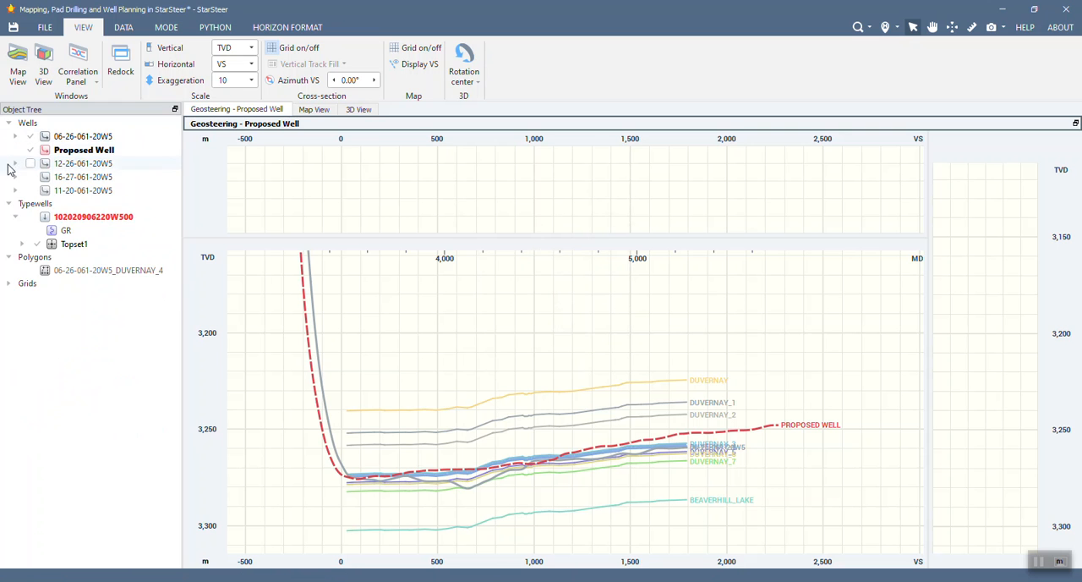
Step: Convert the DUVERNAY_4 horizons of wells 12-26 and 16-27-061-20W5 and the next offset well to points
{"action": "right_click", "coordinate": [87, 230]}
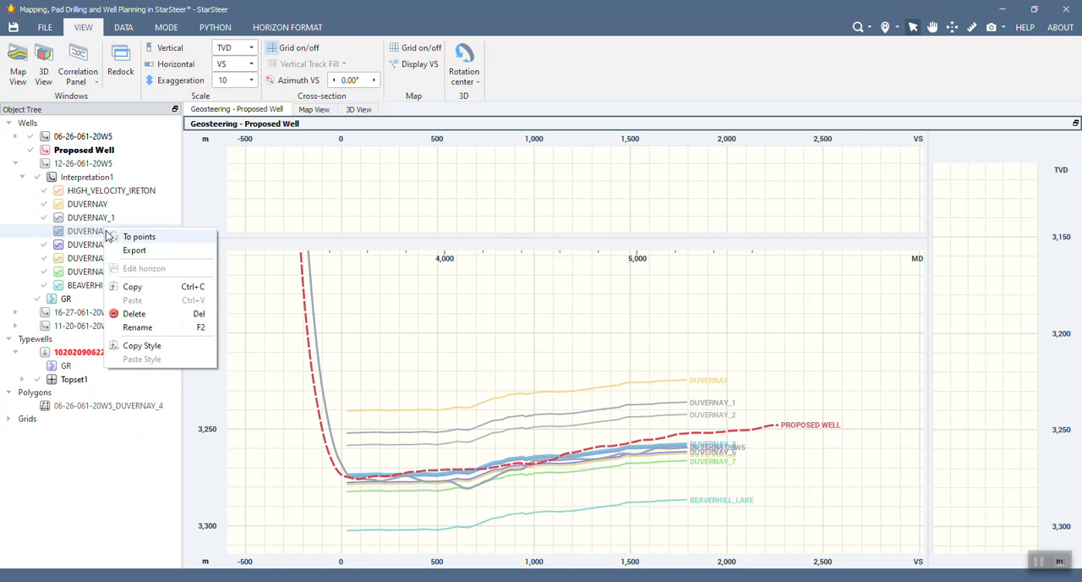
{"action": "left_click", "coordinate": [138, 236]}
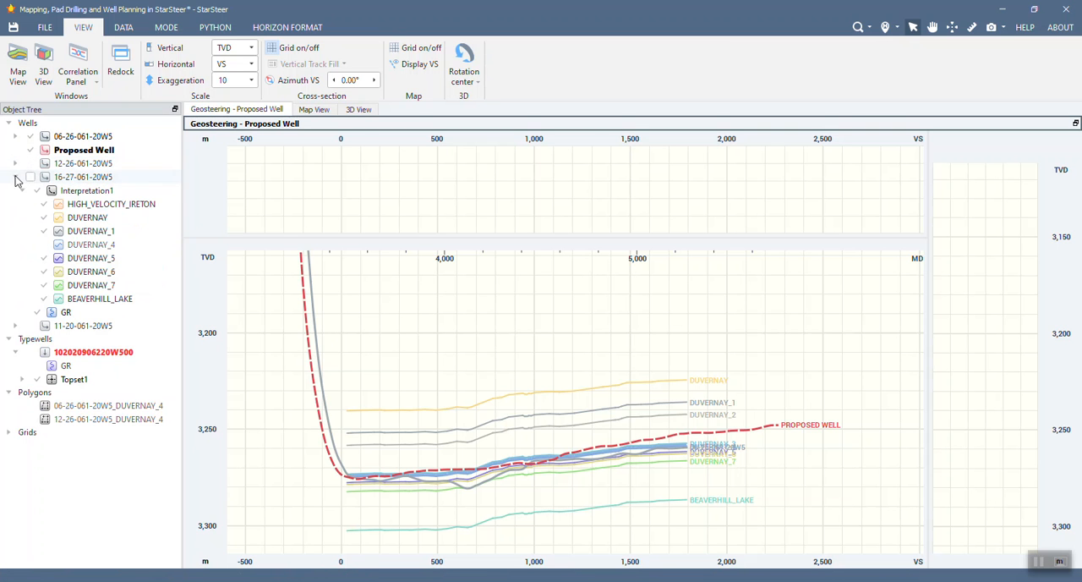
{"action": "right_click", "coordinate": [92, 244]}
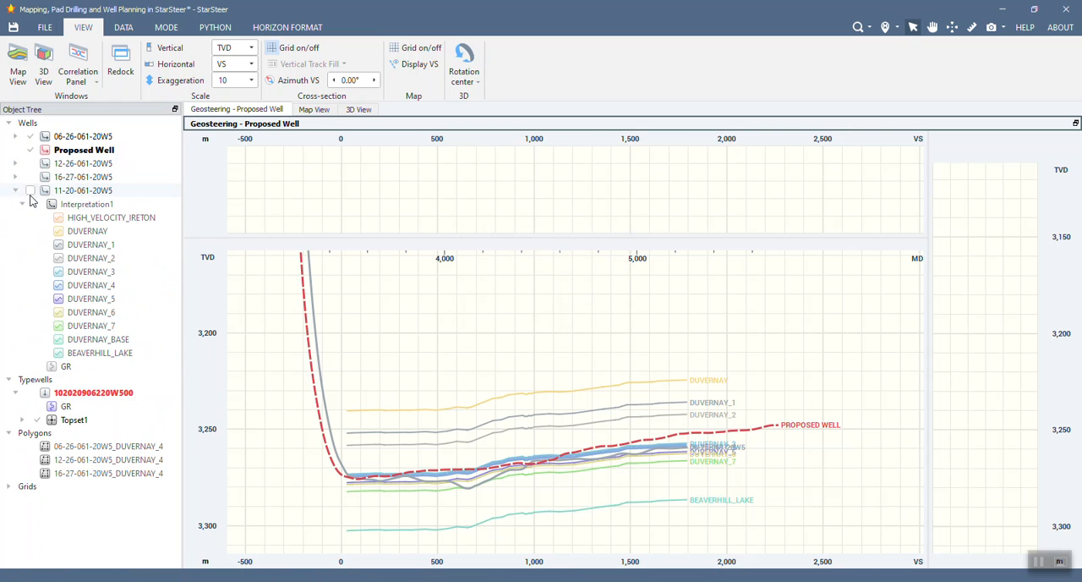
{"action": "right_click", "coordinate": [92, 284]}
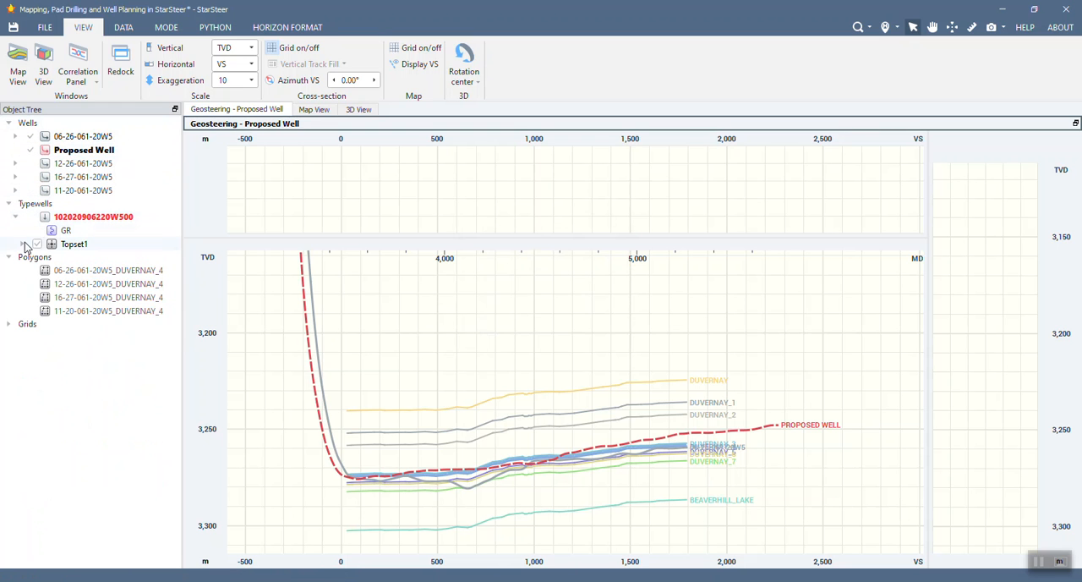
Step: Convert the type well's Topset1 DUVERNAY_4 top to points, giving a fifth DUVERNAY_4 polygon
{"action": "left_click", "coordinate": [23, 244]}
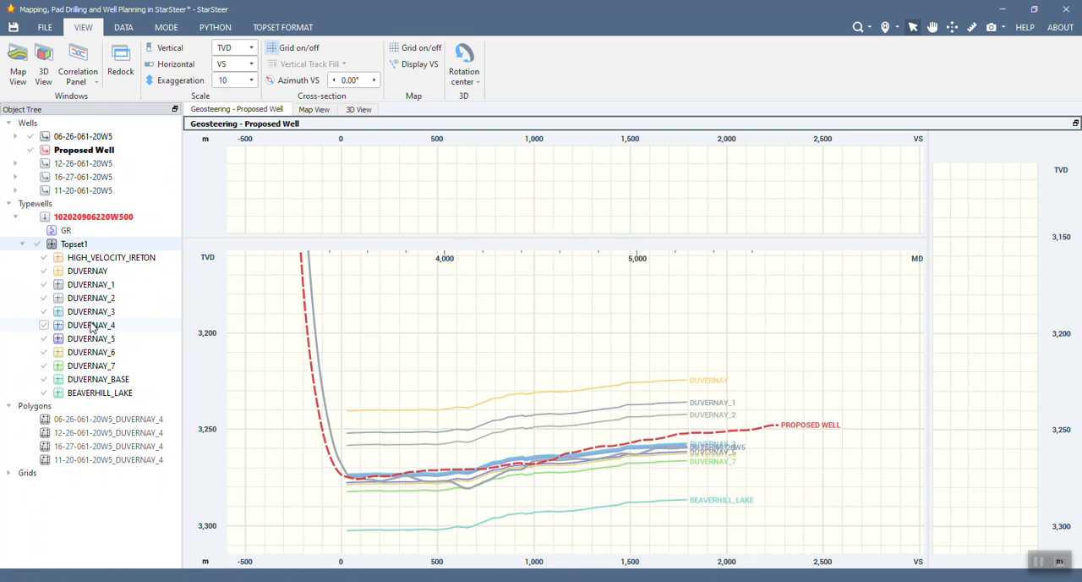
{"action": "right_click", "coordinate": [92, 324]}
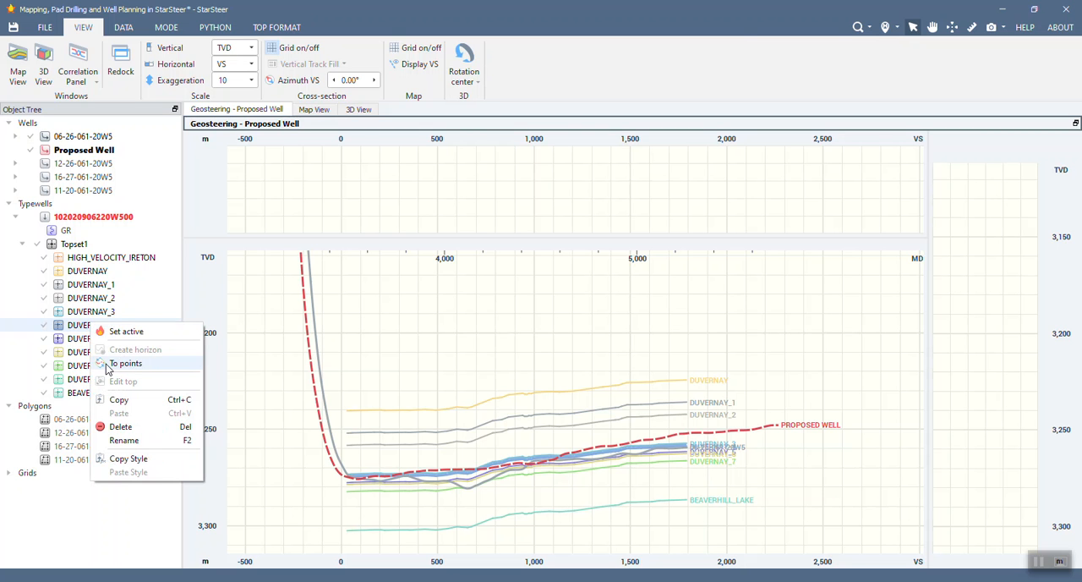
{"action": "left_click", "coordinate": [125, 362]}
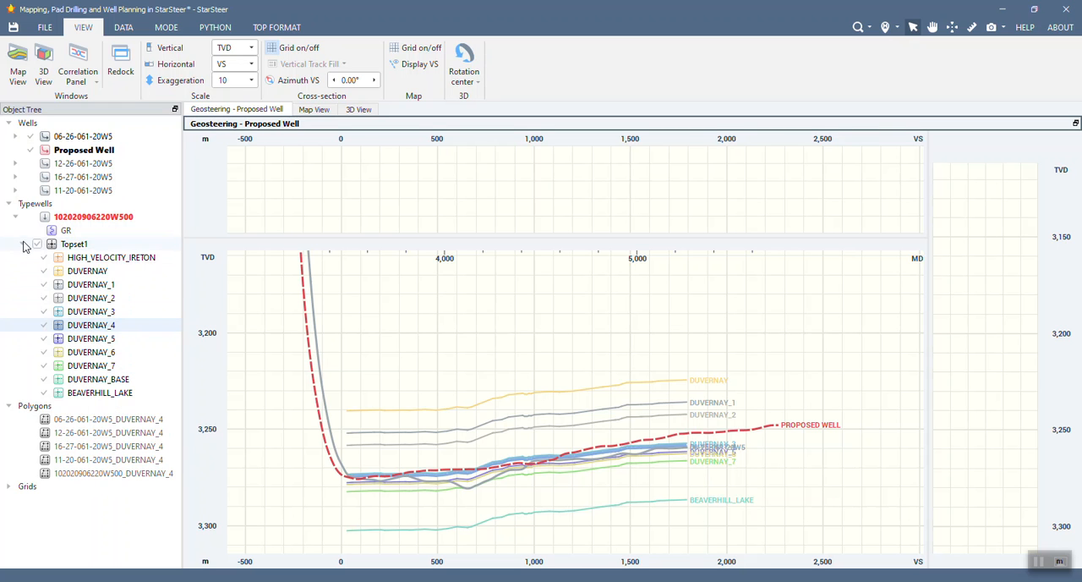
{"action": "left_click", "coordinate": [51, 243]}
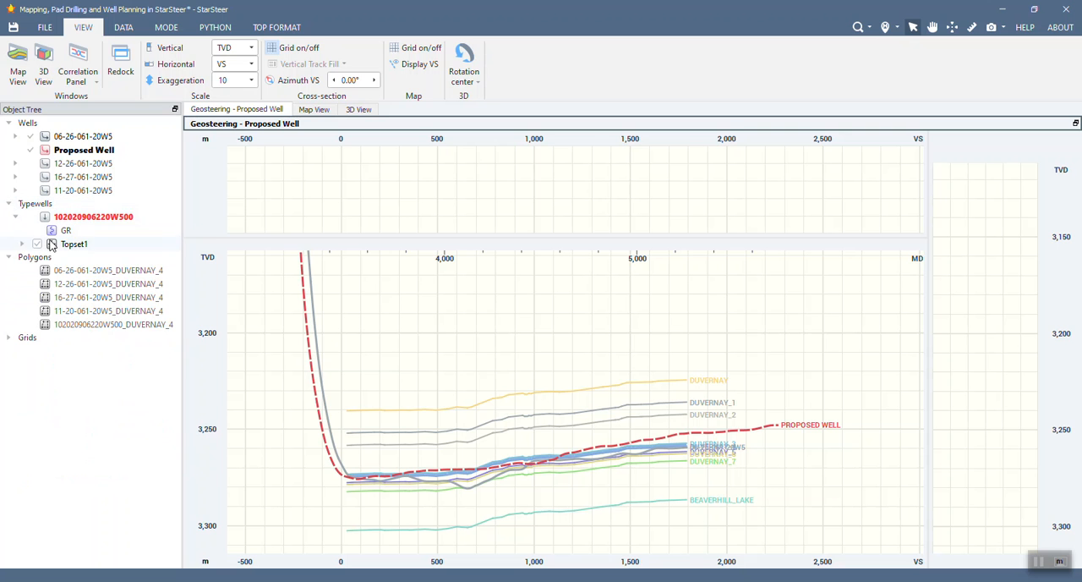
Step: Show well 06-26-061-20W5's geosteering cross-section with its DUVERNAY_4 polygon along the horizon
{"action": "left_click", "coordinate": [13, 217]}
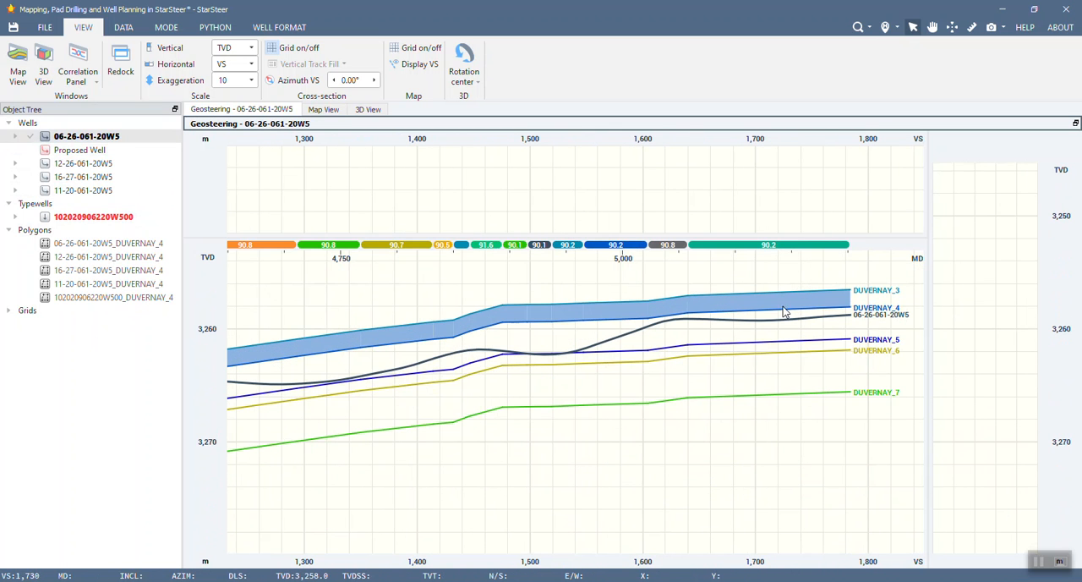
{"action": "mouse_move", "coordinate": [423, 345]}
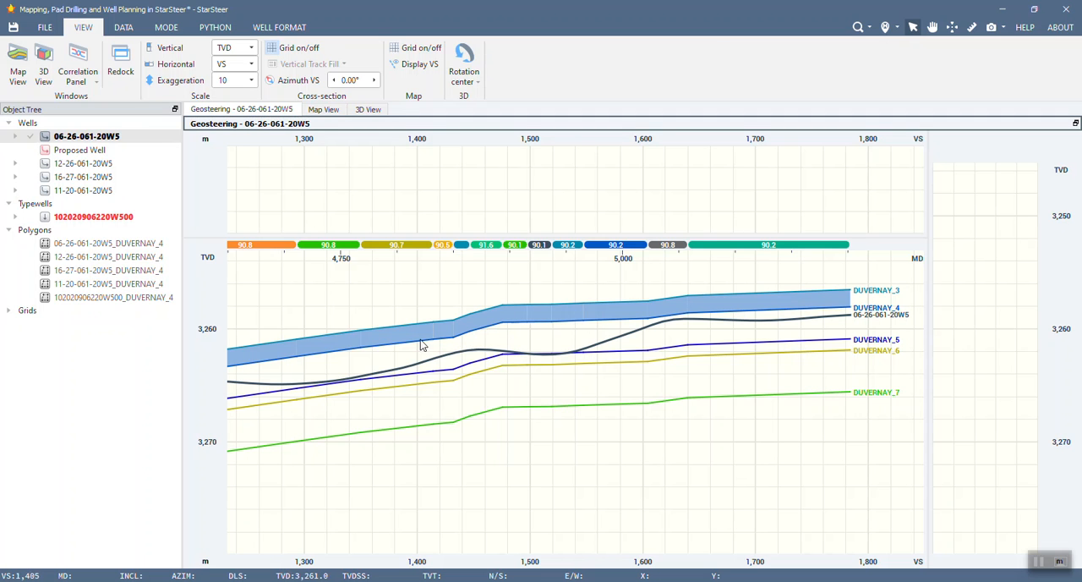
{"action": "mouse_move", "coordinate": [281, 362]}
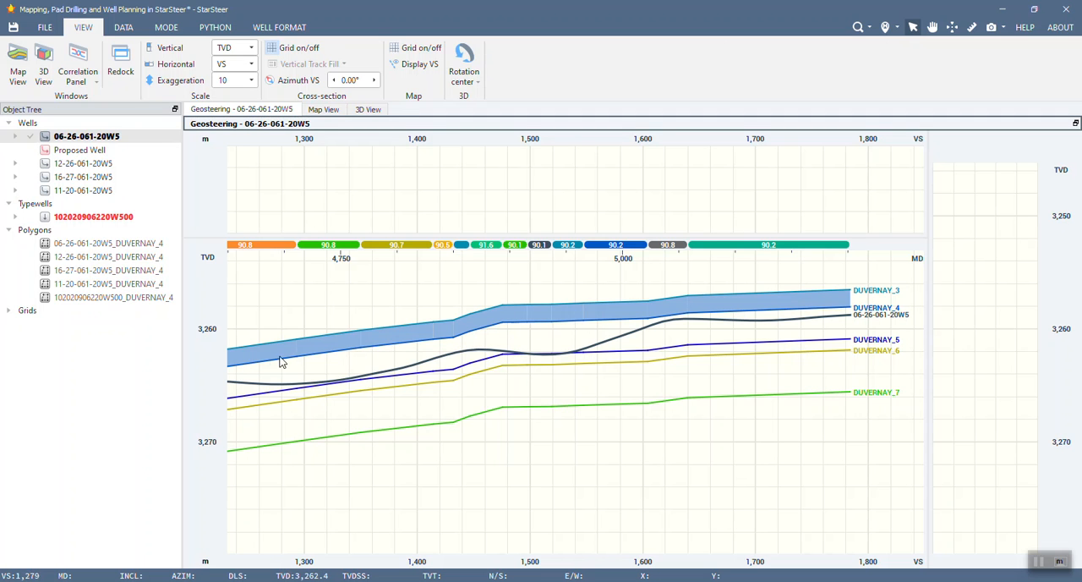
{"action": "left_click", "coordinate": [29, 244]}
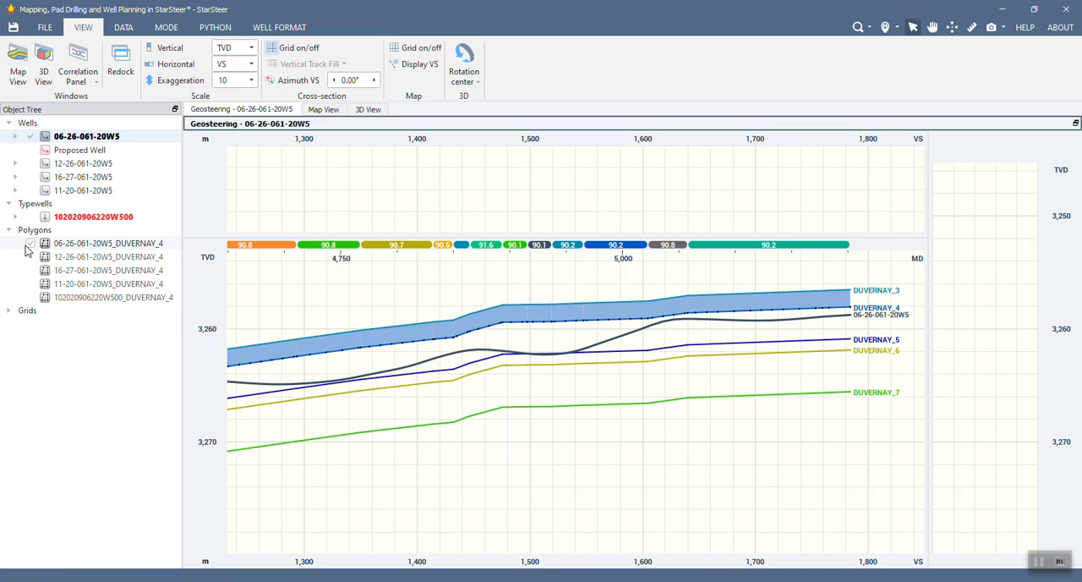
{"action": "left_click", "coordinate": [30, 243]}
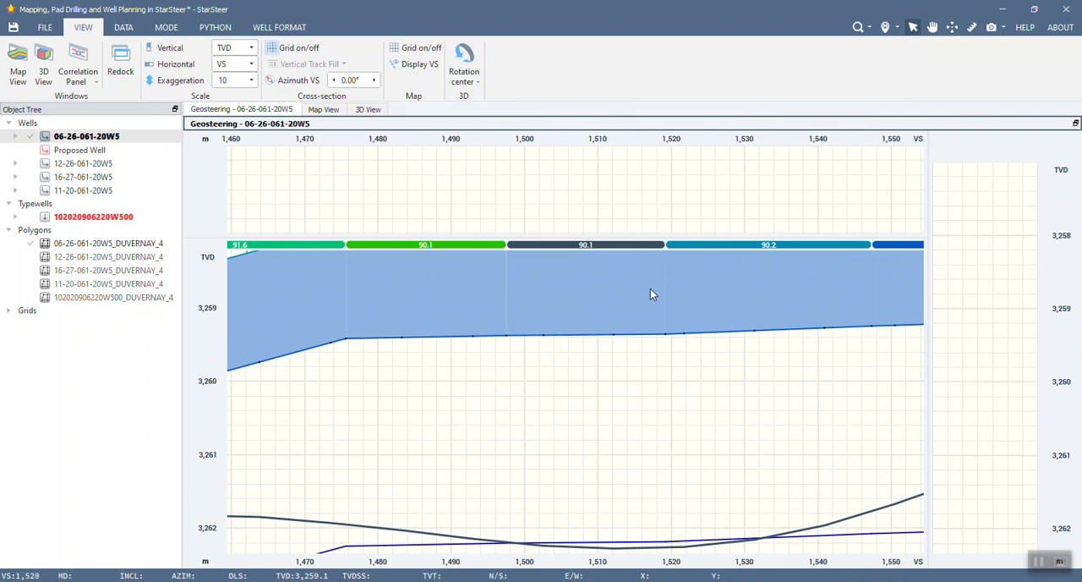
{"action": "mouse_move", "coordinate": [409, 271]}
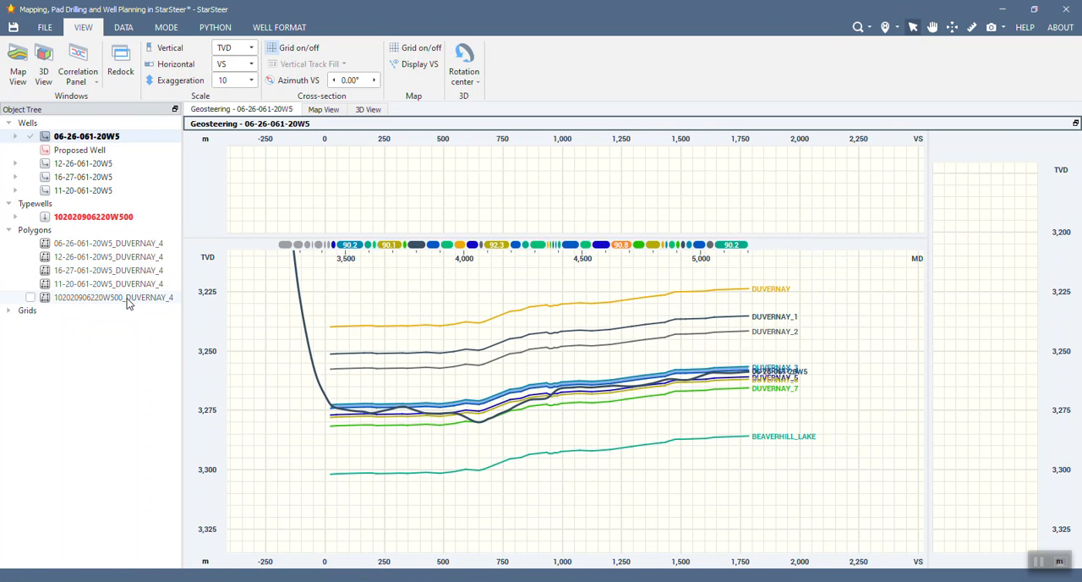
Step: Create a new polygon folder under Polygons and name it DVRN 4
{"action": "right_click", "coordinate": [34, 230]}
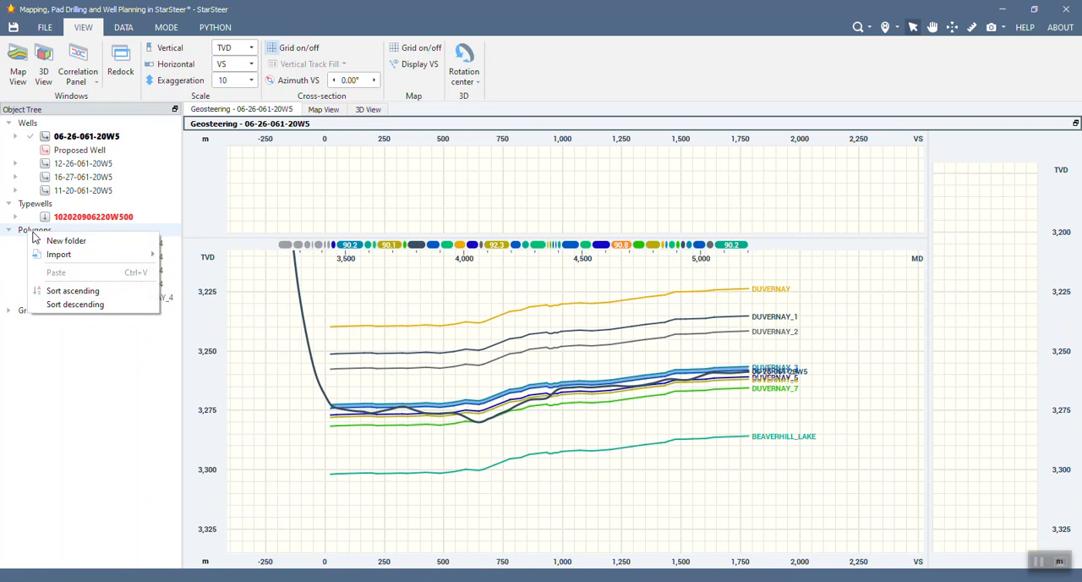
{"action": "left_click", "coordinate": [66, 241]}
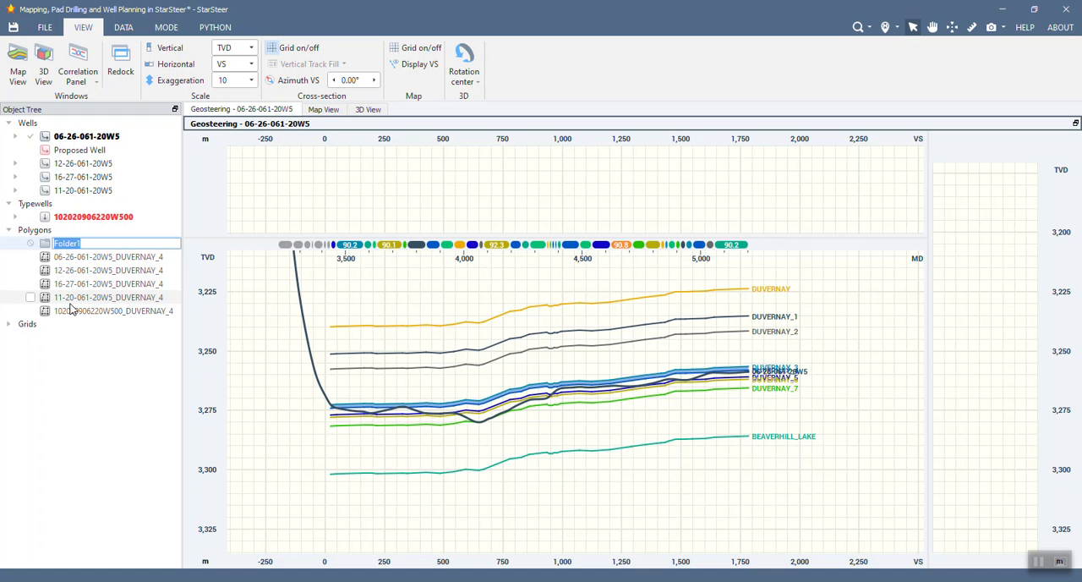
{"action": "type", "text": "DVRN 4"}
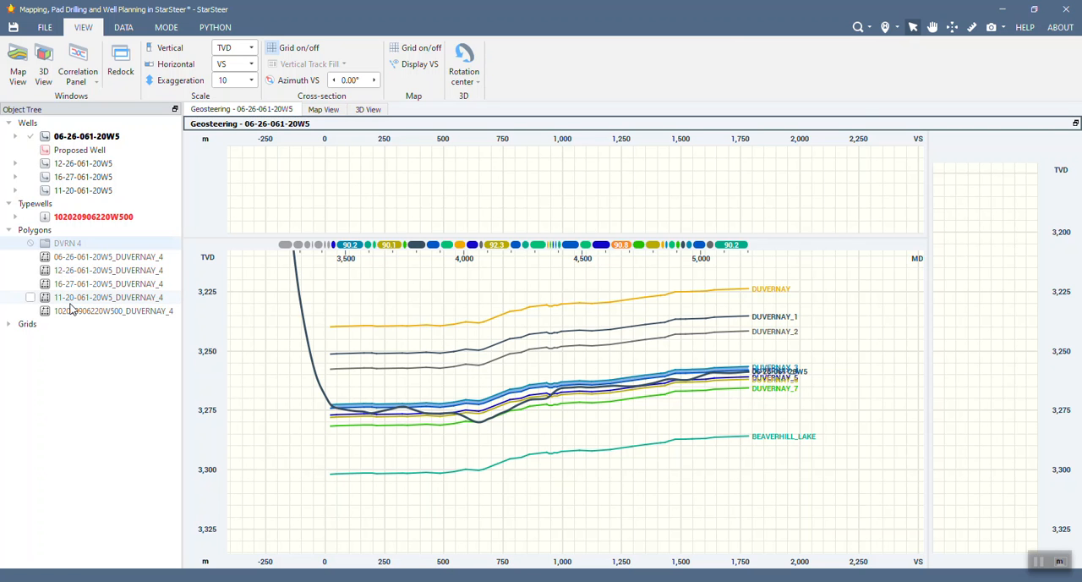
{"action": "left_click", "coordinate": [111, 309]}
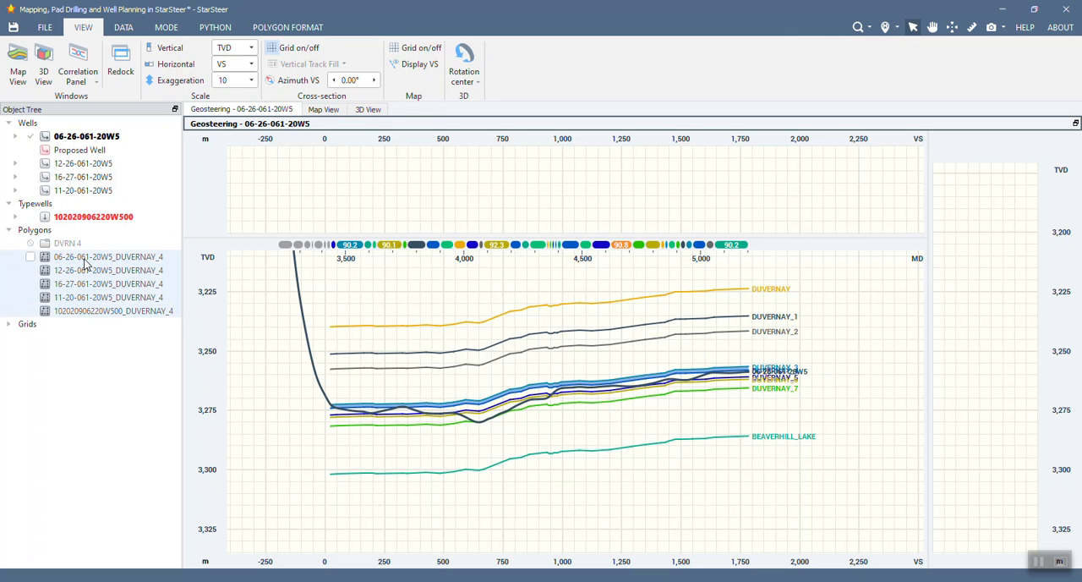
Step: Move the five DUVERNAY_4 polygons into the DVRN 4 folder and list them there
{"action": "left_click", "coordinate": [15, 244]}
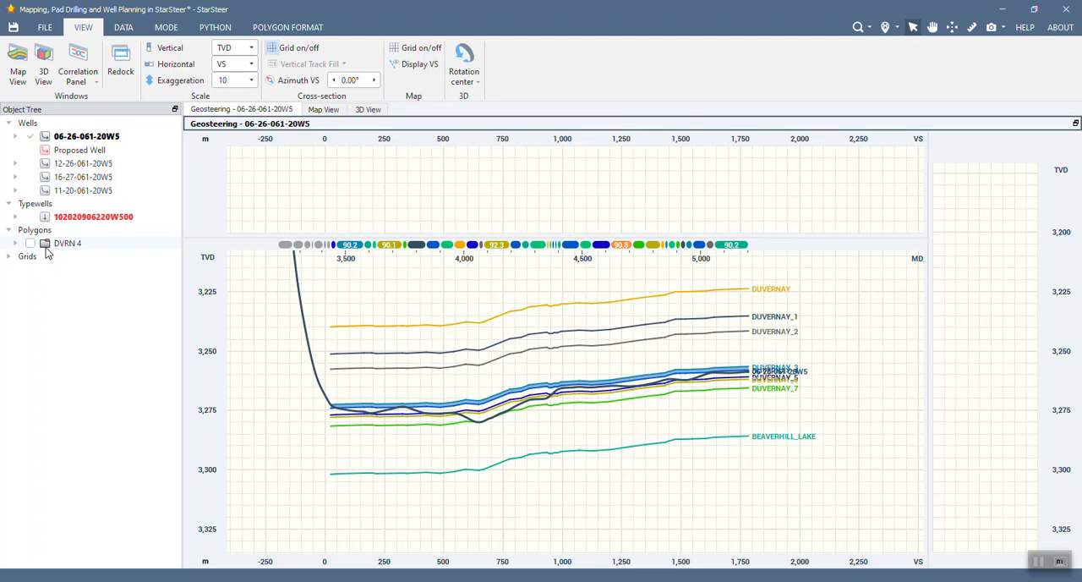
{"action": "left_click", "coordinate": [17, 243]}
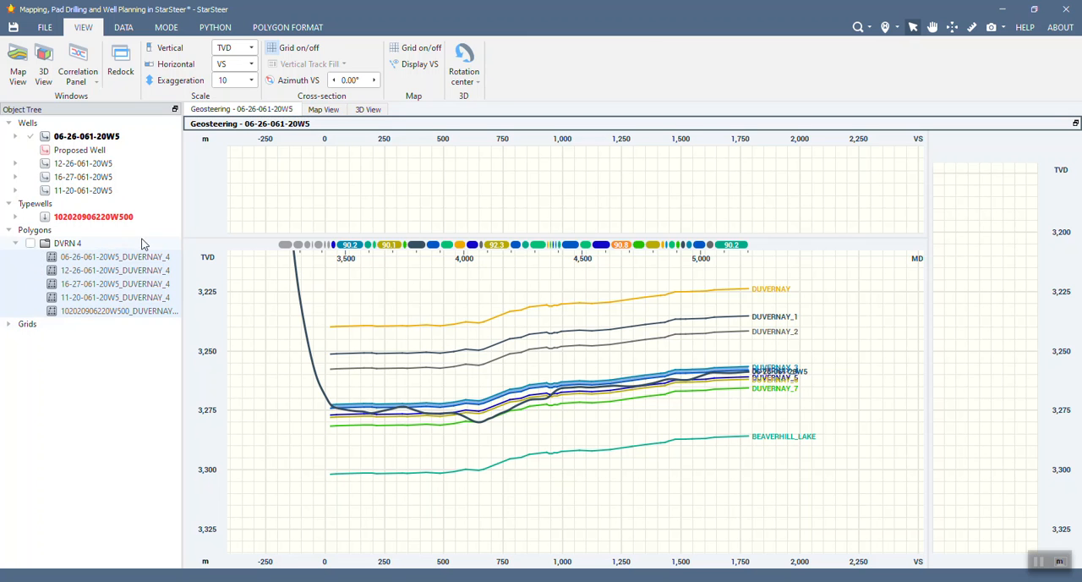
Step: Enter Mapping mode with DVRN 4 as input for a new grid, keeping the Auto algorithm
{"action": "left_click", "coordinate": [165, 25]}
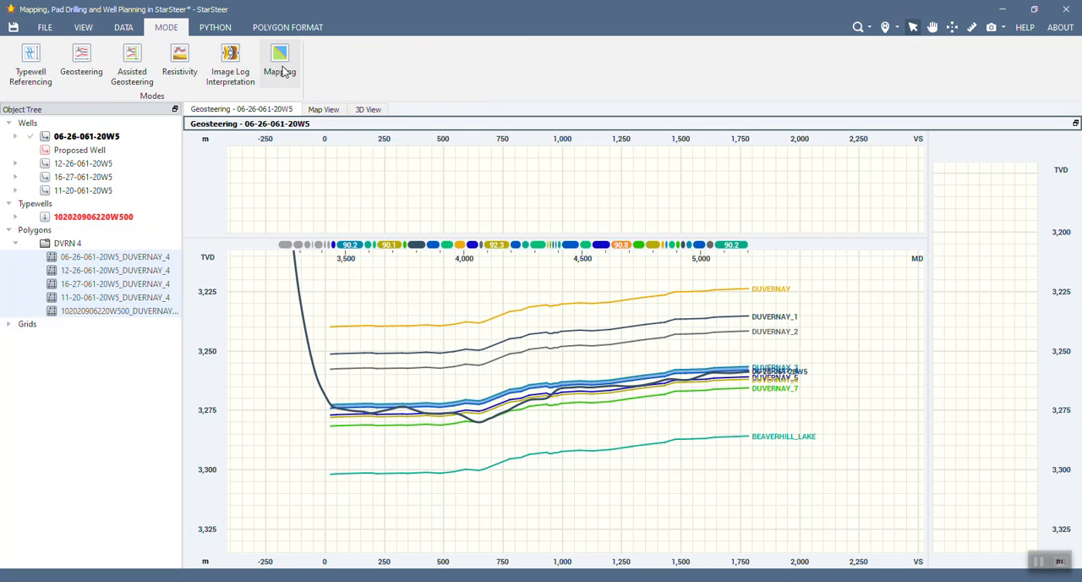
{"action": "left_click", "coordinate": [280, 61]}
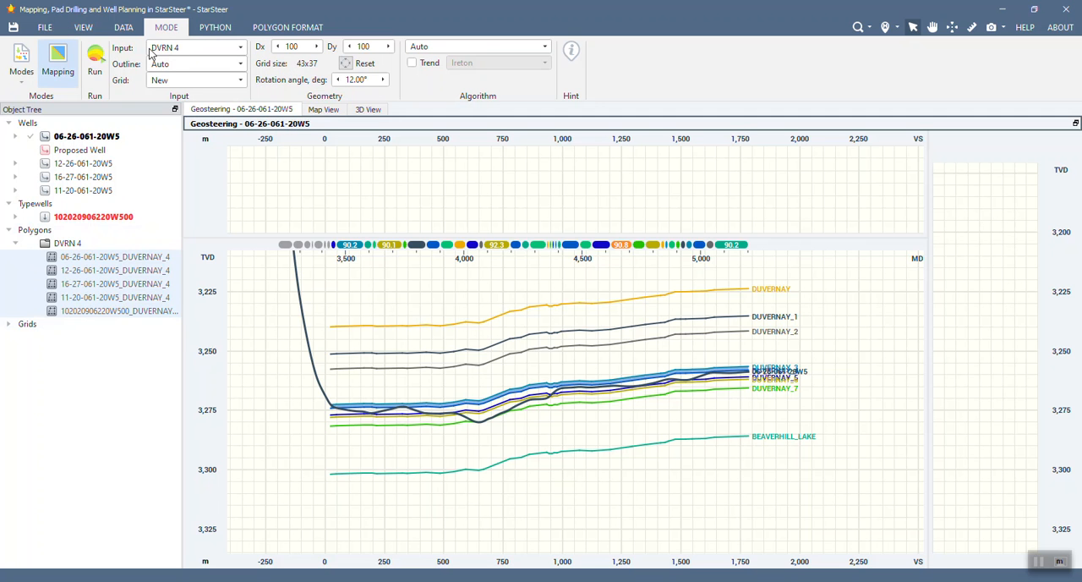
{"action": "mouse_move", "coordinate": [186, 55]}
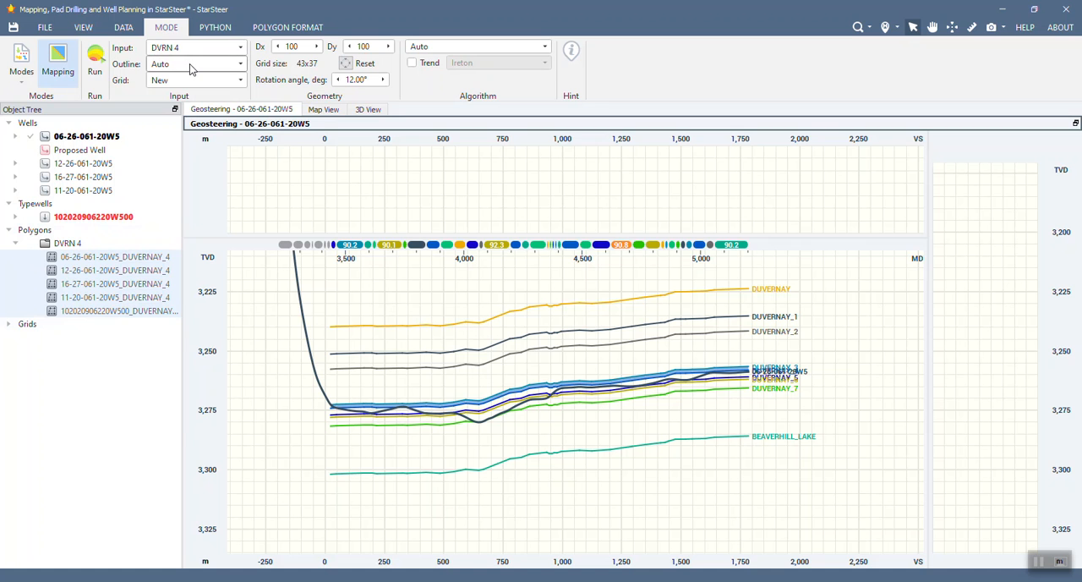
{"action": "mouse_move", "coordinate": [233, 65]}
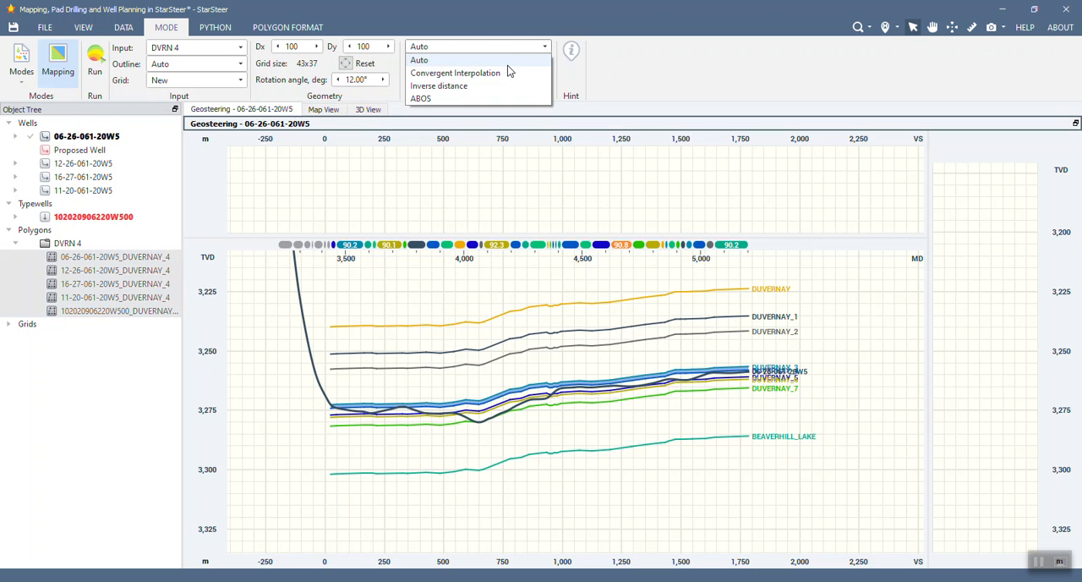
{"action": "mouse_move", "coordinate": [525, 57]}
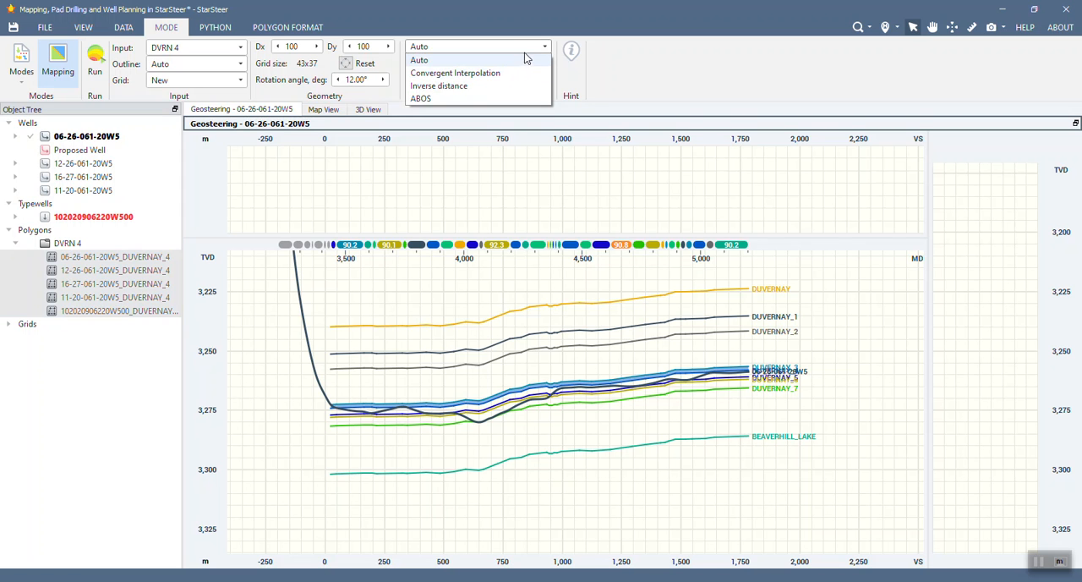
{"action": "left_click", "coordinate": [419, 59]}
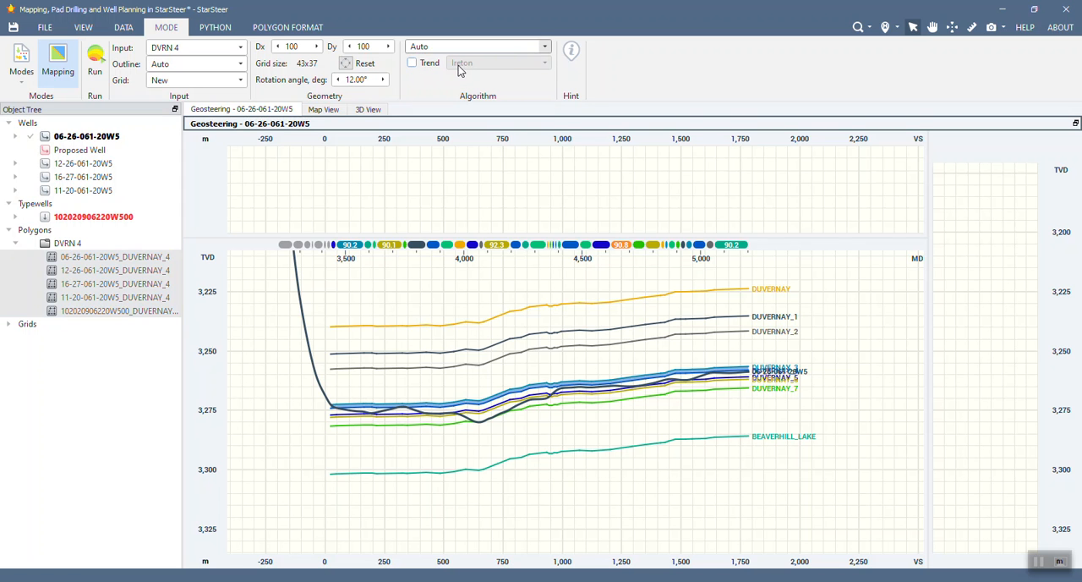
{"action": "mouse_move", "coordinate": [438, 103]}
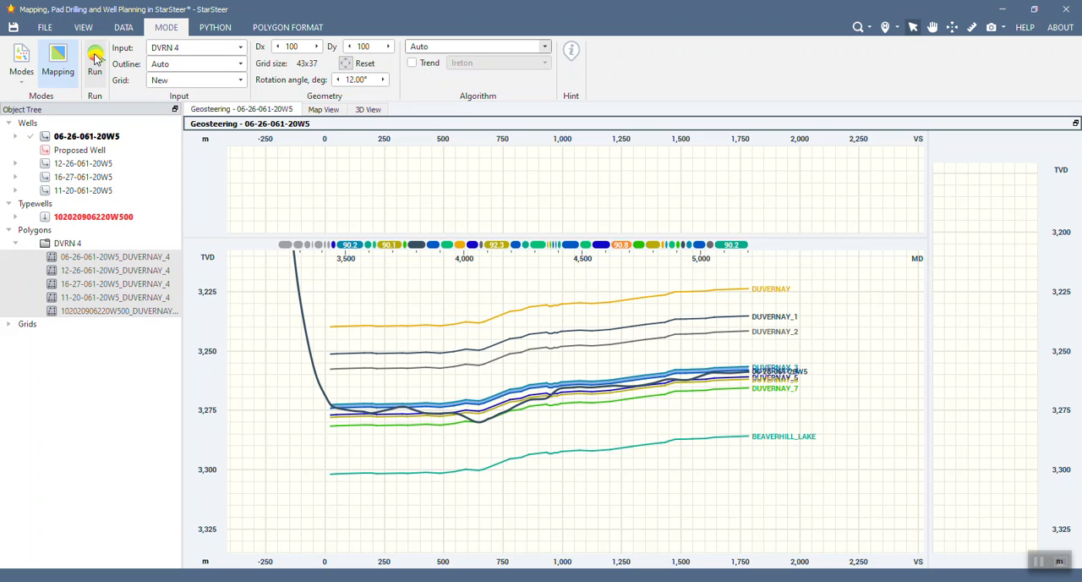
Step: Run the gridding to create the DVRN 4 grid and display it in the cross-section
{"action": "left_click", "coordinate": [8, 324]}
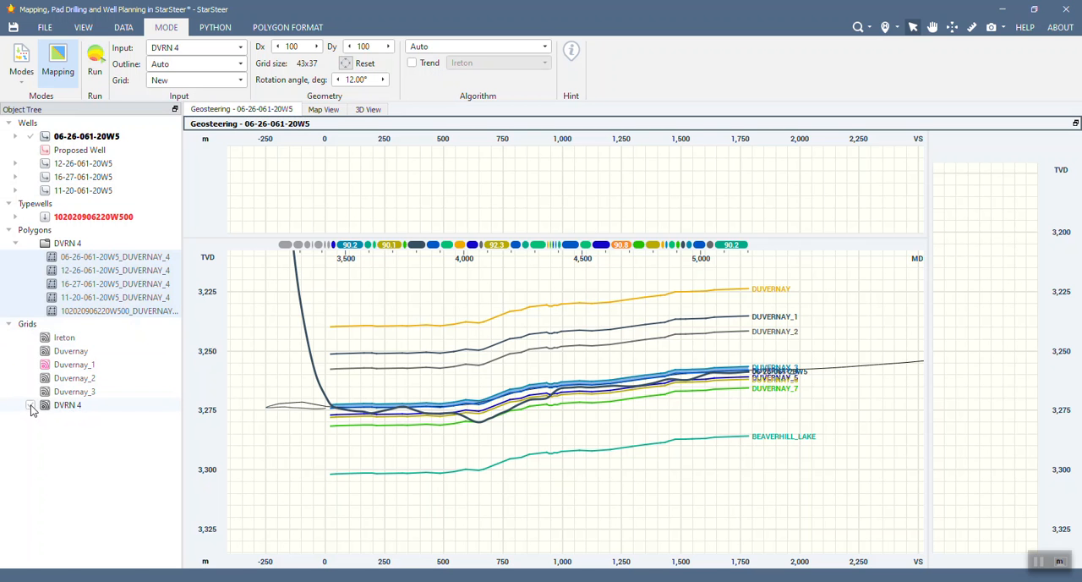
{"action": "left_click", "coordinate": [29, 404]}
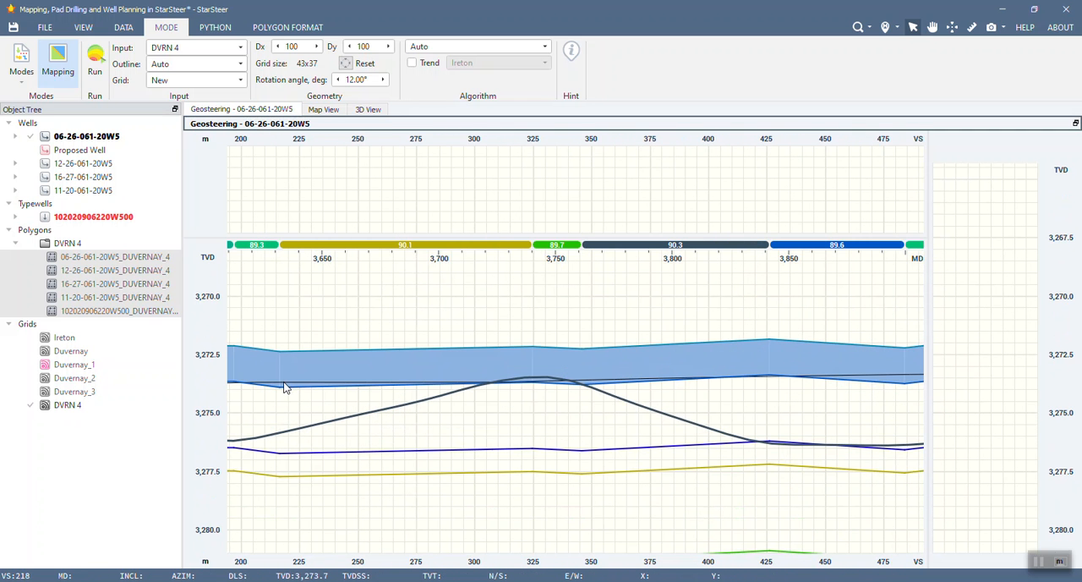
{"action": "mouse_move", "coordinate": [802, 378]}
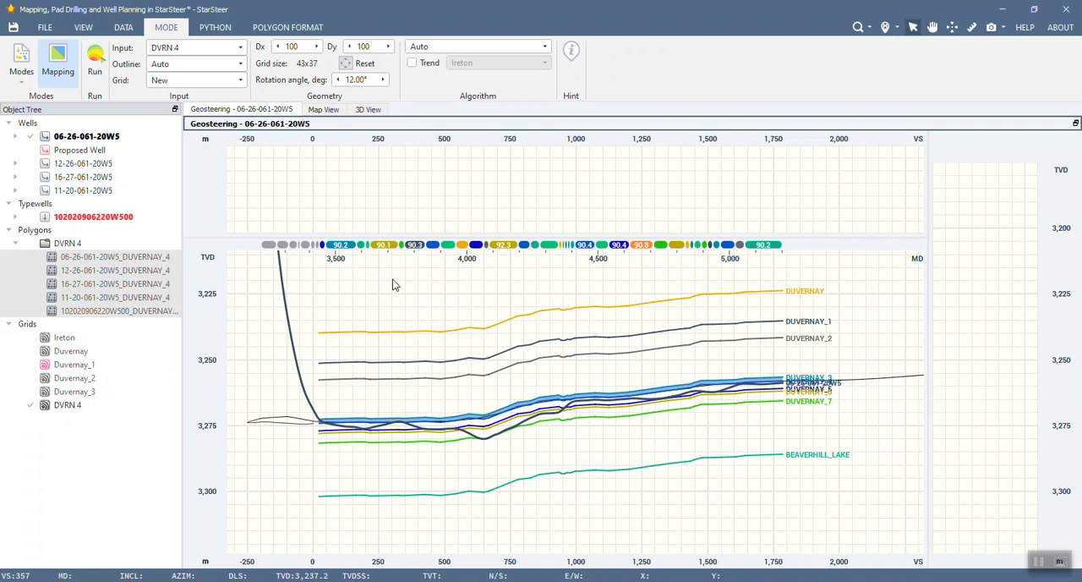
{"action": "left_click", "coordinate": [325, 108]}
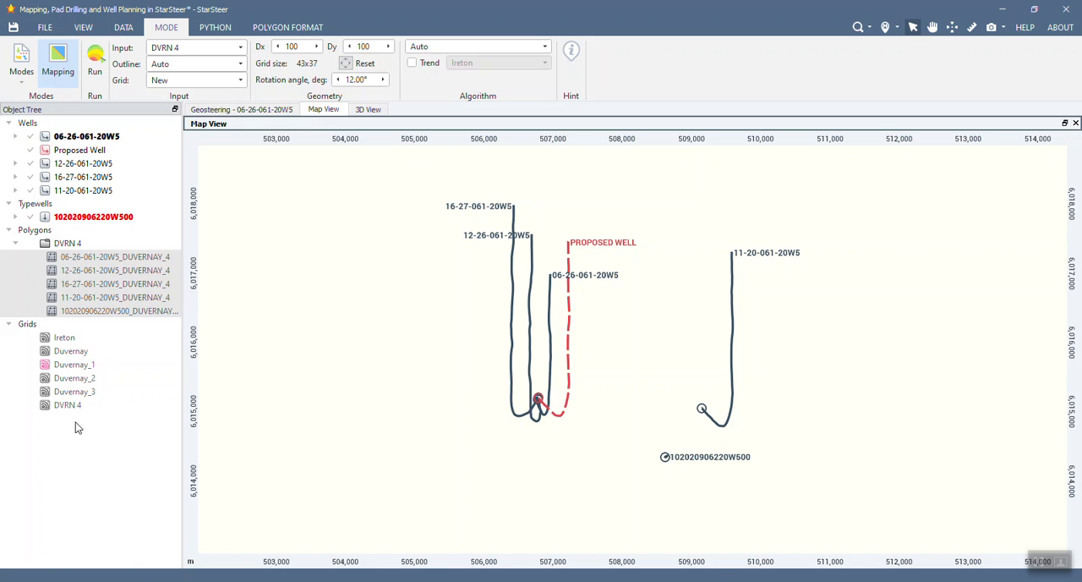
{"action": "left_click", "coordinate": [30, 406]}
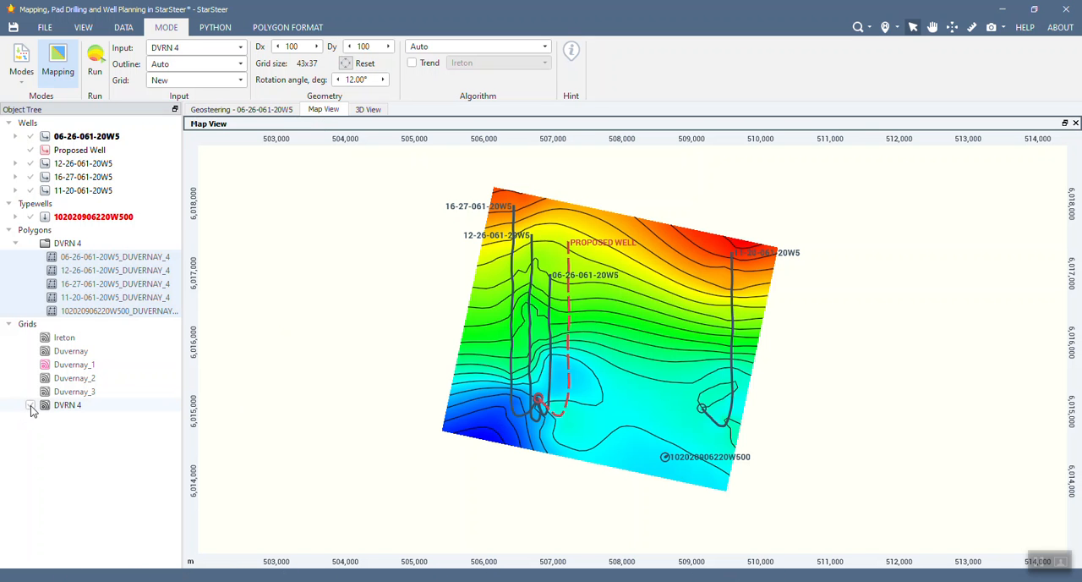
{"action": "left_click", "coordinate": [31, 405]}
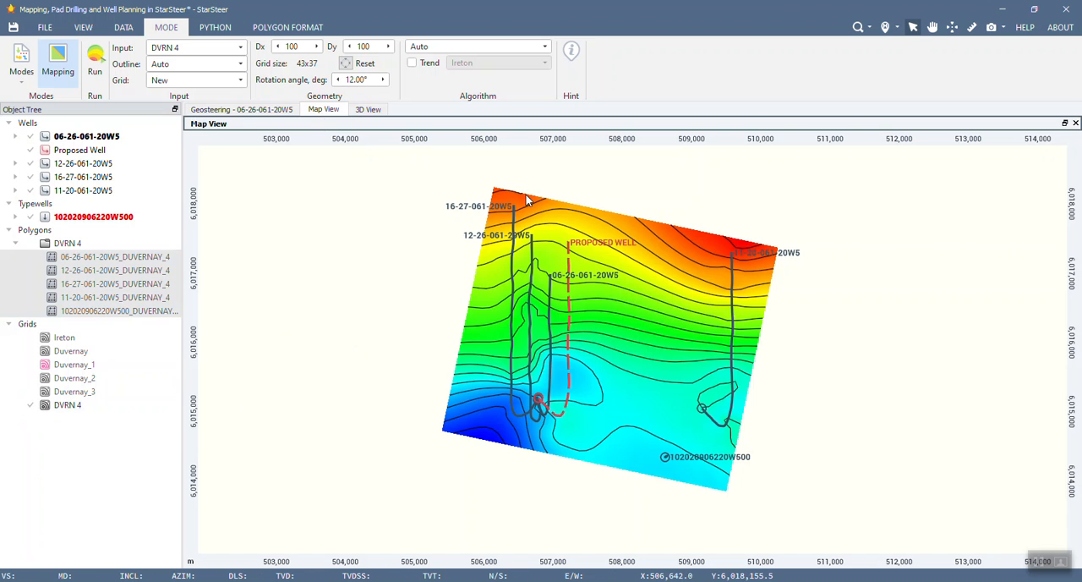
{"action": "mouse_move", "coordinate": [752, 257]}
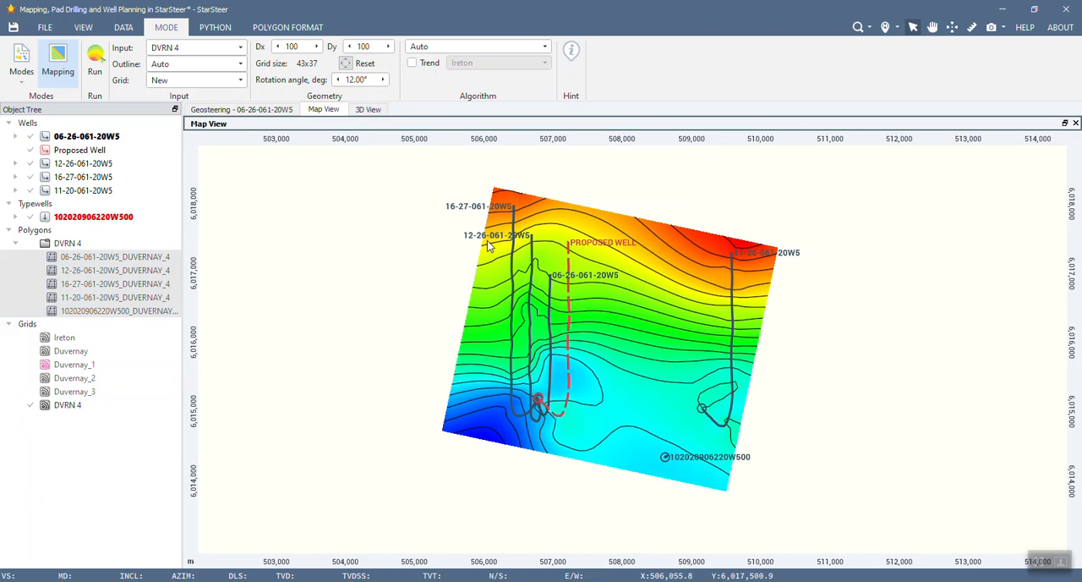
{"action": "mouse_move", "coordinate": [534, 424]}
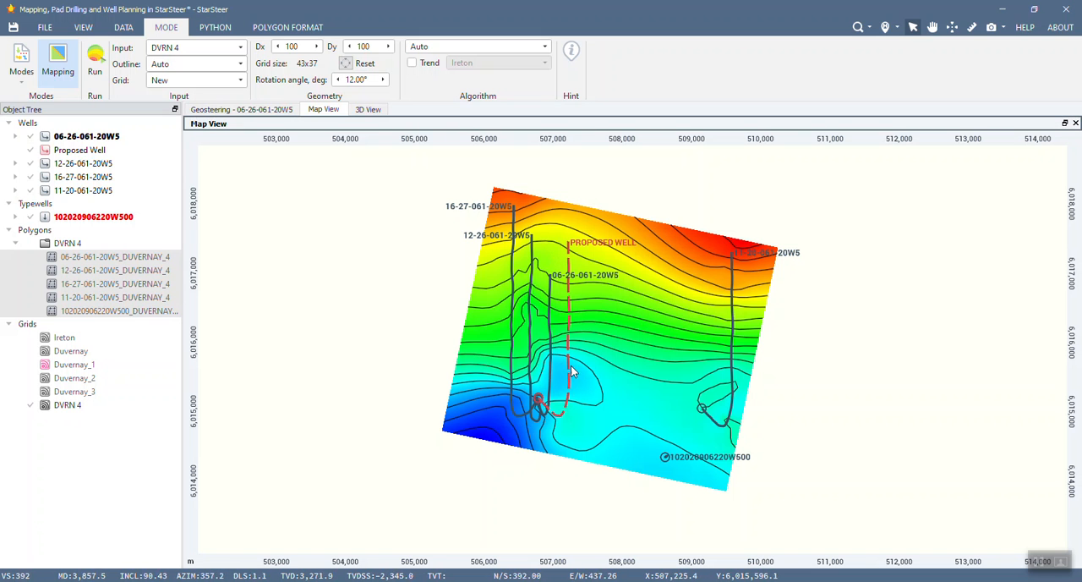
{"action": "mouse_move", "coordinate": [568, 252]}
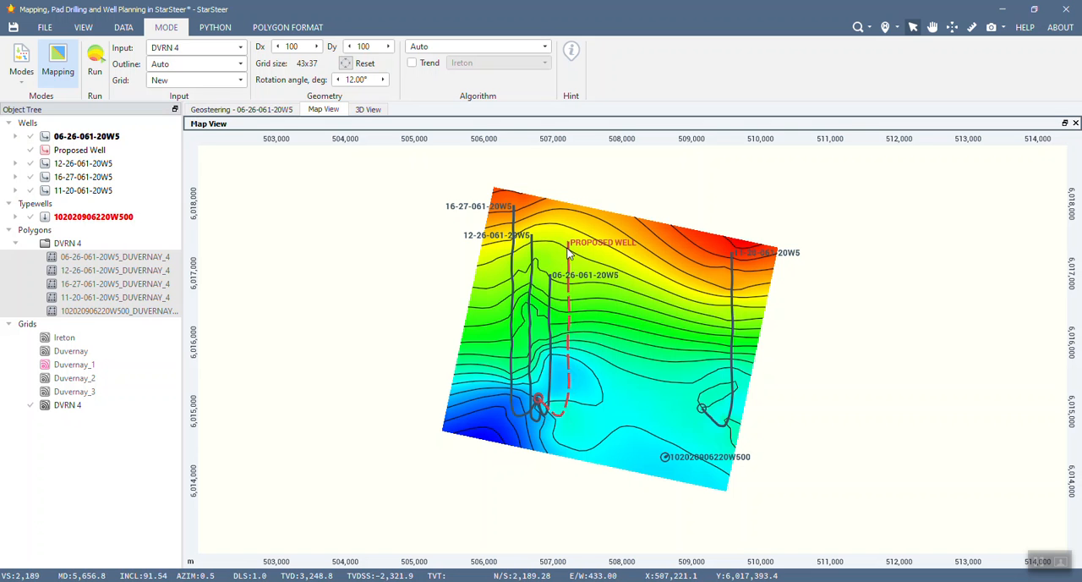
{"action": "mouse_move", "coordinate": [571, 426]}
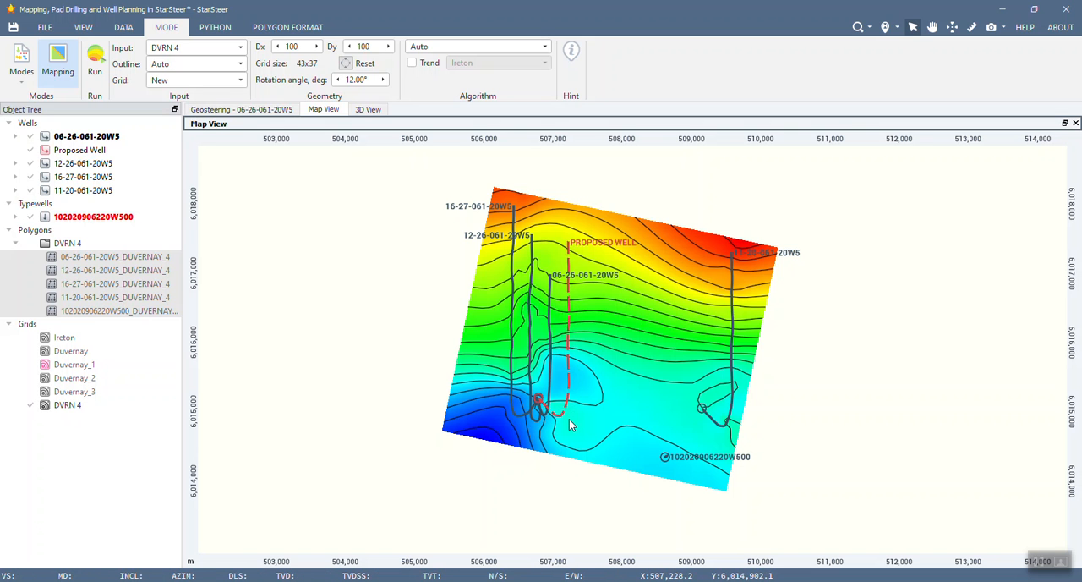
{"action": "mouse_move", "coordinate": [548, 386]}
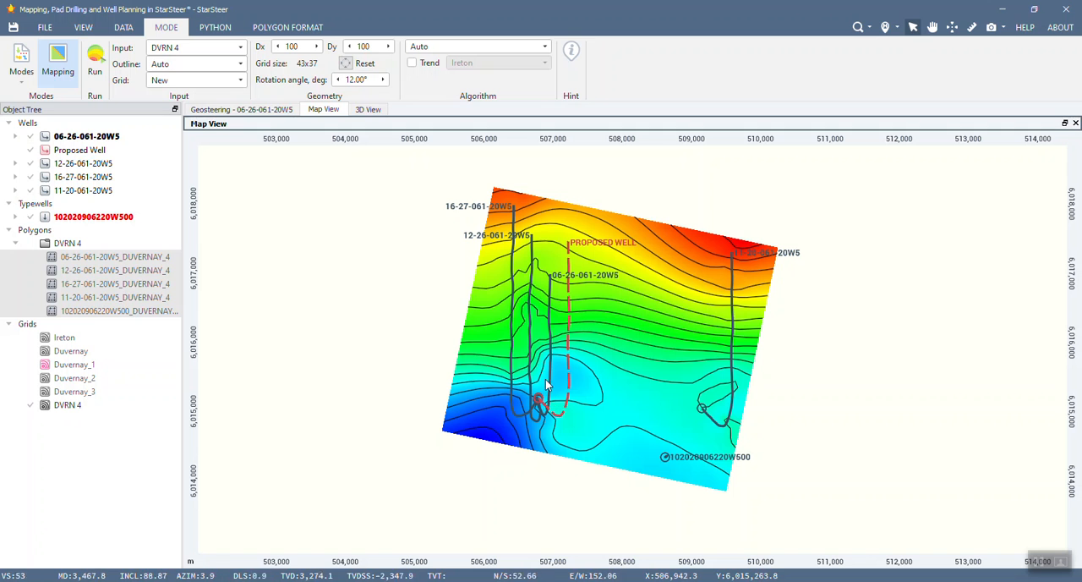
{"action": "mouse_move", "coordinate": [527, 298]}
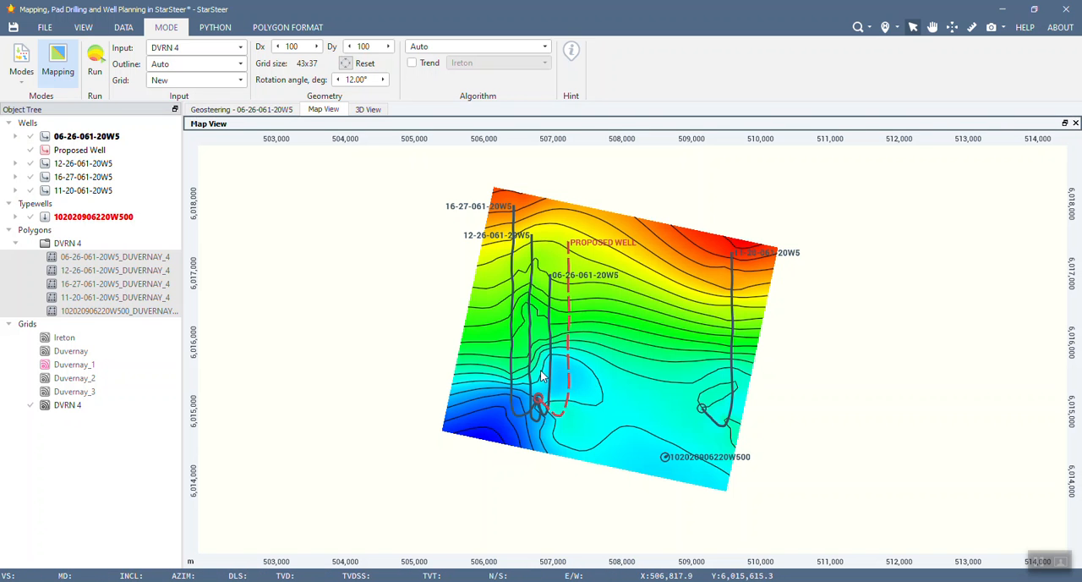
{"action": "mouse_move", "coordinate": [557, 453]}
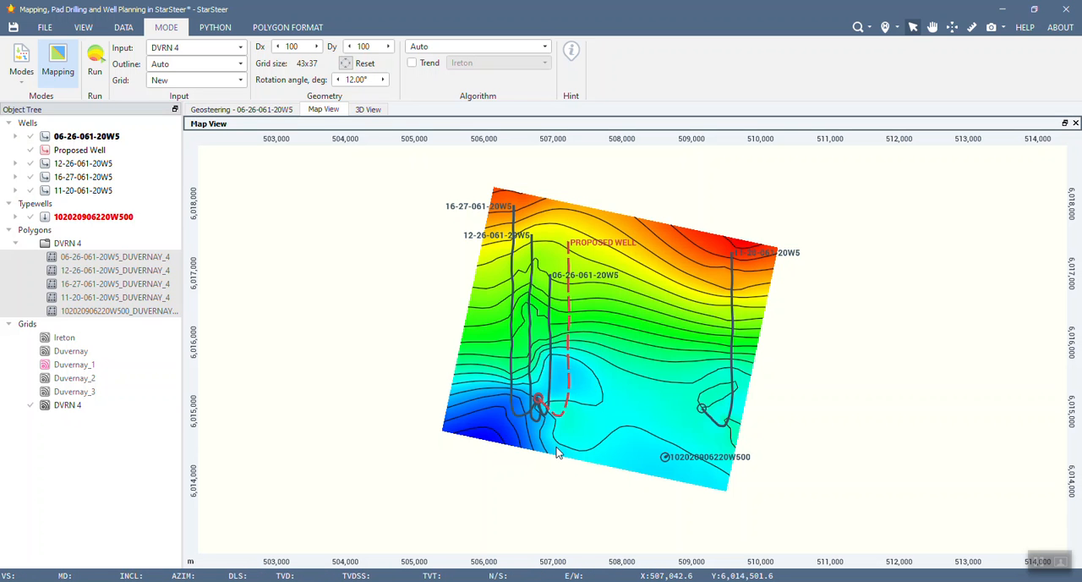
{"action": "mouse_move", "coordinate": [528, 387]}
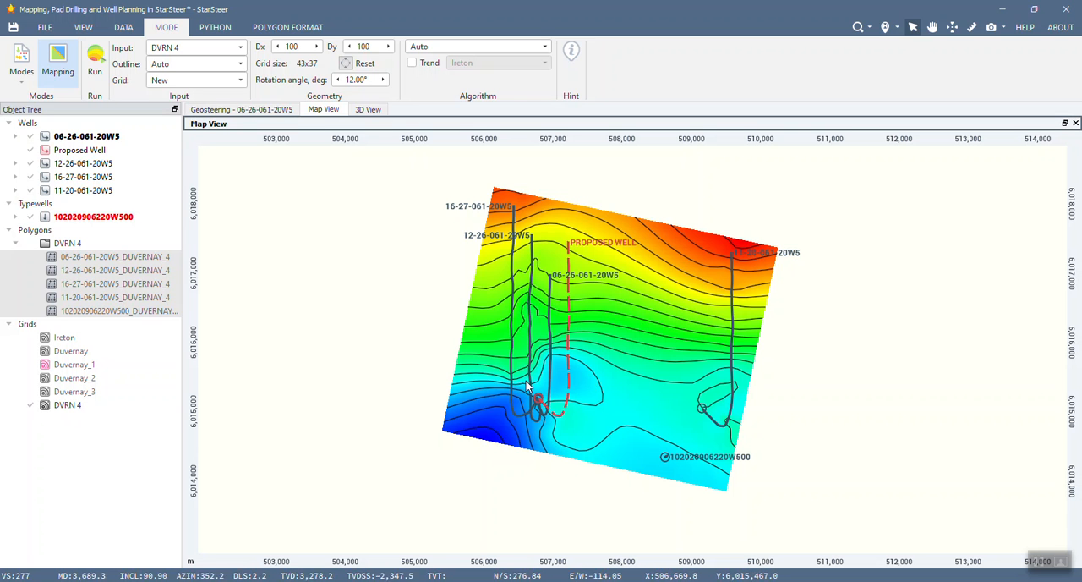
{"action": "mouse_move", "coordinate": [726, 416]}
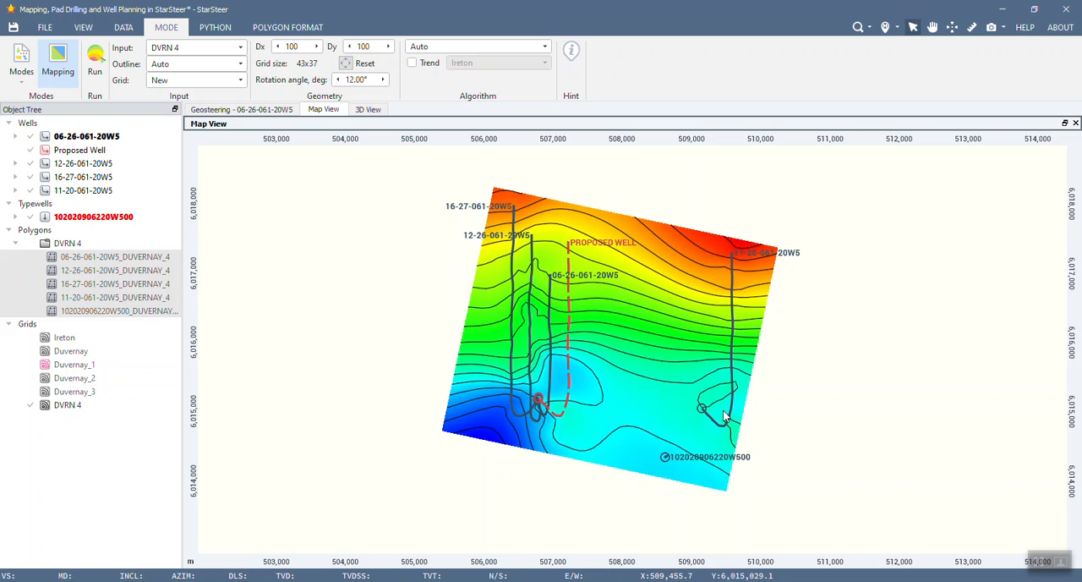
{"action": "mouse_move", "coordinate": [684, 402]}
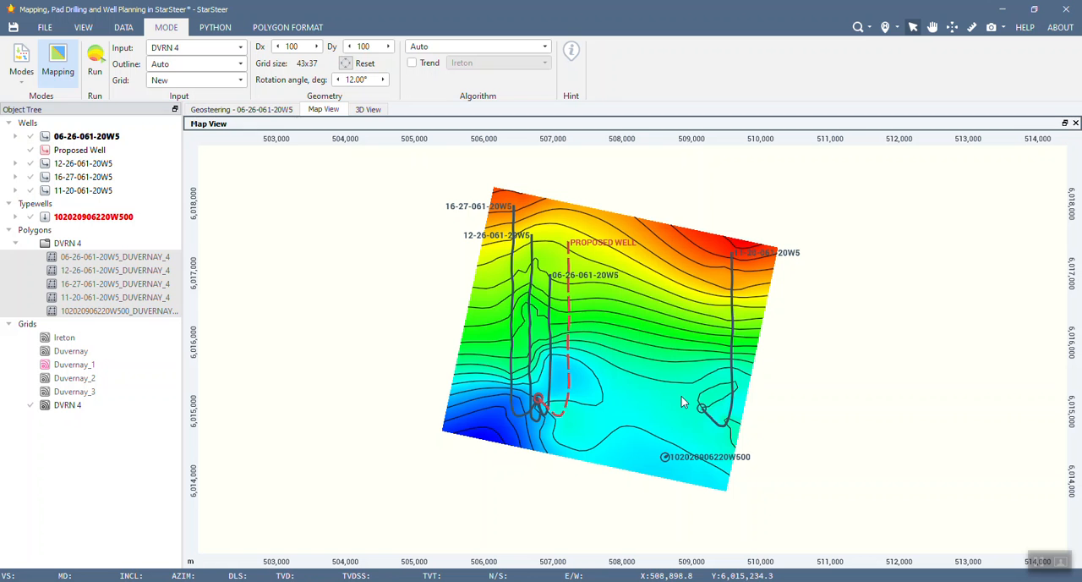
{"action": "mouse_move", "coordinate": [273, 133]}
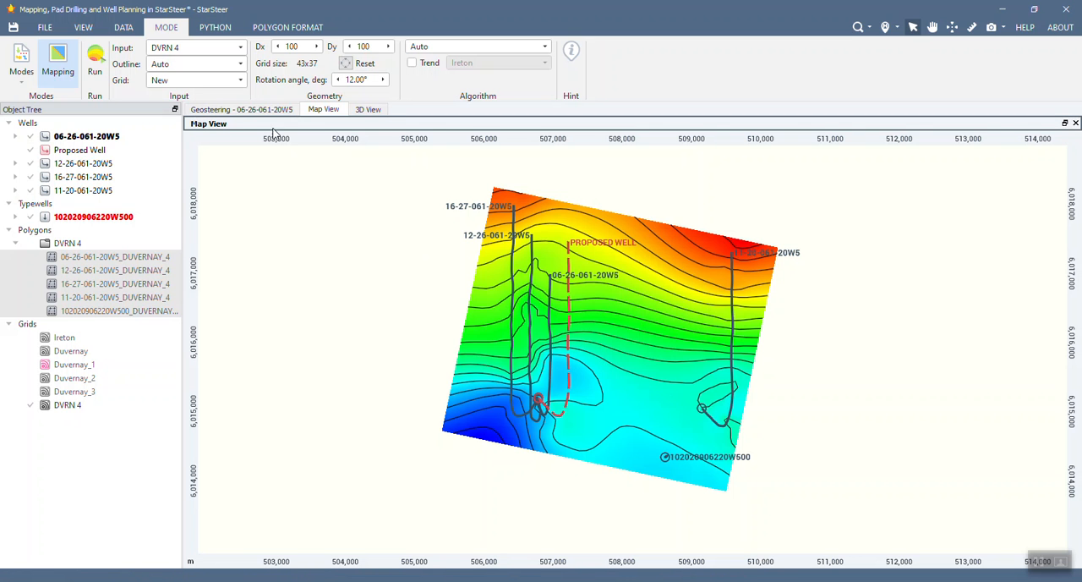
Step: Make the Proposed Well the active well so its path plots among the DUVERNAY horizons
{"action": "left_click", "coordinate": [242, 109]}
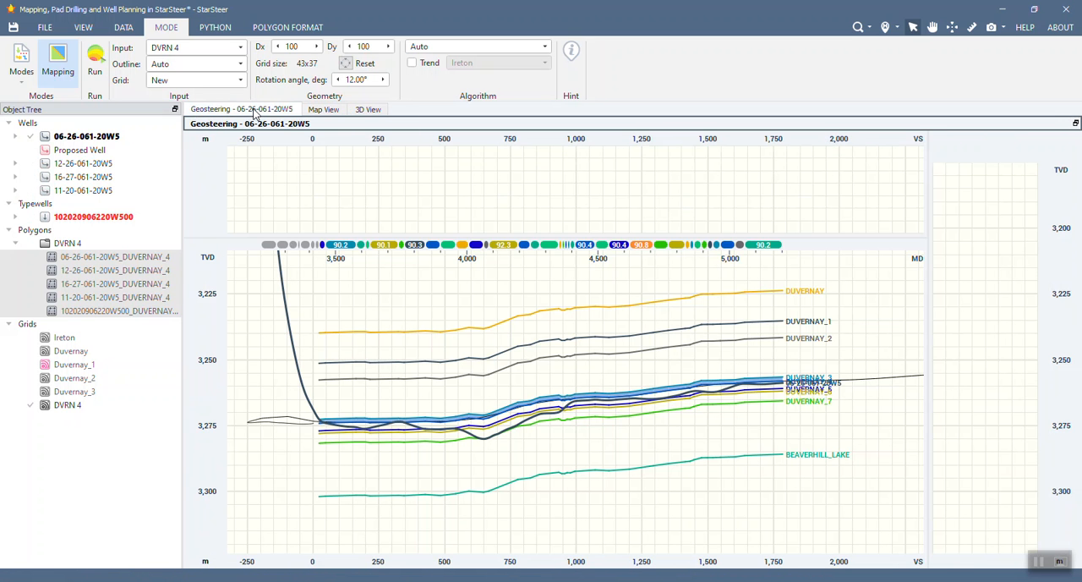
{"action": "mouse_move", "coordinate": [250, 196]}
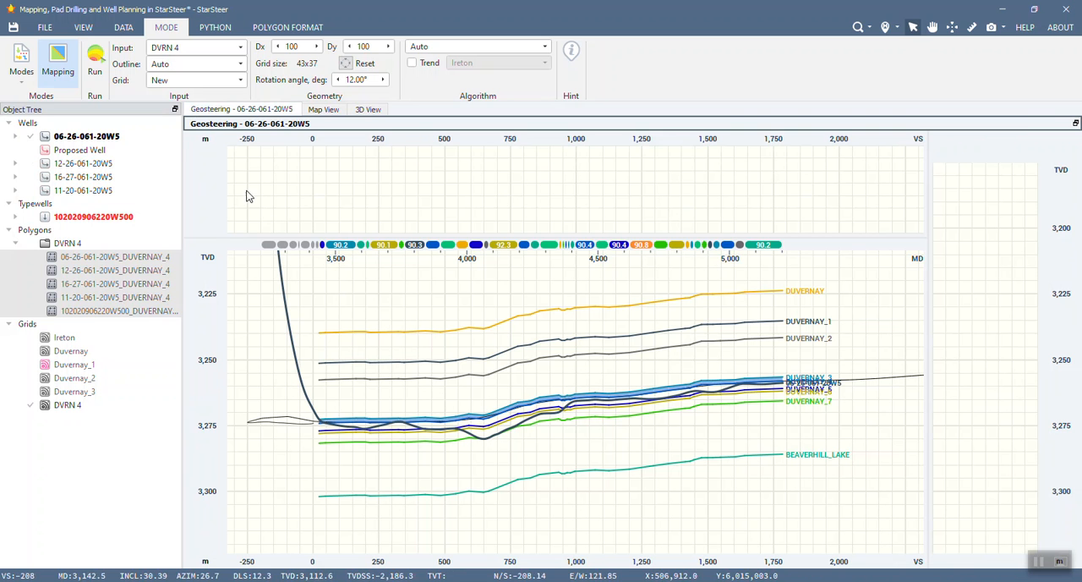
{"action": "right_click", "coordinate": [86, 135]}
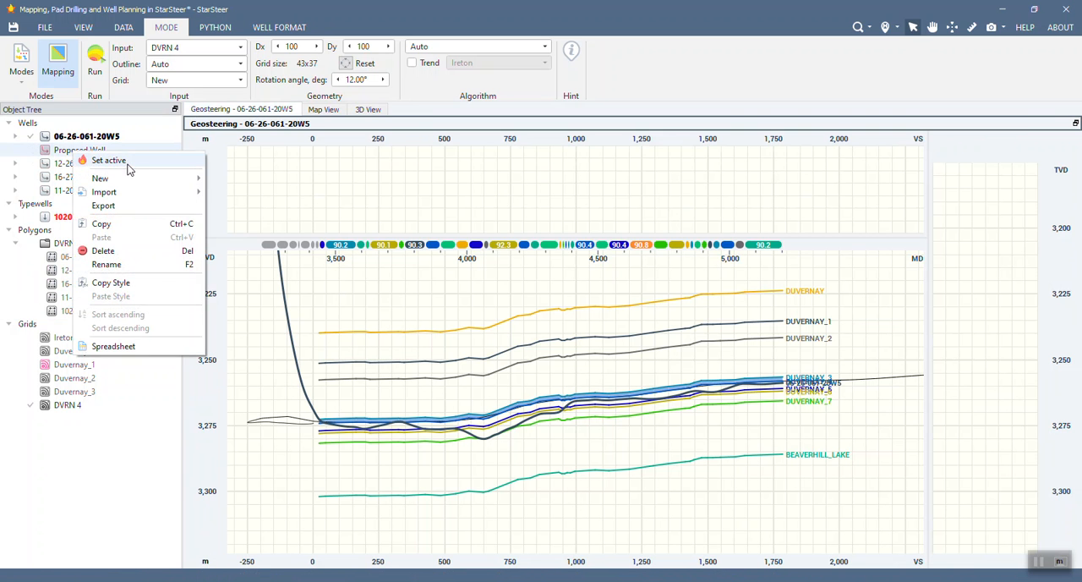
{"action": "left_click", "coordinate": [108, 159]}
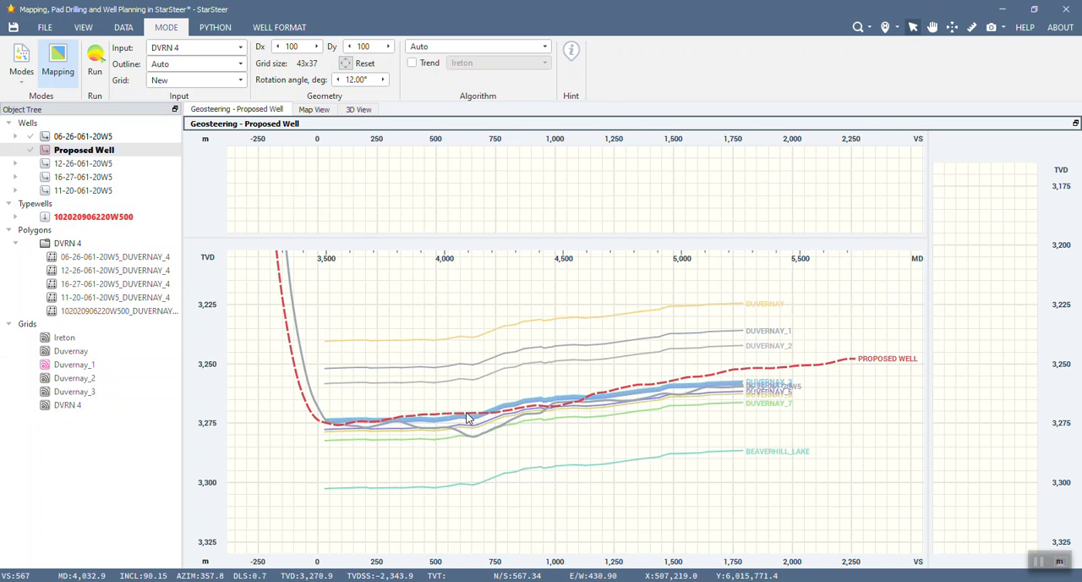
{"action": "mouse_move", "coordinate": [423, 439]}
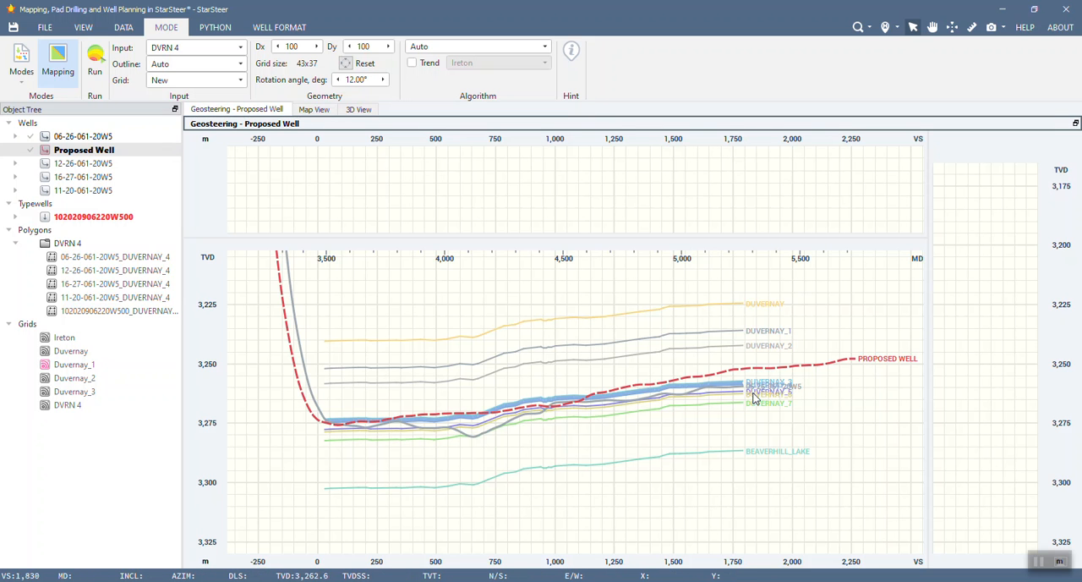
{"action": "mouse_move", "coordinate": [514, 352]}
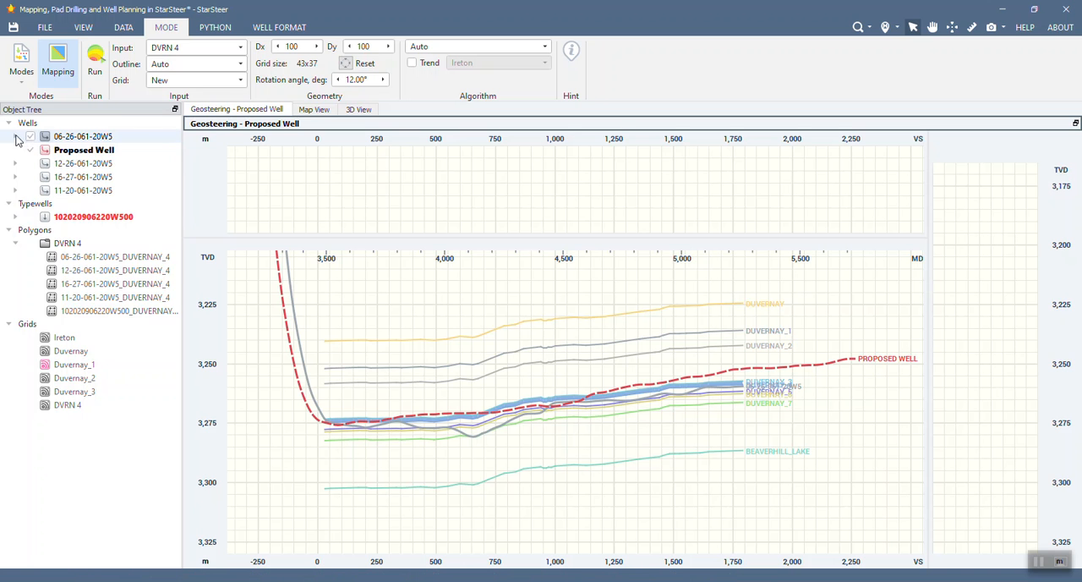
Step: Expand well 06-26-061-20W5's Interpretation1 to list its DUVERNAY and BEAVERHILL_LAKE horizons
{"action": "left_click", "coordinate": [15, 135]}
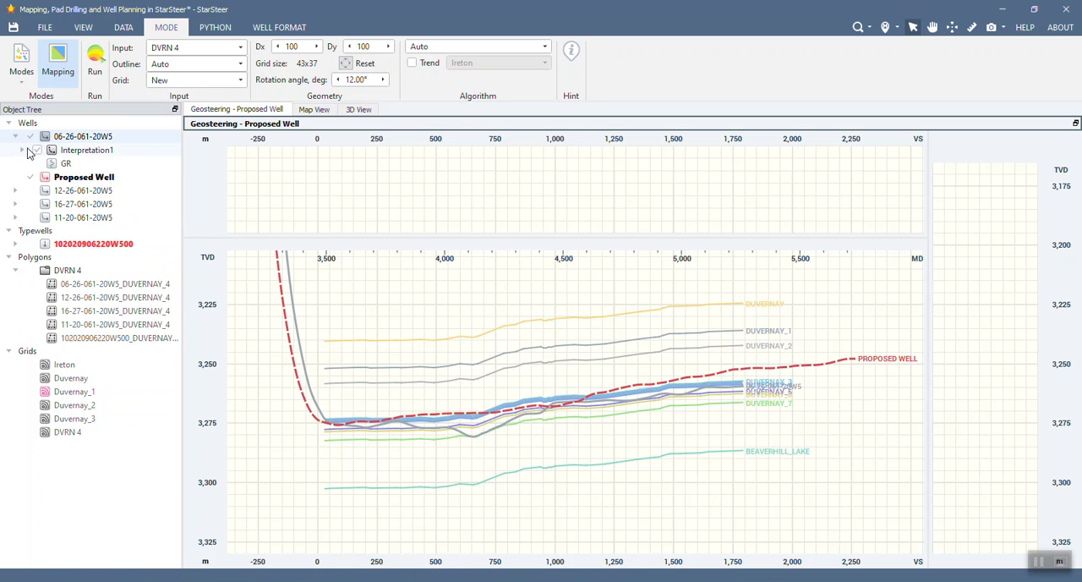
{"action": "left_click", "coordinate": [23, 149]}
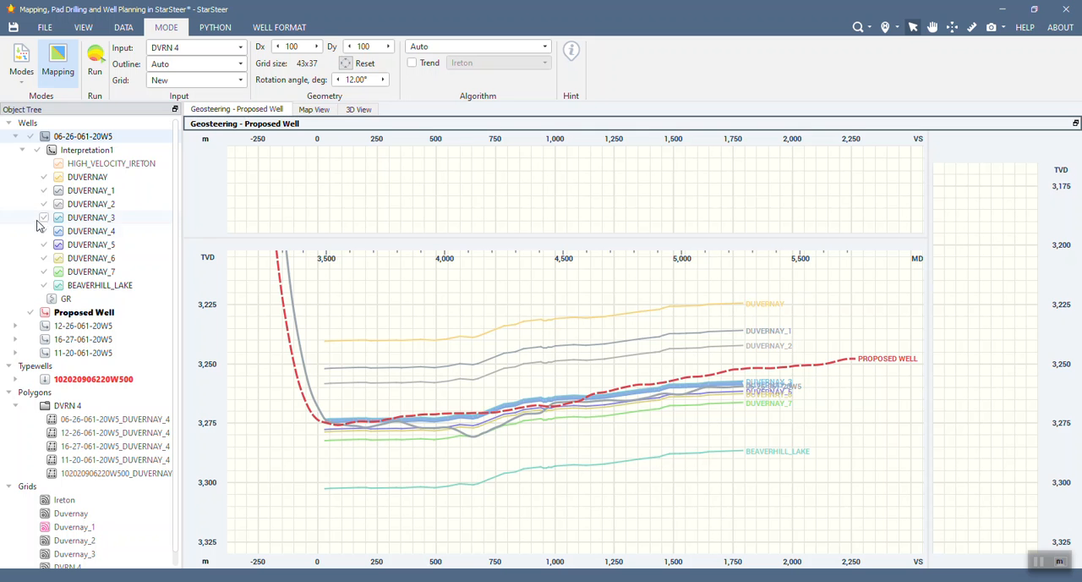
{"action": "left_click", "coordinate": [44, 217]}
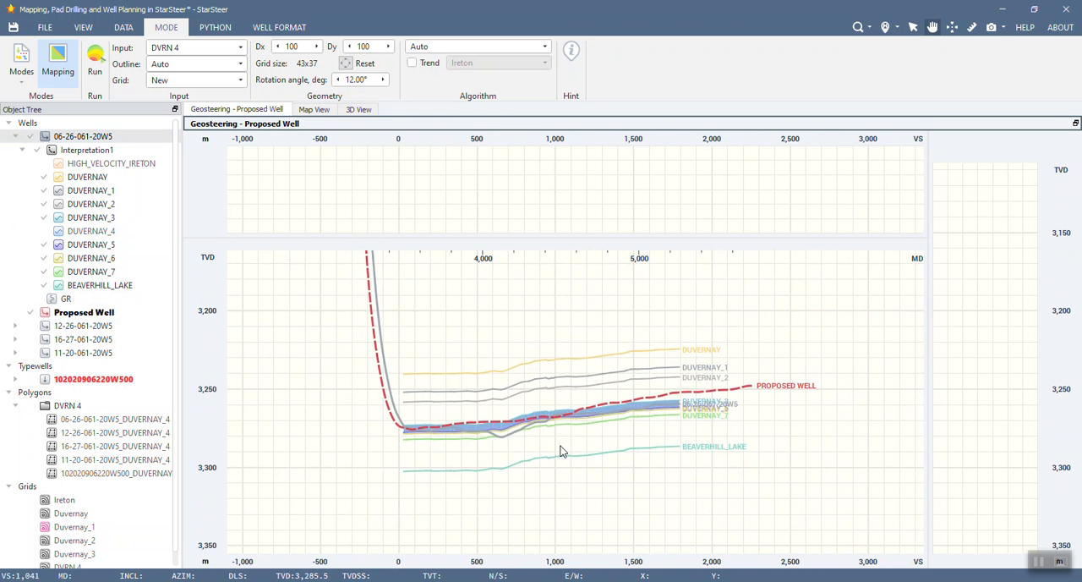
{"action": "mouse_move", "coordinate": [464, 477]}
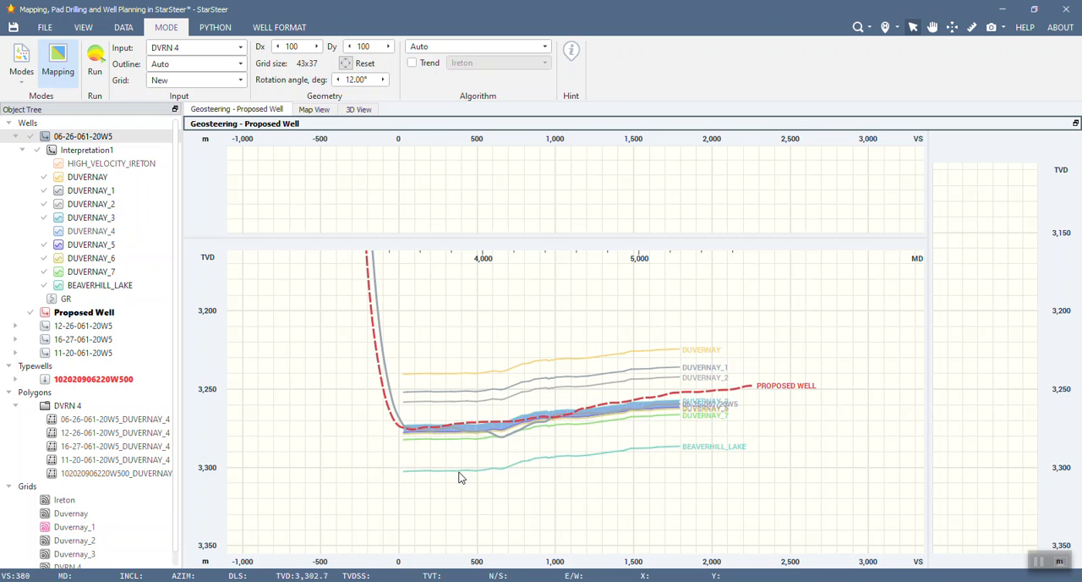
{"action": "mouse_move", "coordinate": [412, 433]}
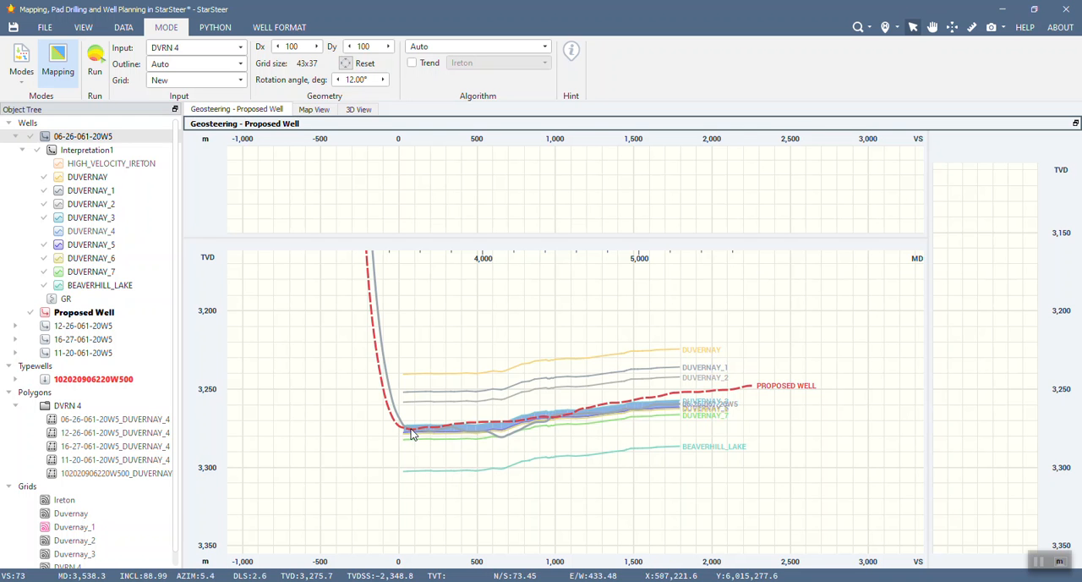
{"action": "mouse_move", "coordinate": [569, 423]}
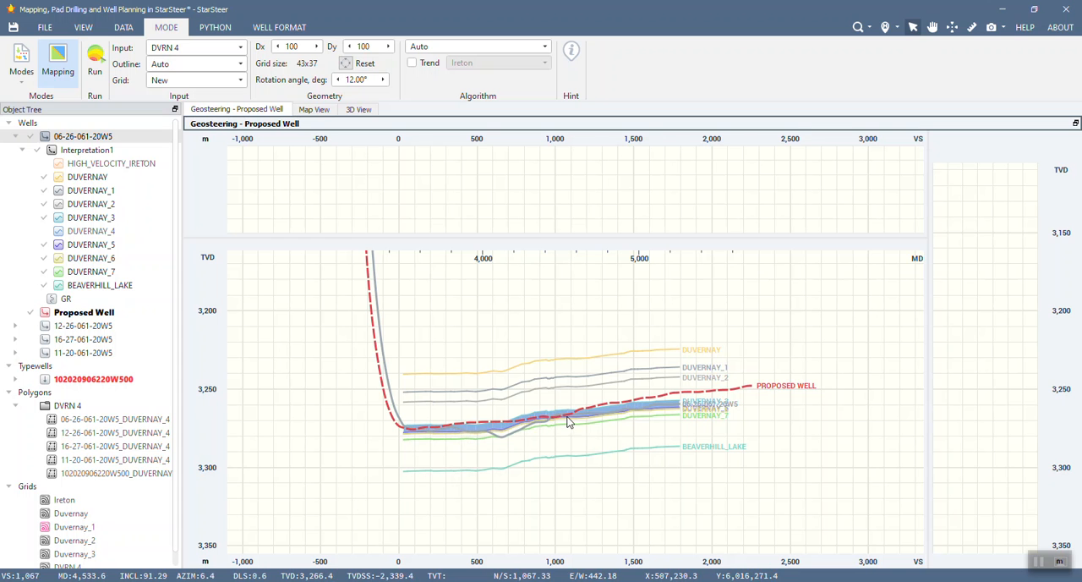
{"action": "mouse_move", "coordinate": [477, 431]}
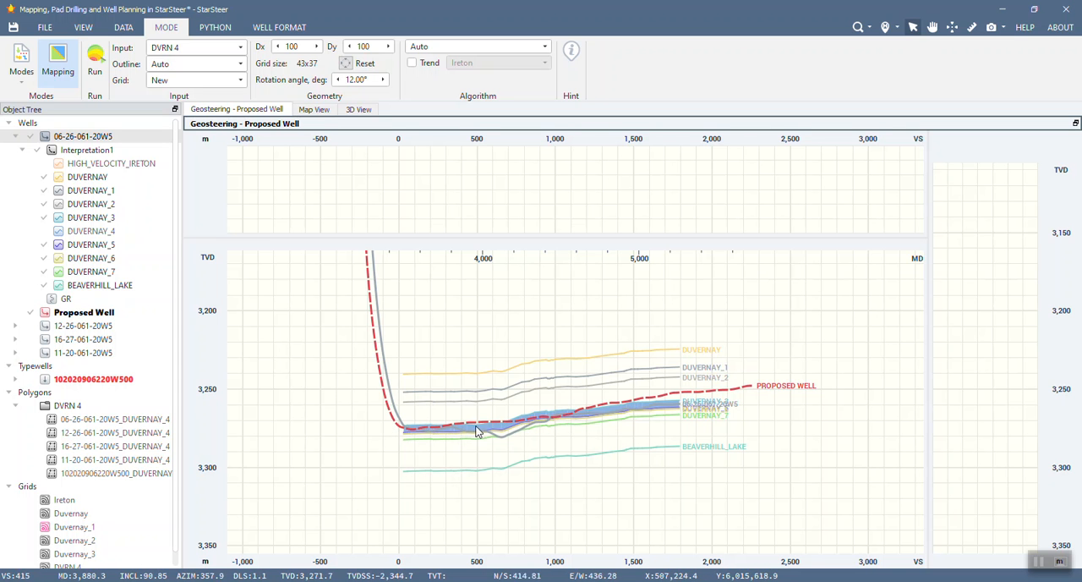
{"action": "mouse_move", "coordinate": [750, 389]}
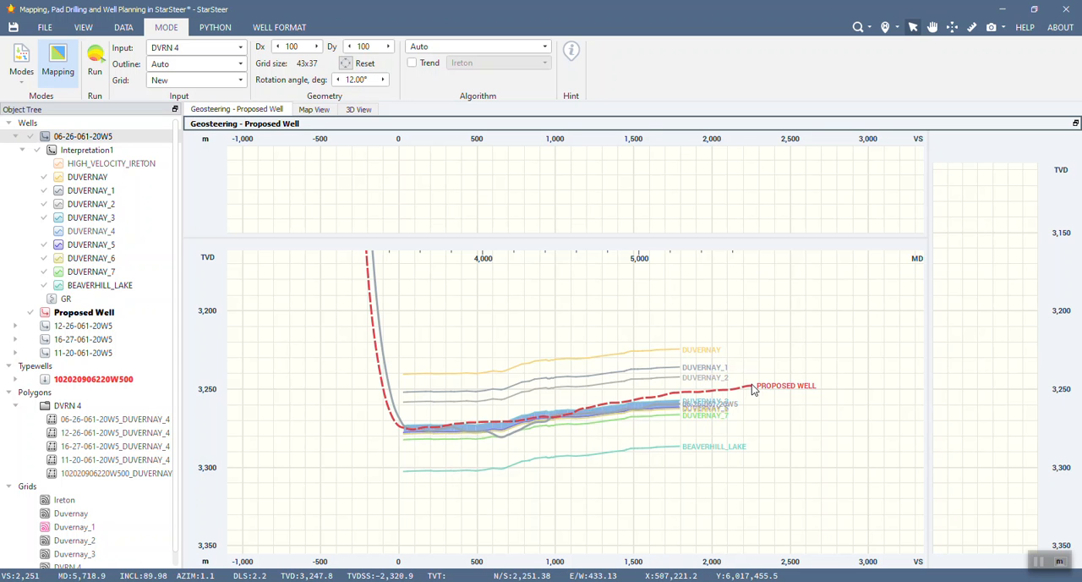
{"action": "mouse_move", "coordinate": [600, 406]}
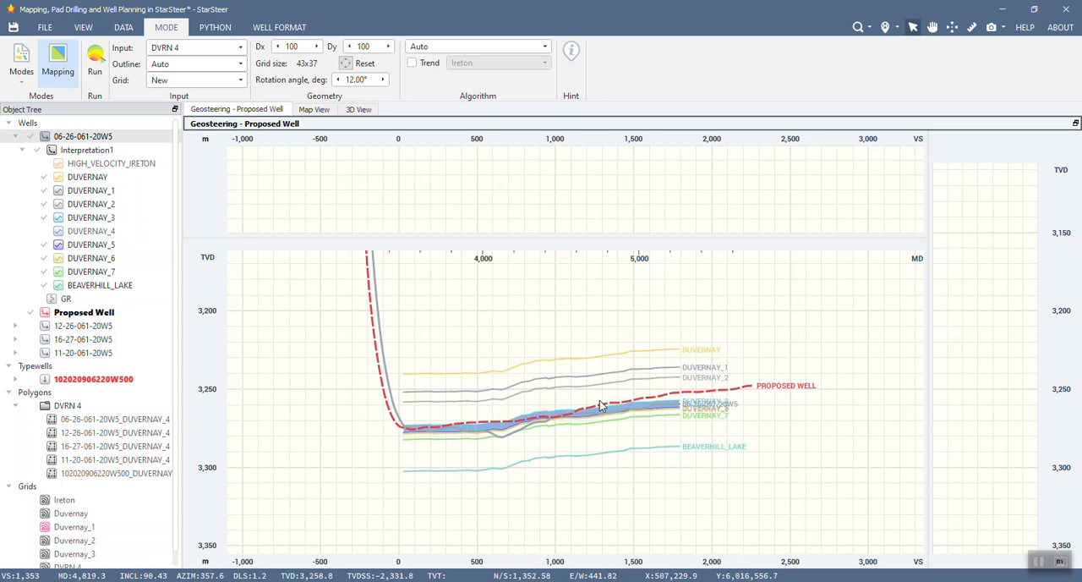
{"action": "mouse_move", "coordinate": [601, 414]}
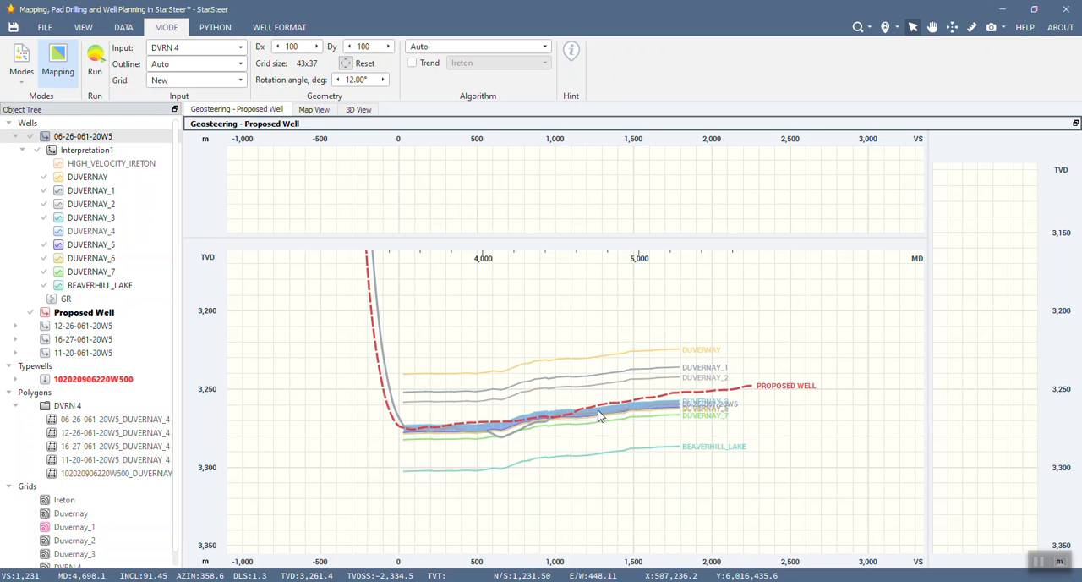
{"action": "mouse_move", "coordinate": [670, 410]}
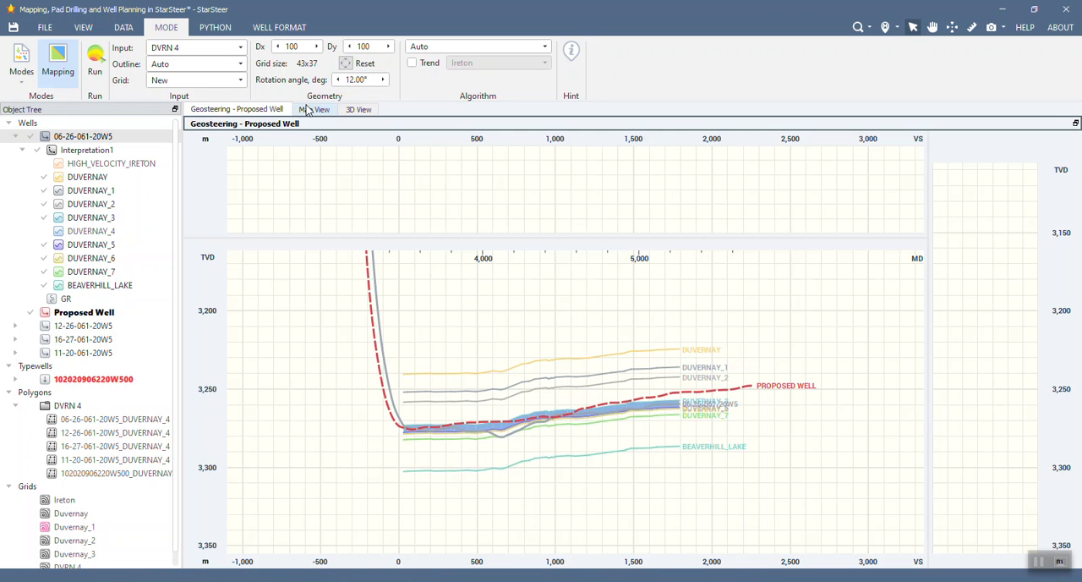
{"action": "left_click", "coordinate": [314, 109]}
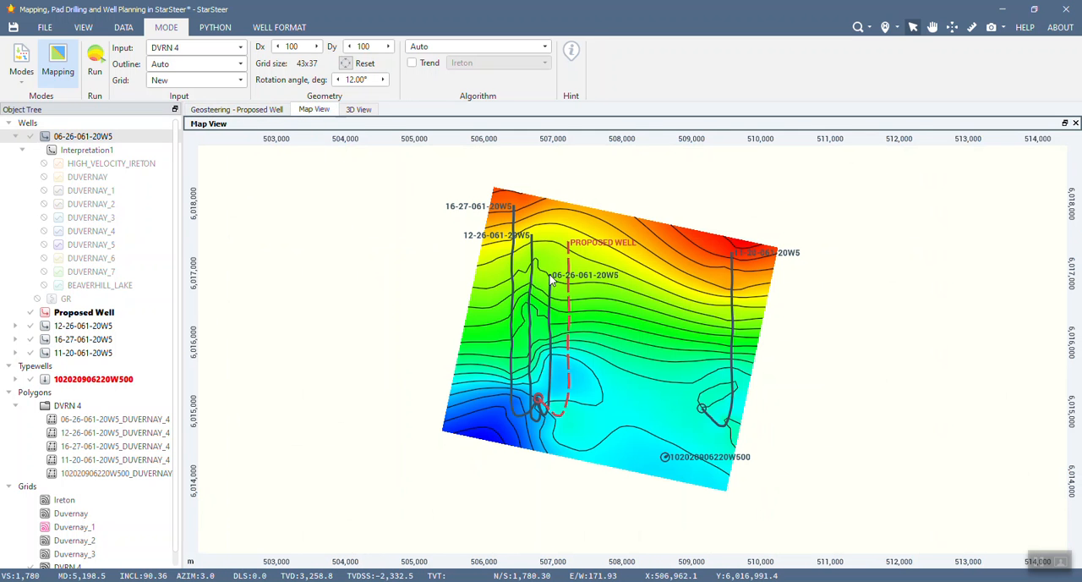
{"action": "mouse_move", "coordinate": [542, 417]}
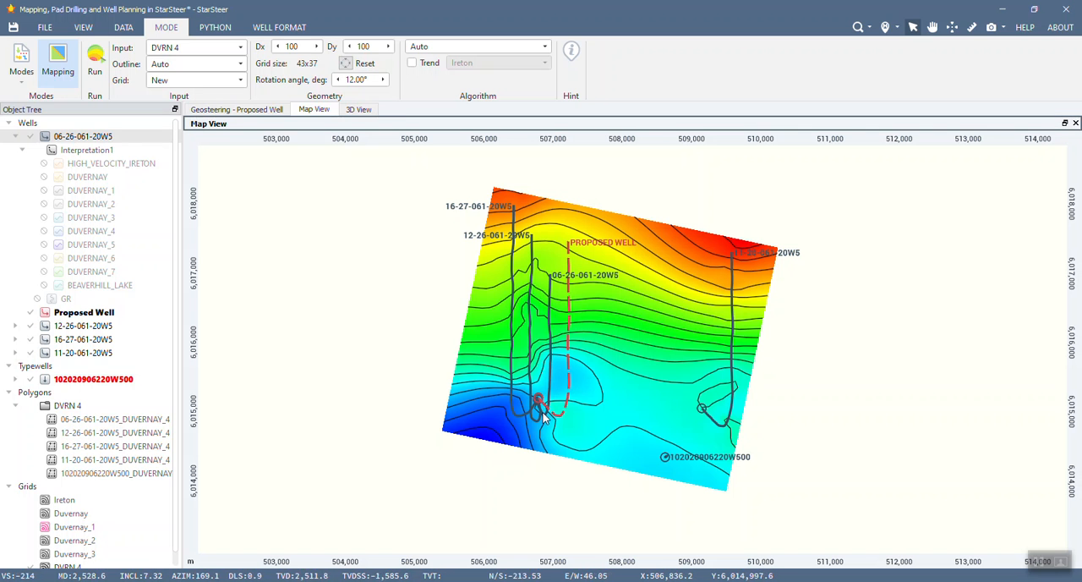
{"action": "mouse_move", "coordinate": [550, 358]}
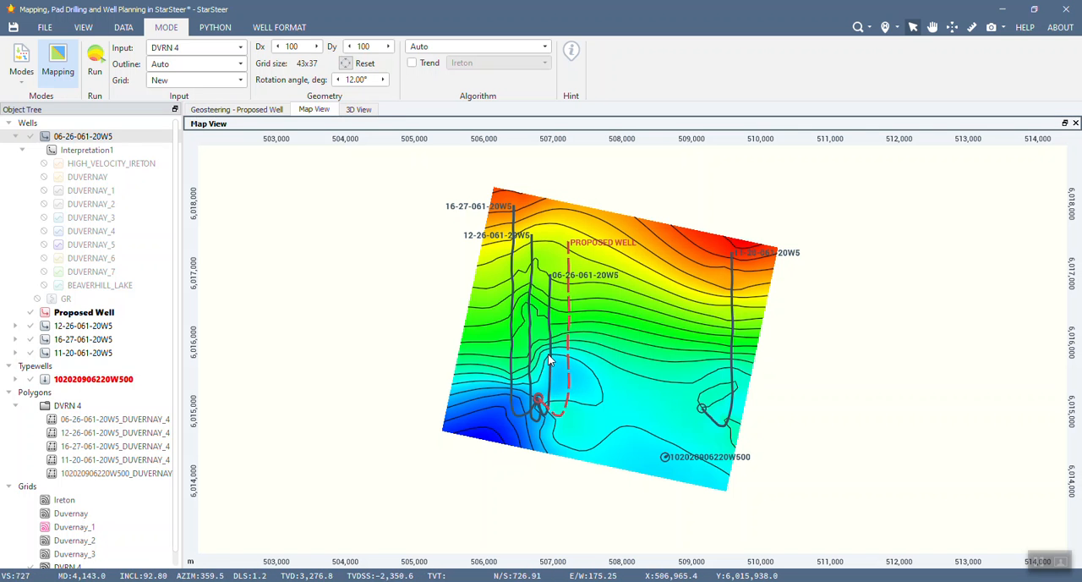
{"action": "mouse_move", "coordinate": [569, 257]}
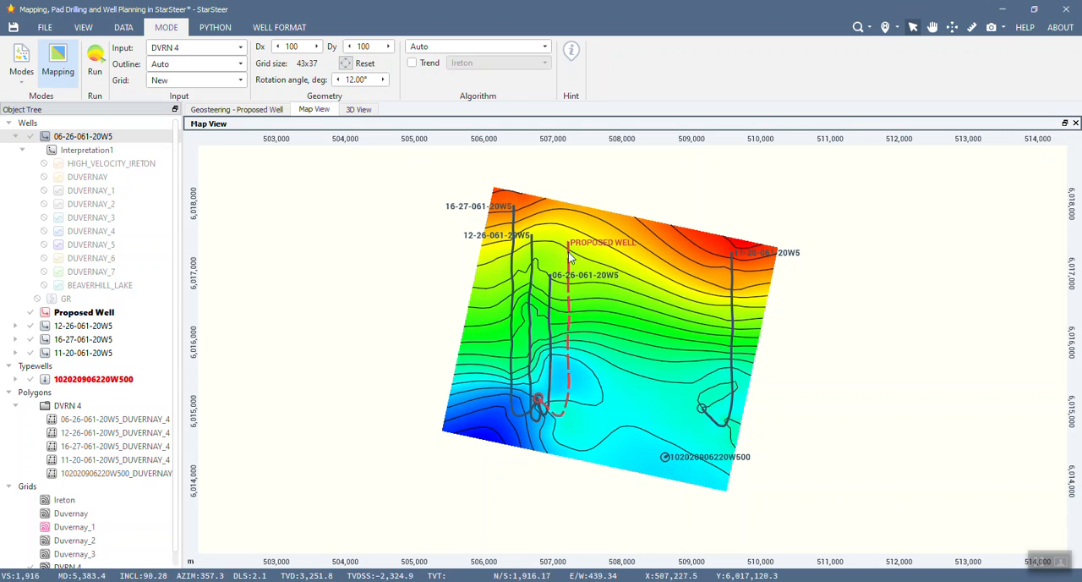
{"action": "mouse_move", "coordinate": [502, 346]}
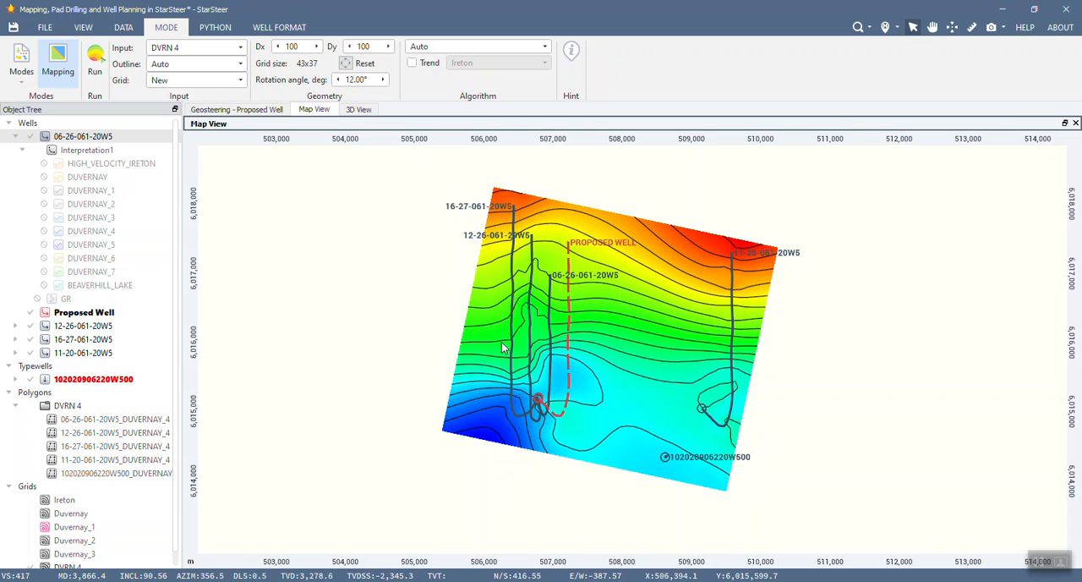
{"action": "mouse_move", "coordinate": [720, 347]}
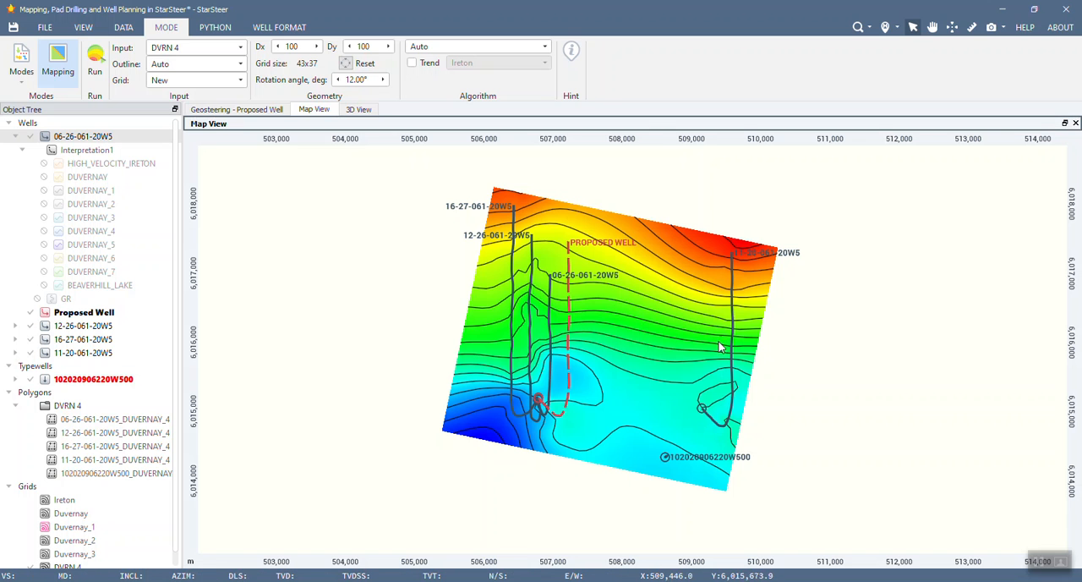
{"action": "mouse_move", "coordinate": [700, 431]}
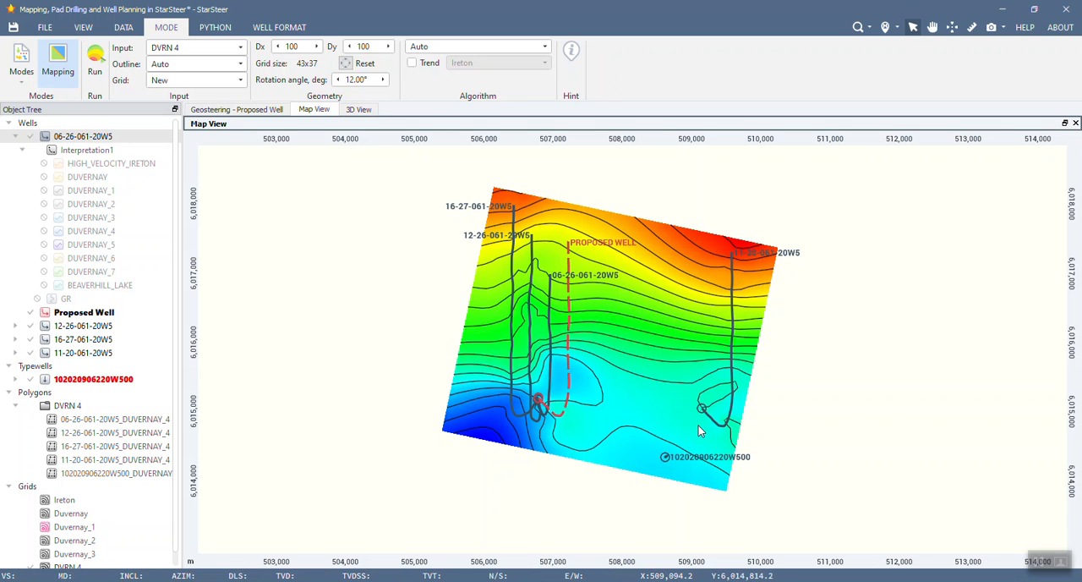
{"action": "mouse_move", "coordinate": [49, 84]}
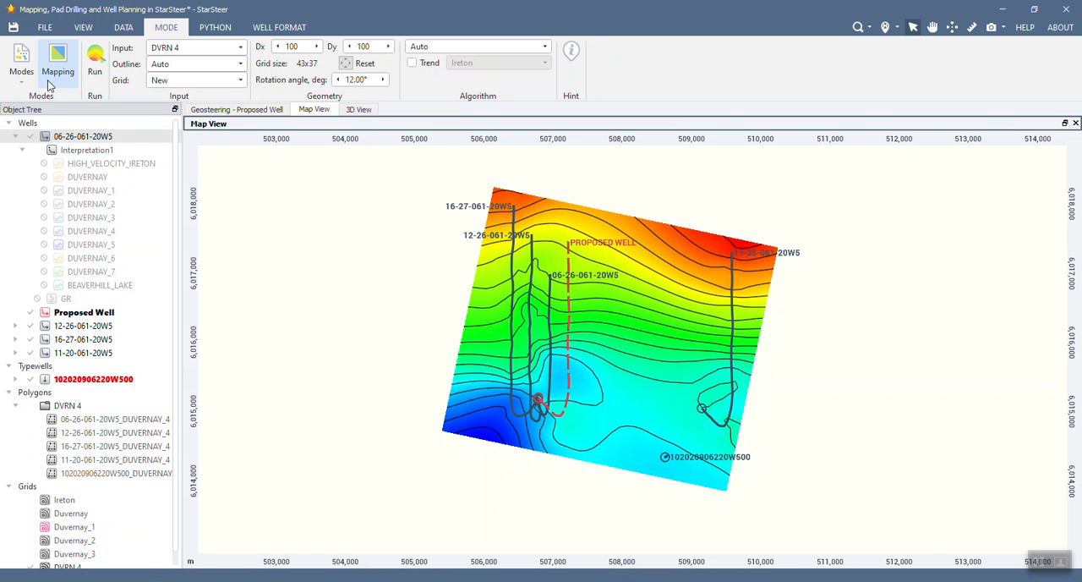
Step: Show the Proposed Well's geosteering cross-section against the Duvernay horizons
{"action": "left_click", "coordinate": [237, 108]}
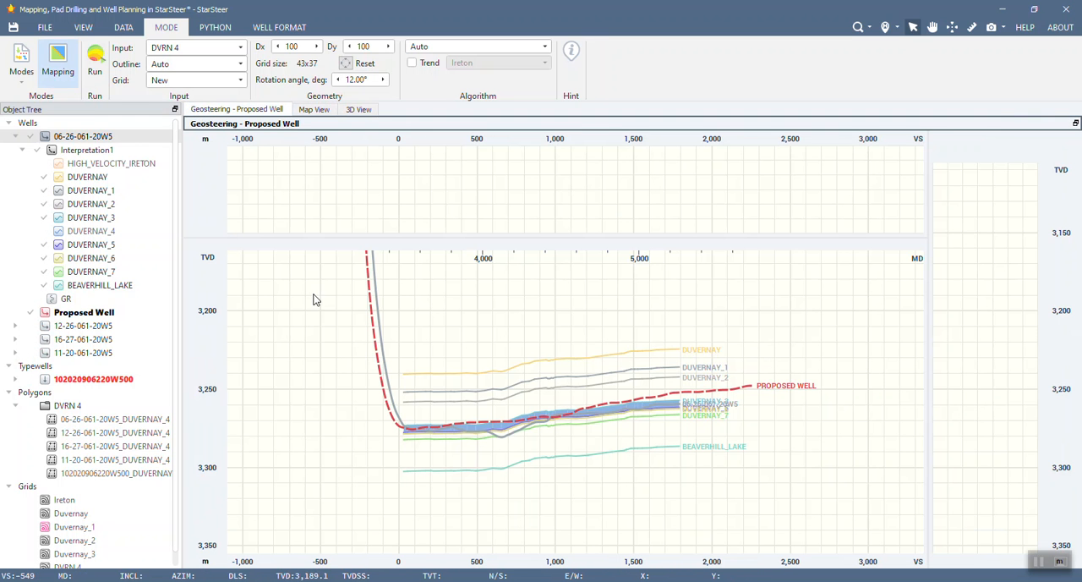
{"action": "mouse_move", "coordinate": [218, 247]}
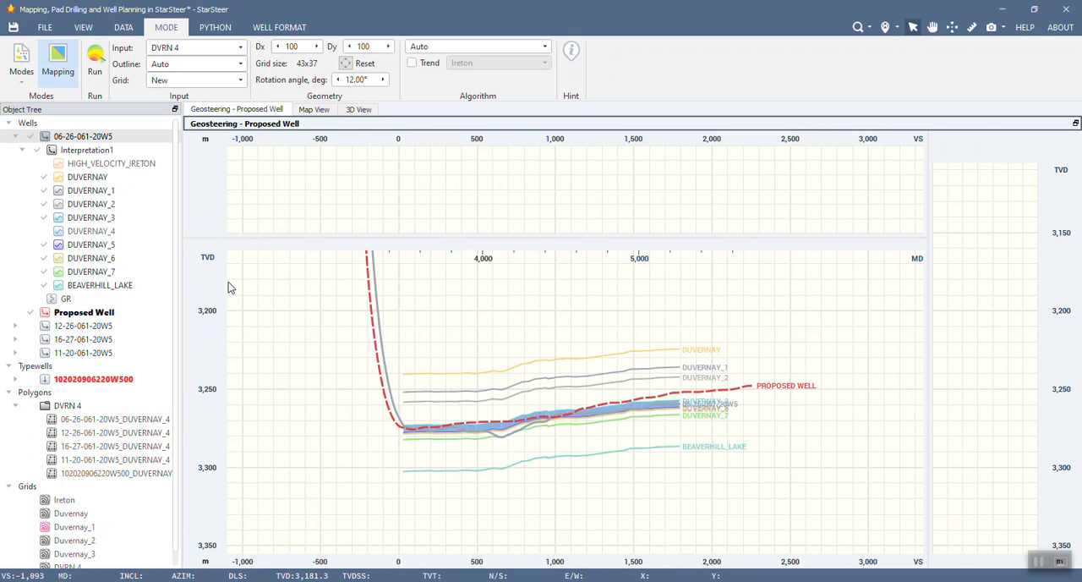
{"action": "mouse_move", "coordinate": [281, 315]}
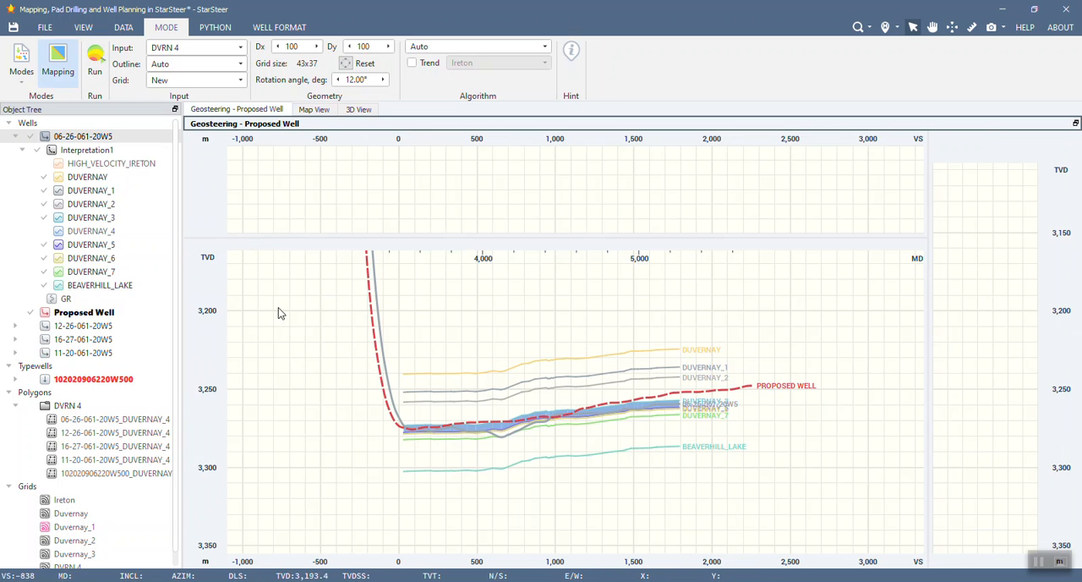
{"action": "mouse_move", "coordinate": [463, 433]}
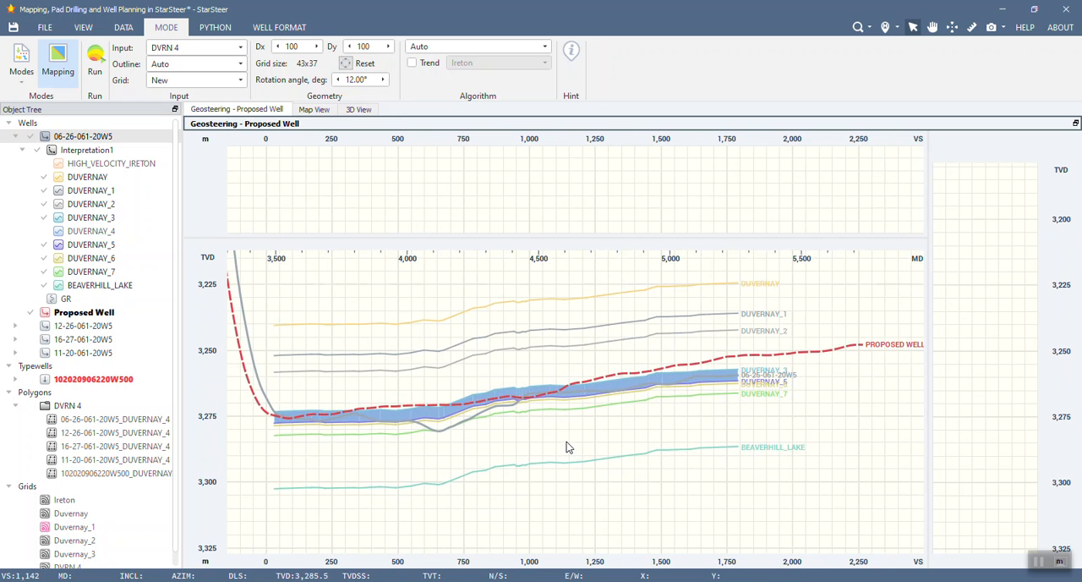
{"action": "mouse_move", "coordinate": [433, 438]}
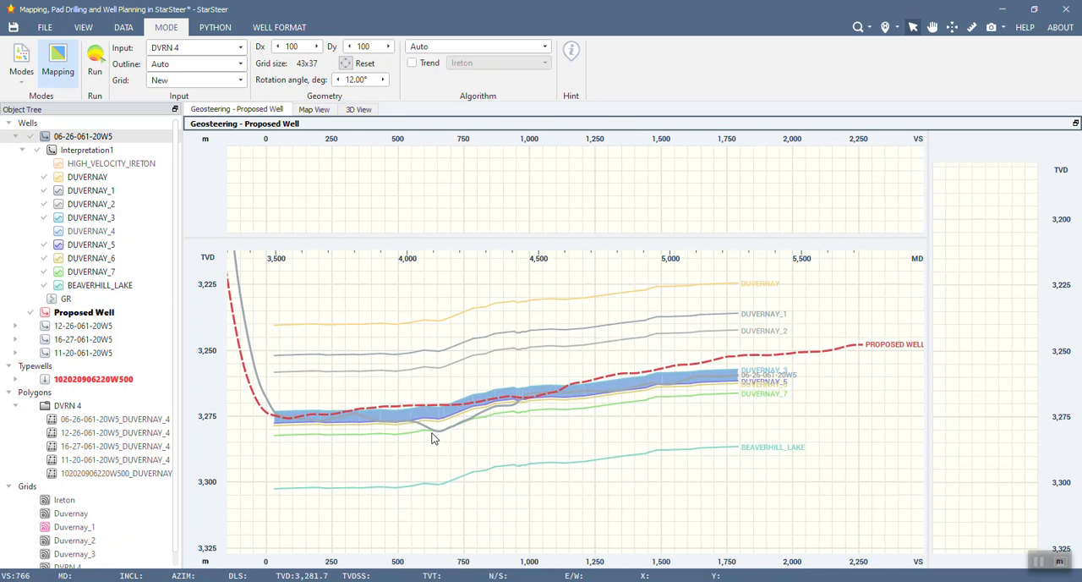
{"action": "mouse_move", "coordinate": [233, 290]}
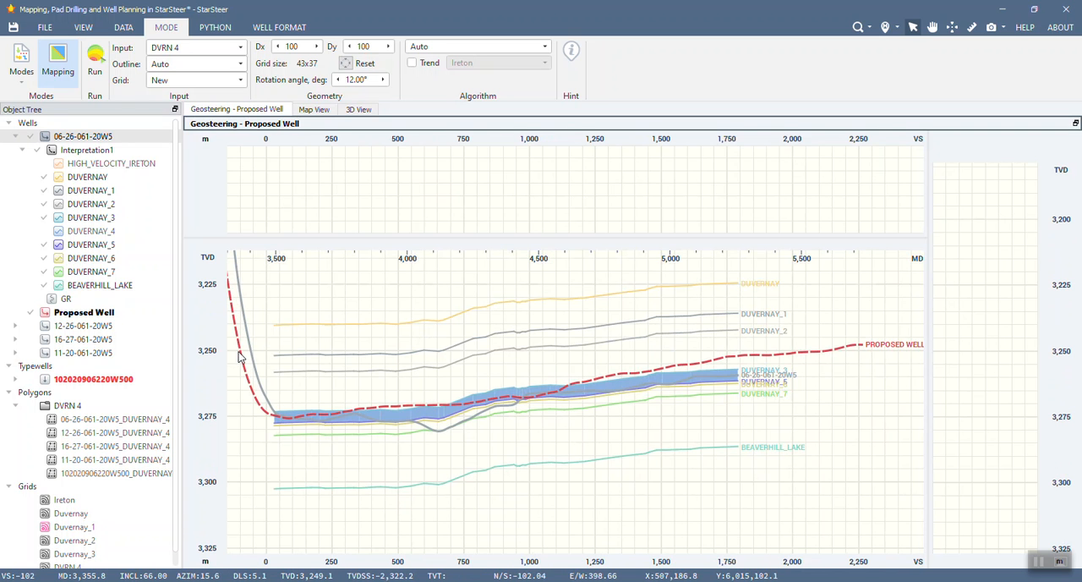
{"action": "mouse_move", "coordinate": [260, 346]}
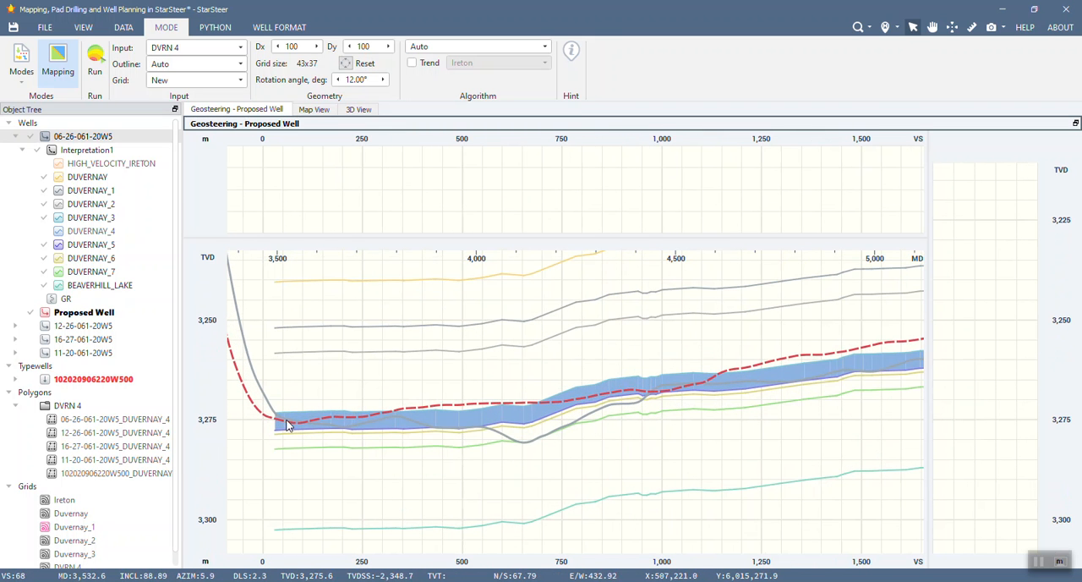
{"action": "mouse_move", "coordinate": [376, 421]}
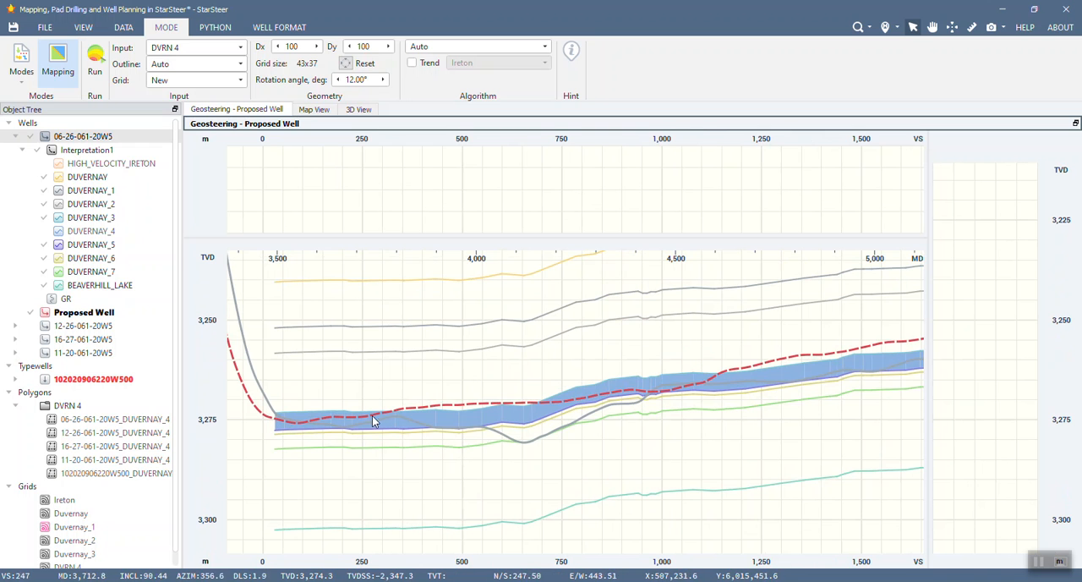
{"action": "mouse_move", "coordinate": [230, 399]}
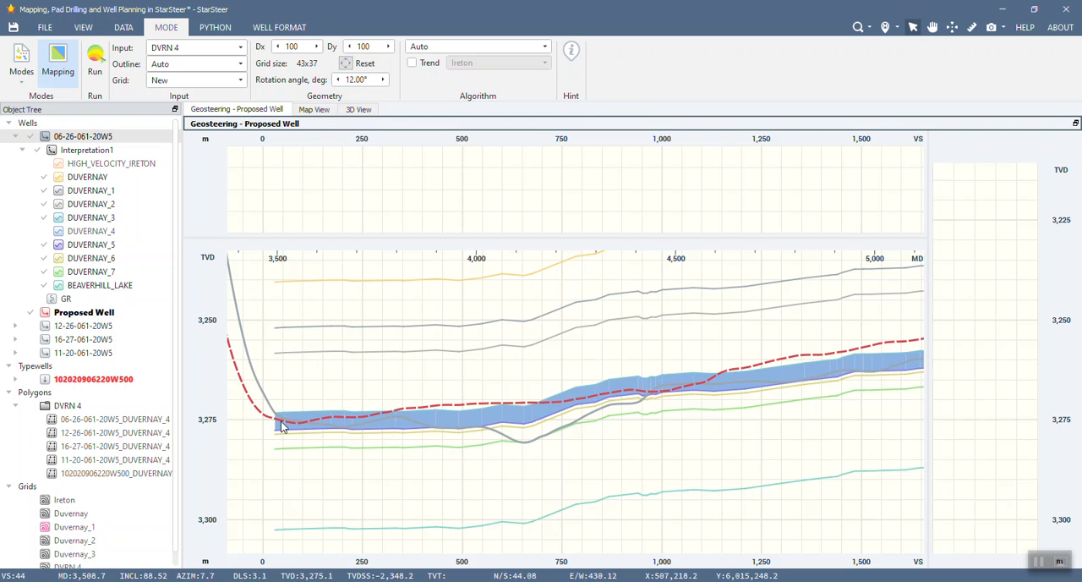
{"action": "mouse_move", "coordinate": [296, 429]}
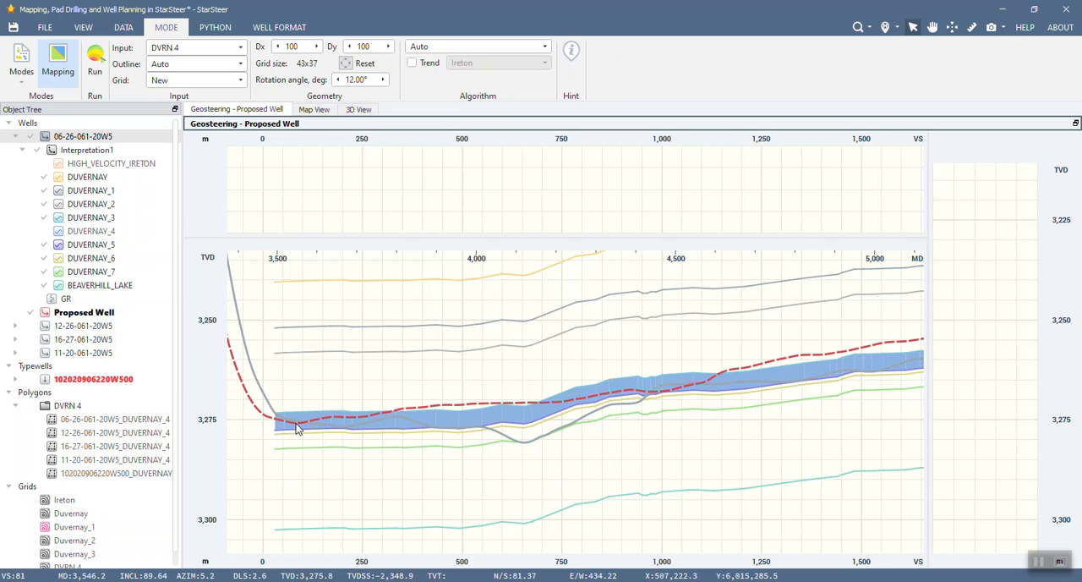
{"action": "mouse_move", "coordinate": [298, 426]}
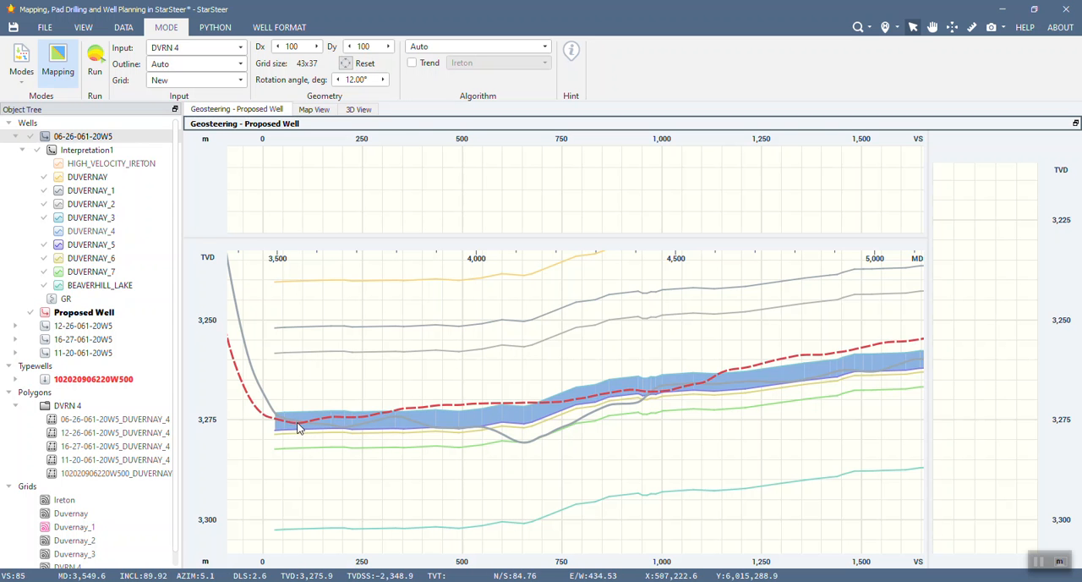
{"action": "mouse_move", "coordinate": [900, 348]}
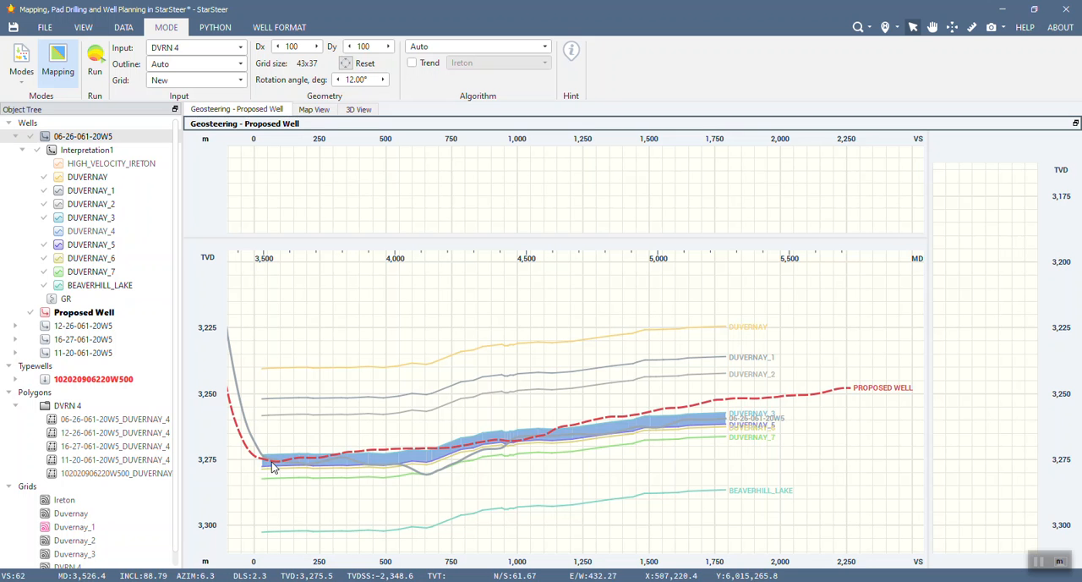
{"action": "mouse_move", "coordinate": [267, 466]}
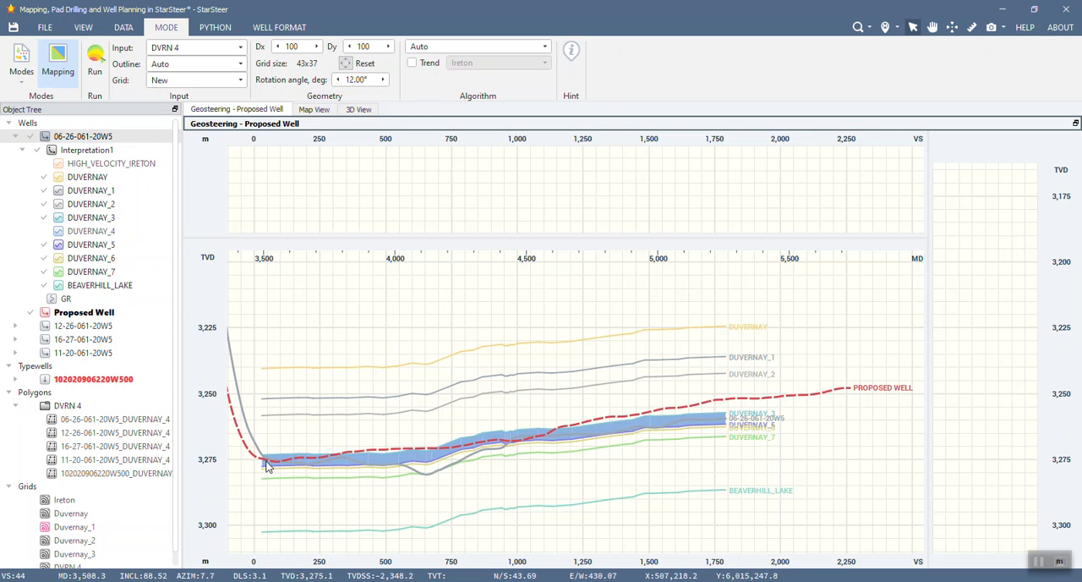
{"action": "mouse_move", "coordinate": [272, 467]}
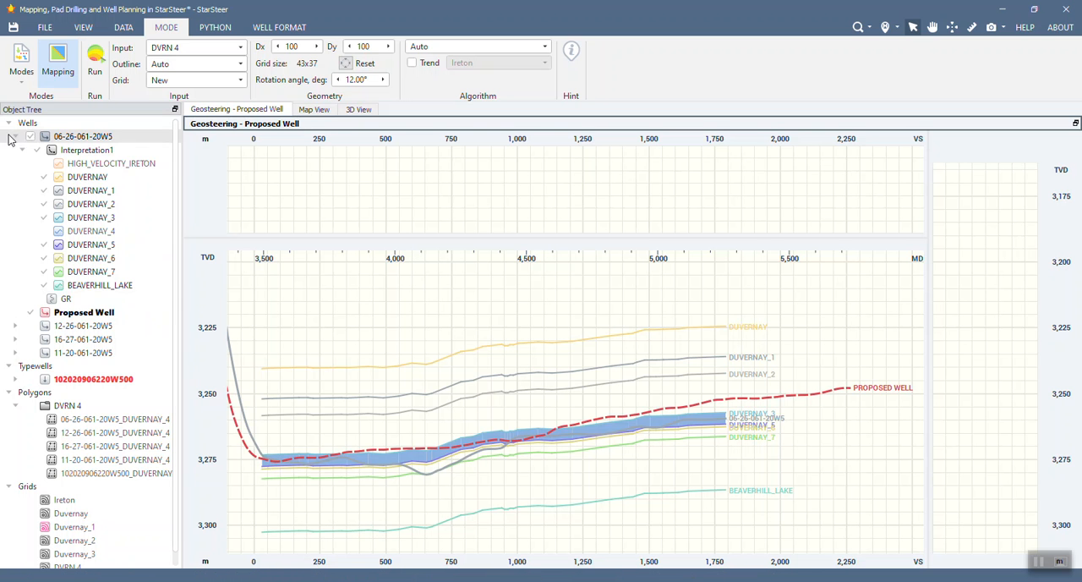
Step: Bring up the Proposed Well trajectory table and scroll through its stations
{"action": "right_click", "coordinate": [83, 149]}
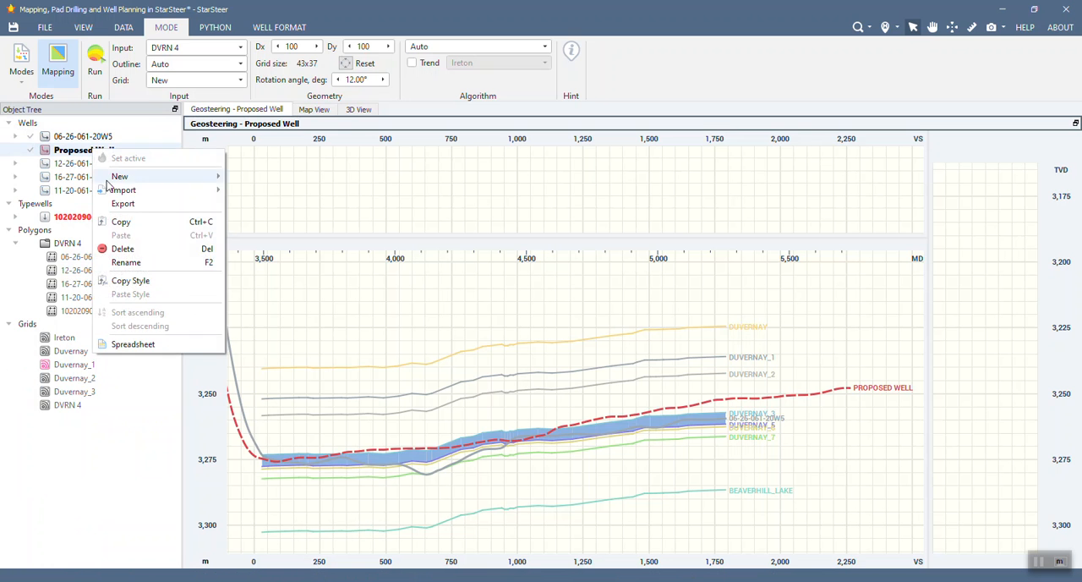
{"action": "left_click", "coordinate": [132, 343]}
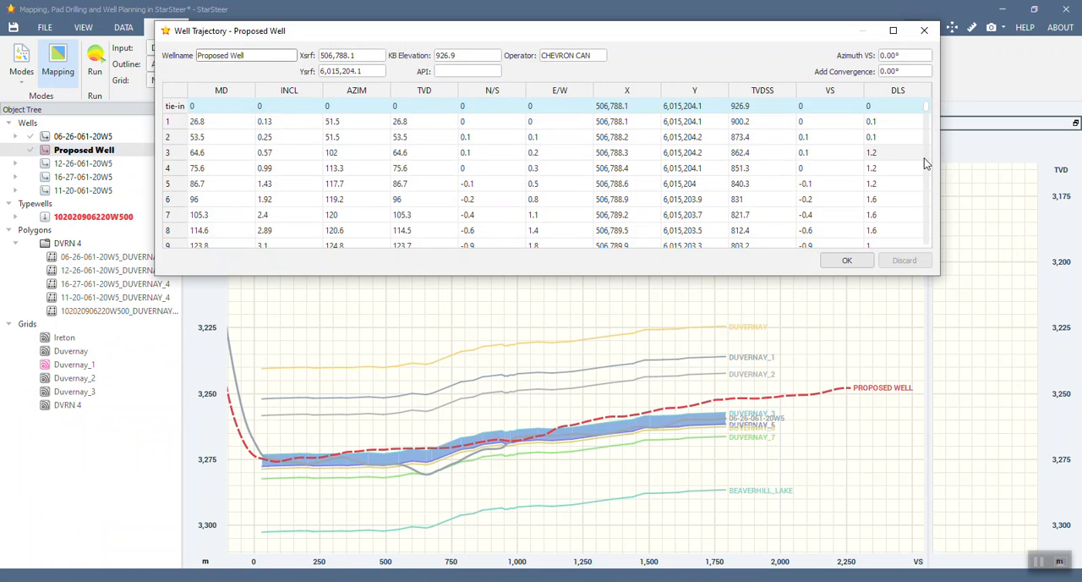
{"action": "scroll", "scroll_direction": "down", "scroll_amount": 3}
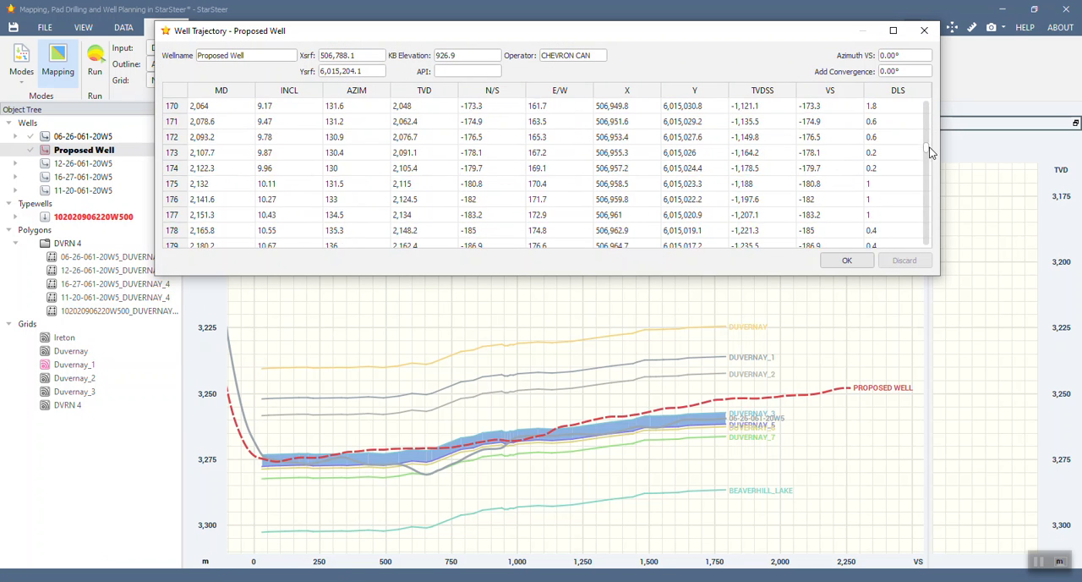
{"action": "scroll", "scroll_direction": "down", "scroll_amount": 3}
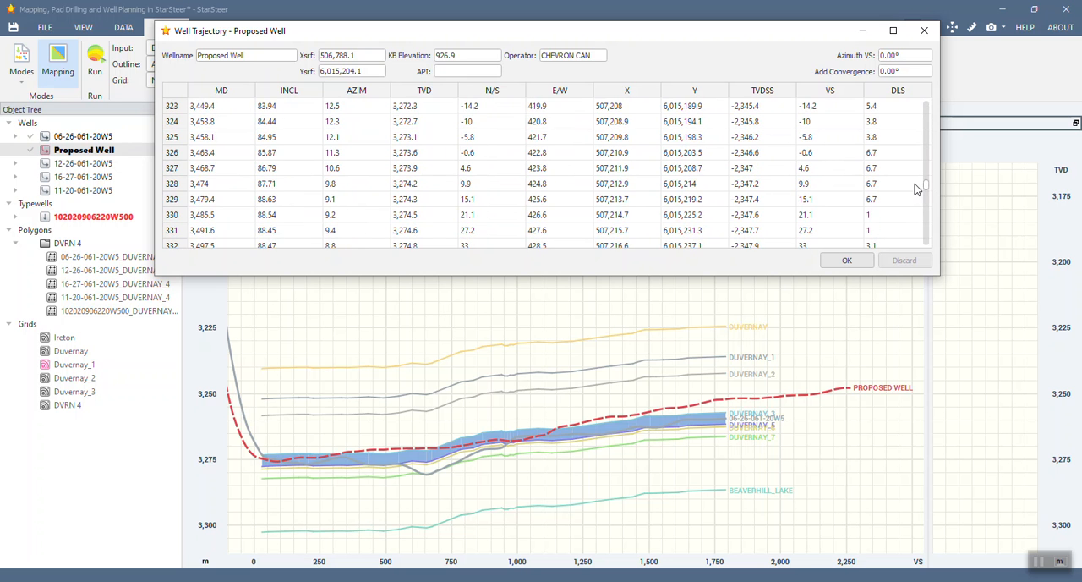
{"action": "scroll", "scroll_direction": "down", "scroll_amount": 3}
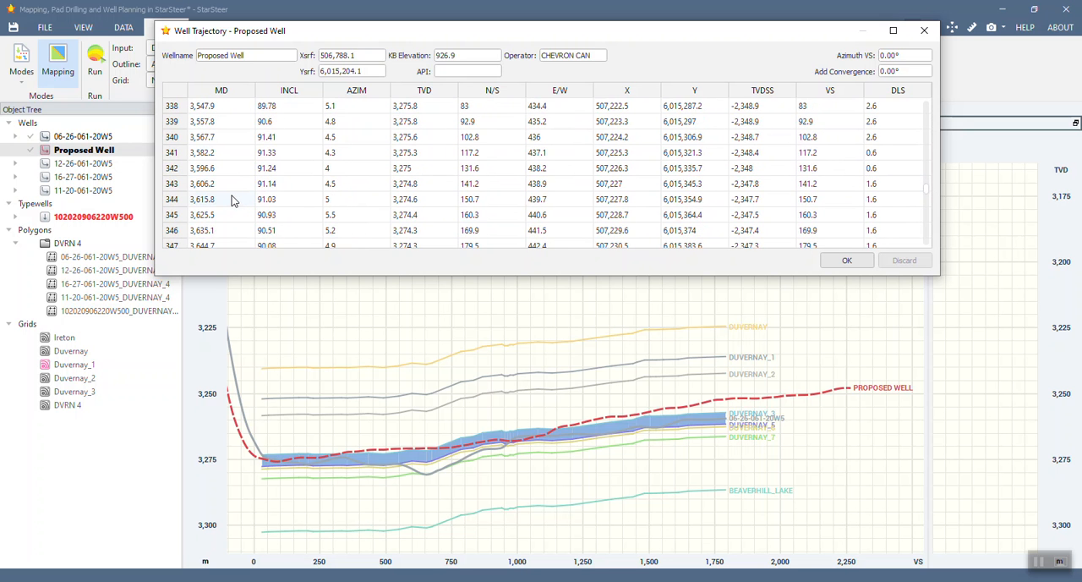
{"action": "scroll", "scroll_direction": "up", "scroll_amount": 3}
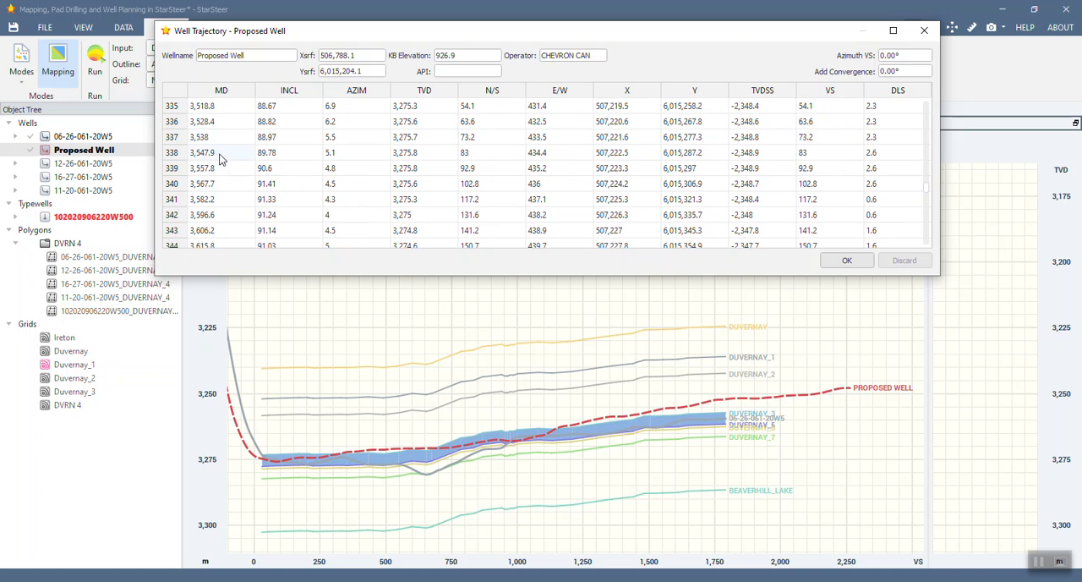
{"action": "mouse_move", "coordinate": [200, 144]}
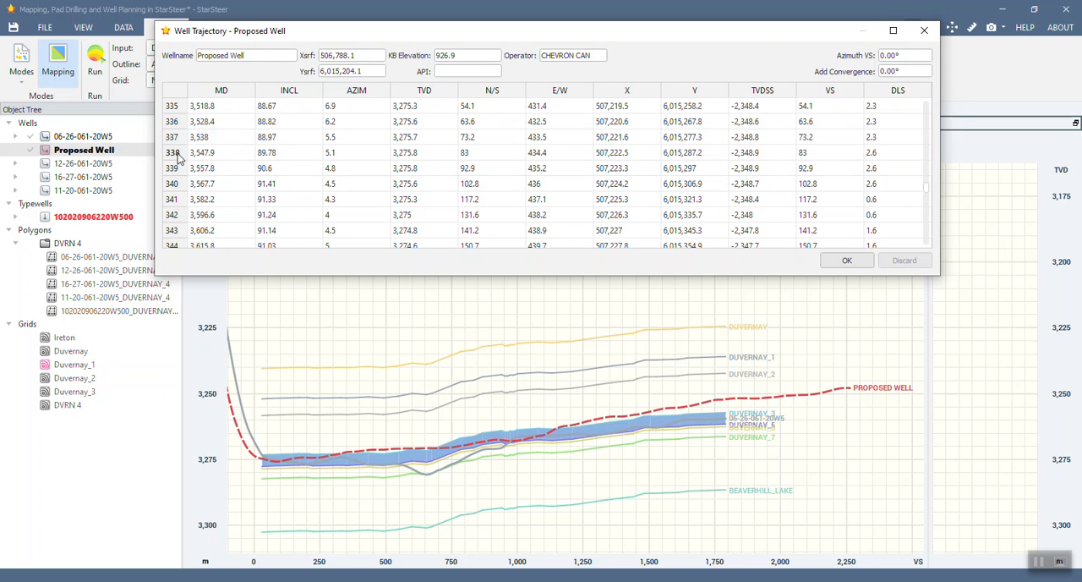
Step: Select the trajectory station at MD 3,547.9 and review the stations around it
{"action": "left_click", "coordinate": [220, 152]}
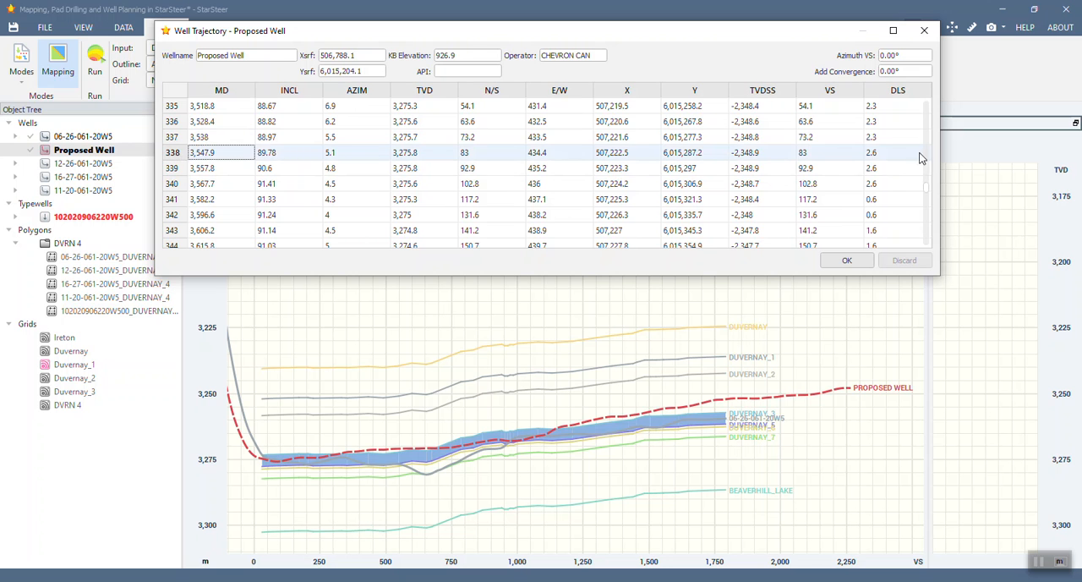
{"action": "scroll", "scroll_direction": "down", "scroll_amount": 3}
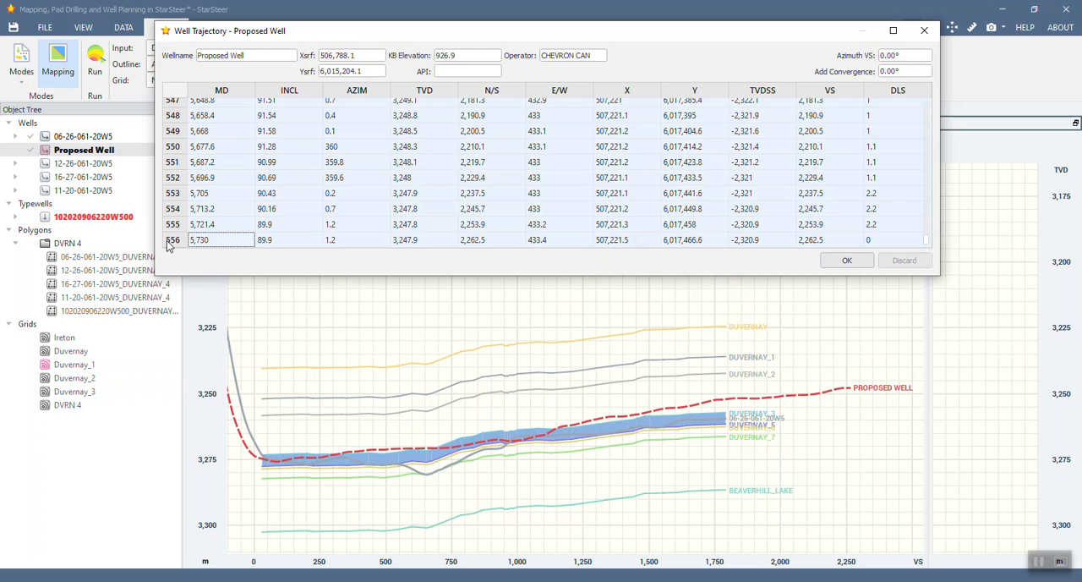
{"action": "scroll", "scroll_direction": "up", "scroll_amount": 3}
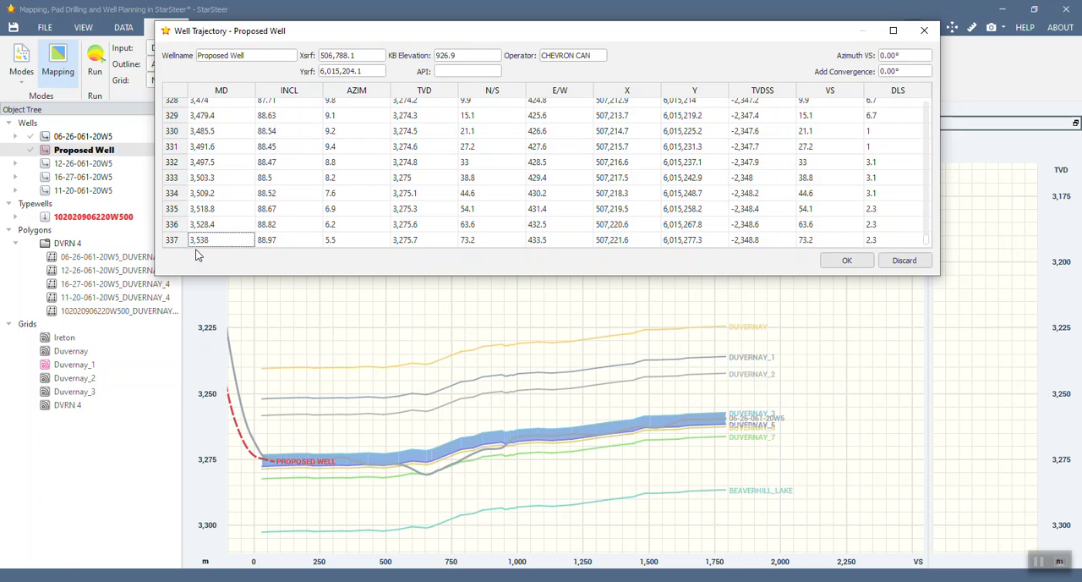
{"action": "mouse_move", "coordinate": [228, 396]}
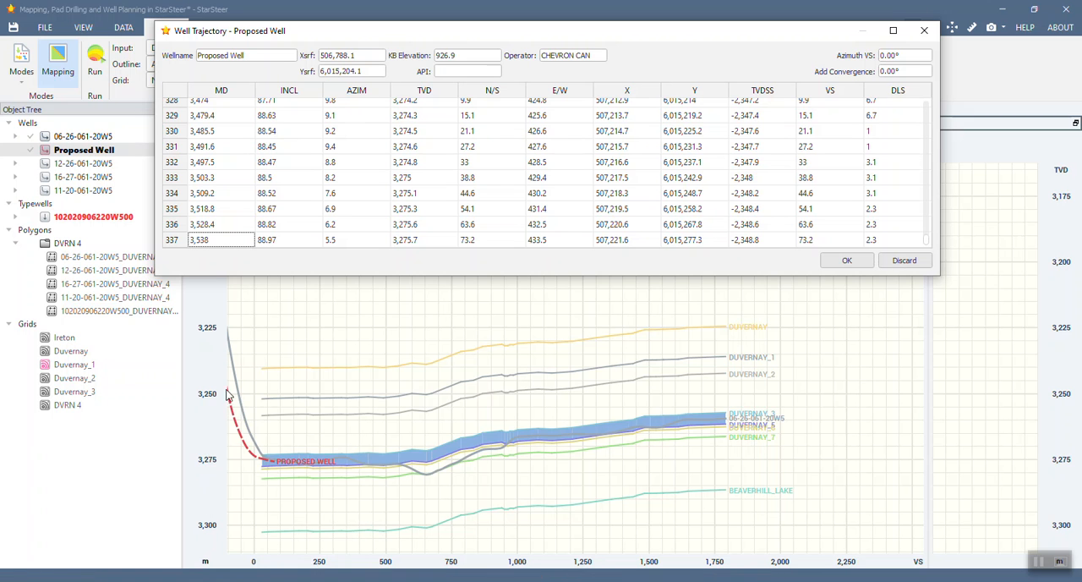
{"action": "mouse_move", "coordinate": [247, 441]}
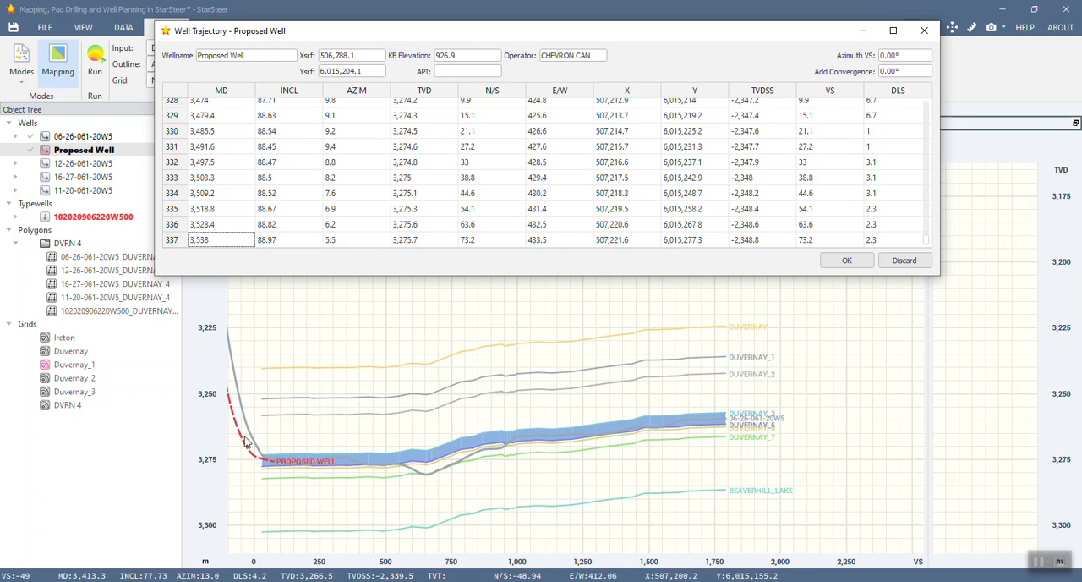
{"action": "mouse_move", "coordinate": [277, 464]}
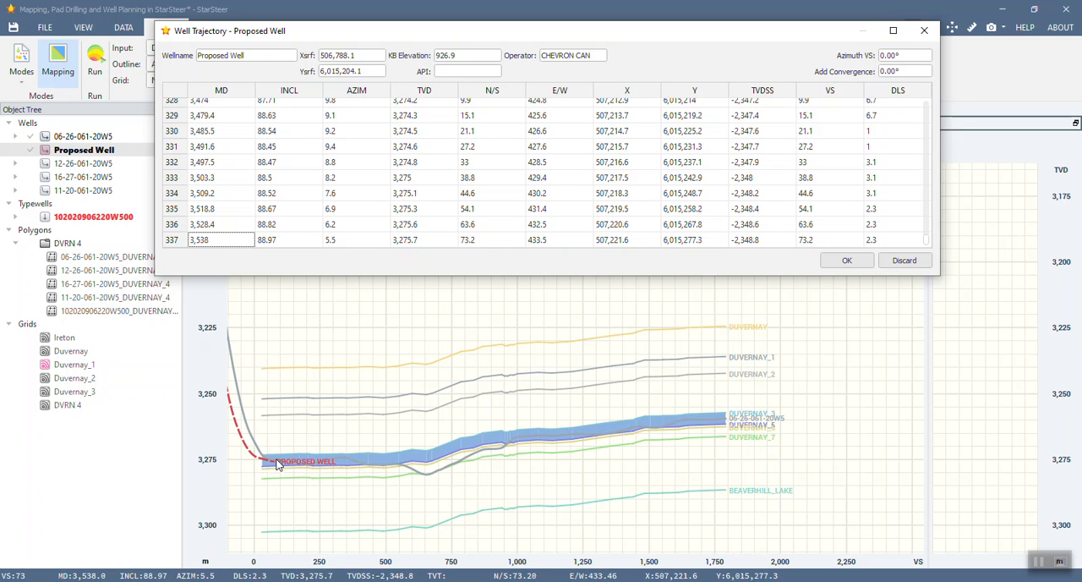
{"action": "mouse_move", "coordinate": [900, 277]}
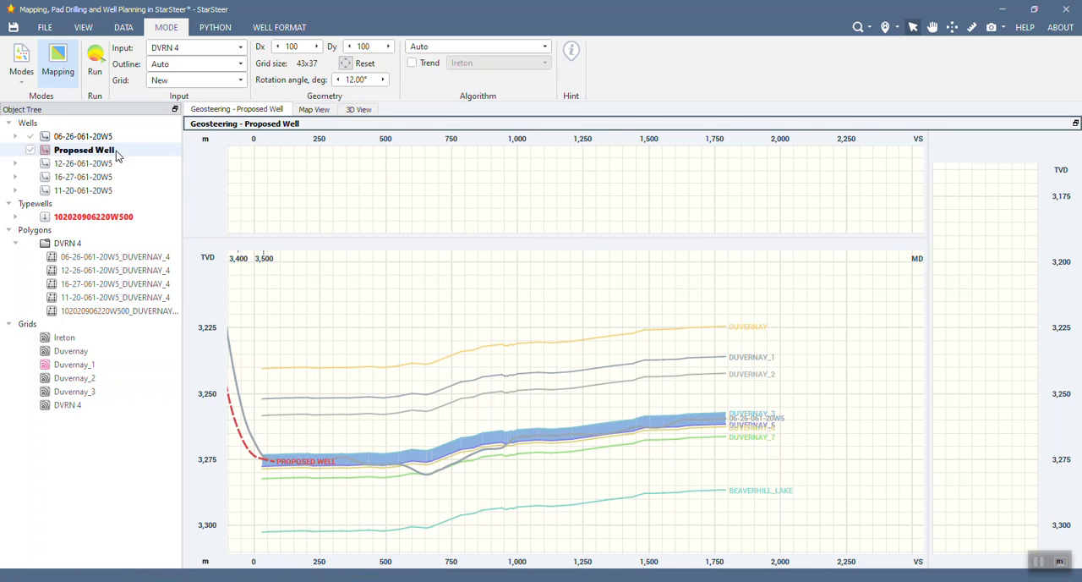
Step: Add a new Target Line1 under the Proposed Well and show its format options
{"action": "right_click", "coordinate": [82, 149]}
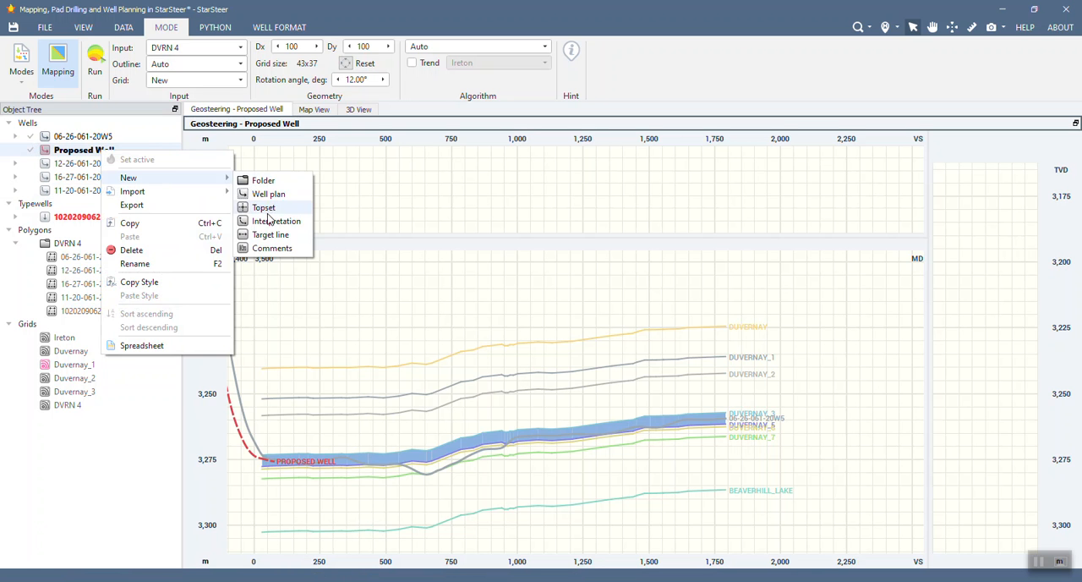
{"action": "left_click", "coordinate": [271, 233]}
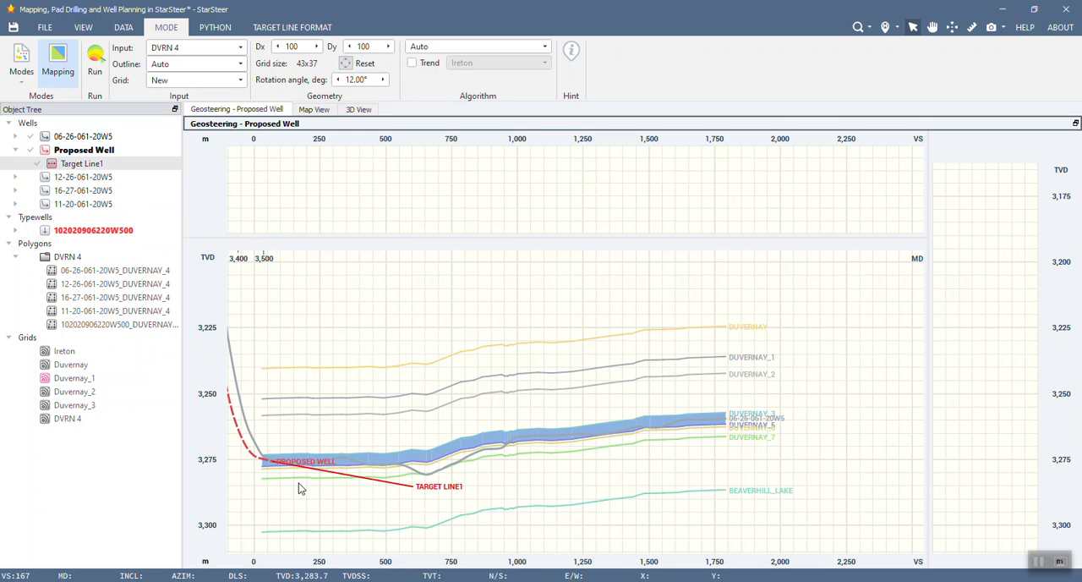
{"action": "mouse_move", "coordinate": [277, 169]}
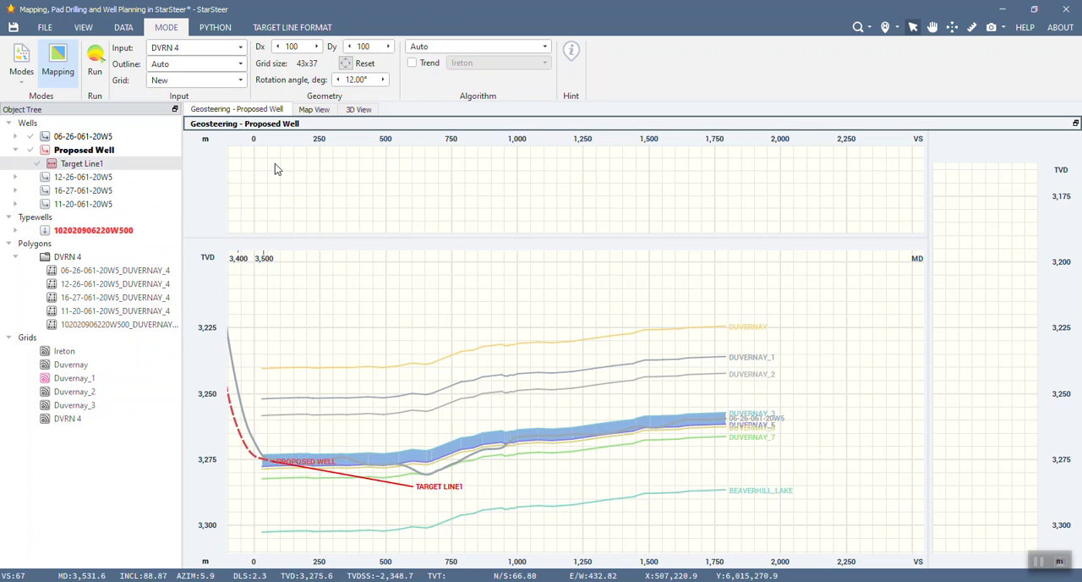
{"action": "left_click", "coordinate": [290, 26]}
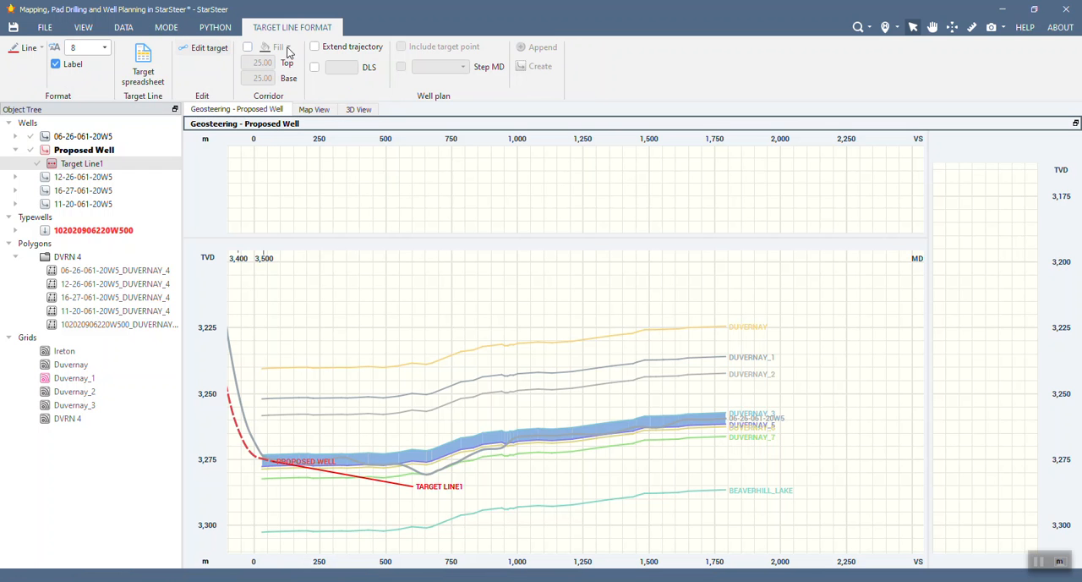
Step: Set Target Line1 to extend the trajectory and start editing its points
{"action": "left_click", "coordinate": [314, 47]}
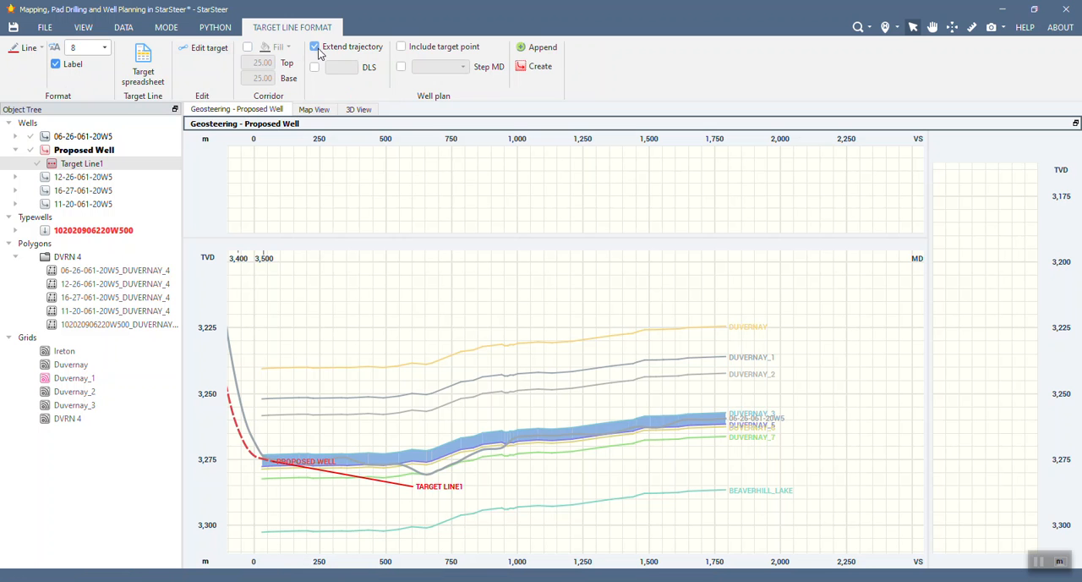
{"action": "left_click", "coordinate": [315, 48]}
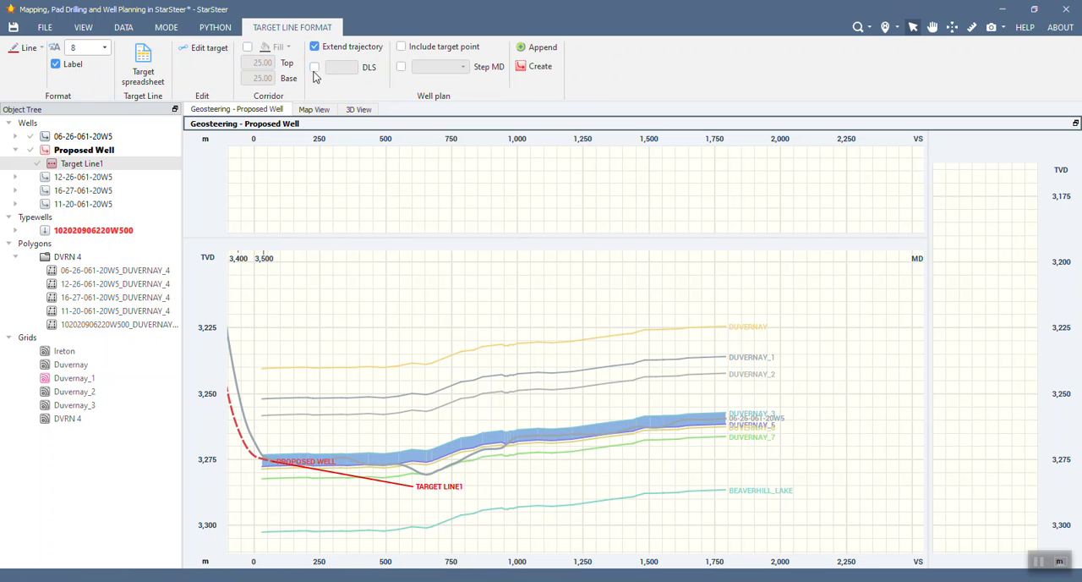
{"action": "left_click", "coordinate": [315, 68]}
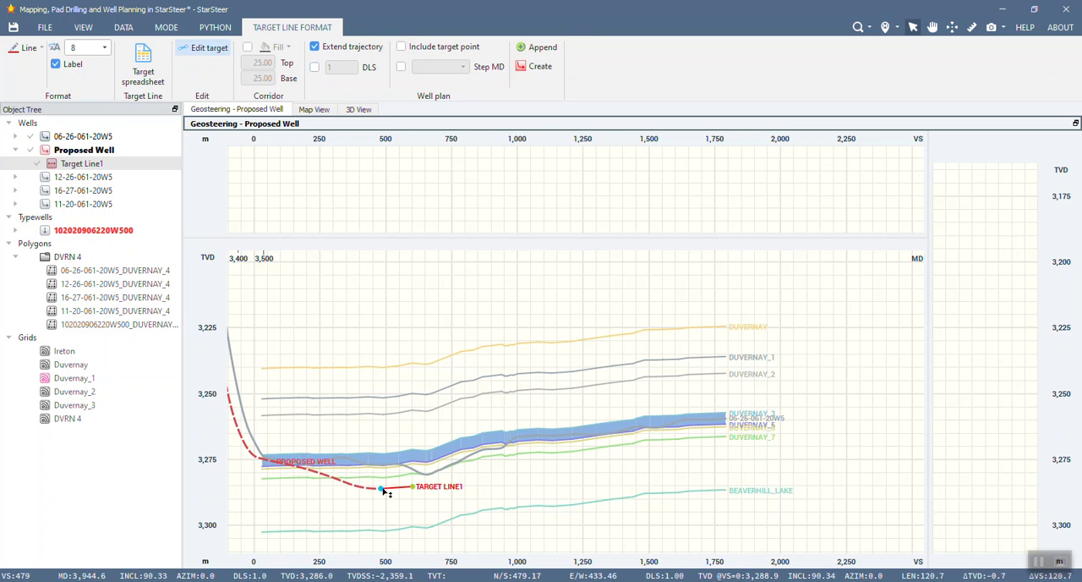
Step: Raise the target line into the blue target zone and recolour the Proposed Well line
{"action": "left_click_drag", "start_coordinate": [383, 487], "coordinate": [355, 456]}
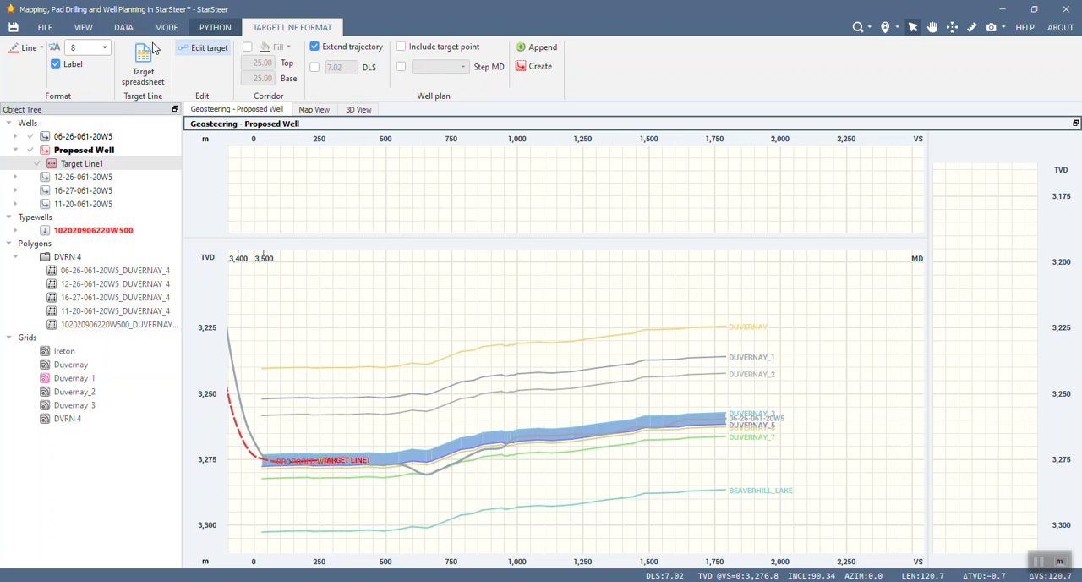
{"action": "left_click", "coordinate": [42, 47]}
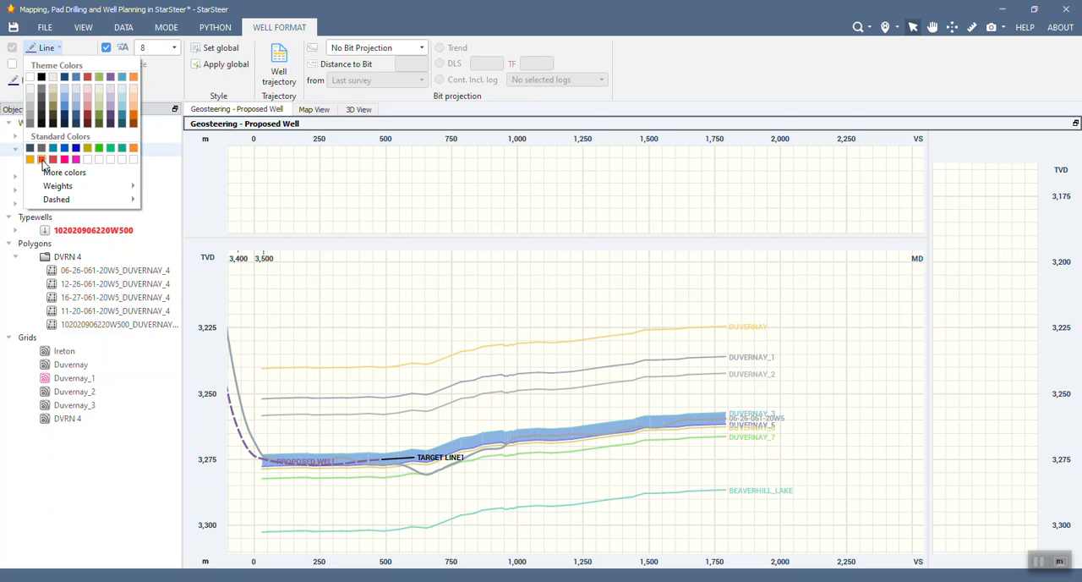
{"action": "left_click", "coordinate": [64, 159]}
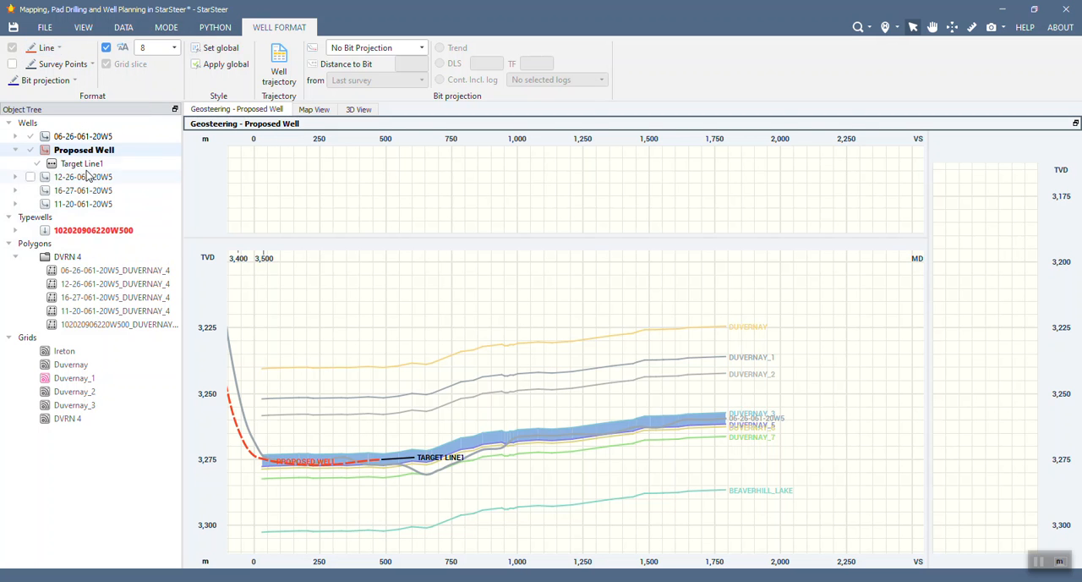
Step: Reselect Target Line1 and append it to the Proposed Well plan
{"action": "left_click", "coordinate": [81, 163]}
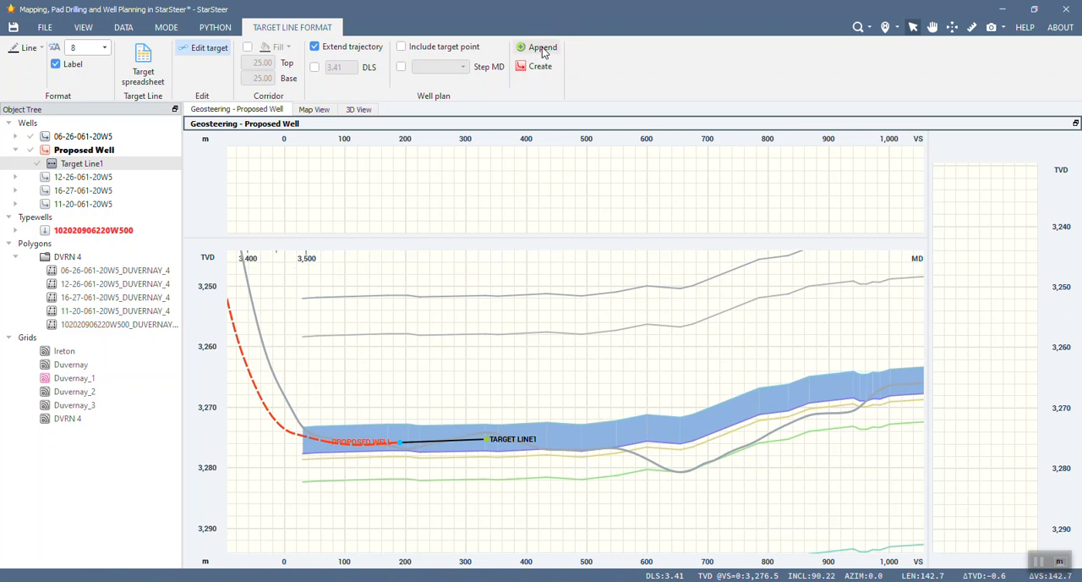
{"action": "left_click", "coordinate": [542, 48]}
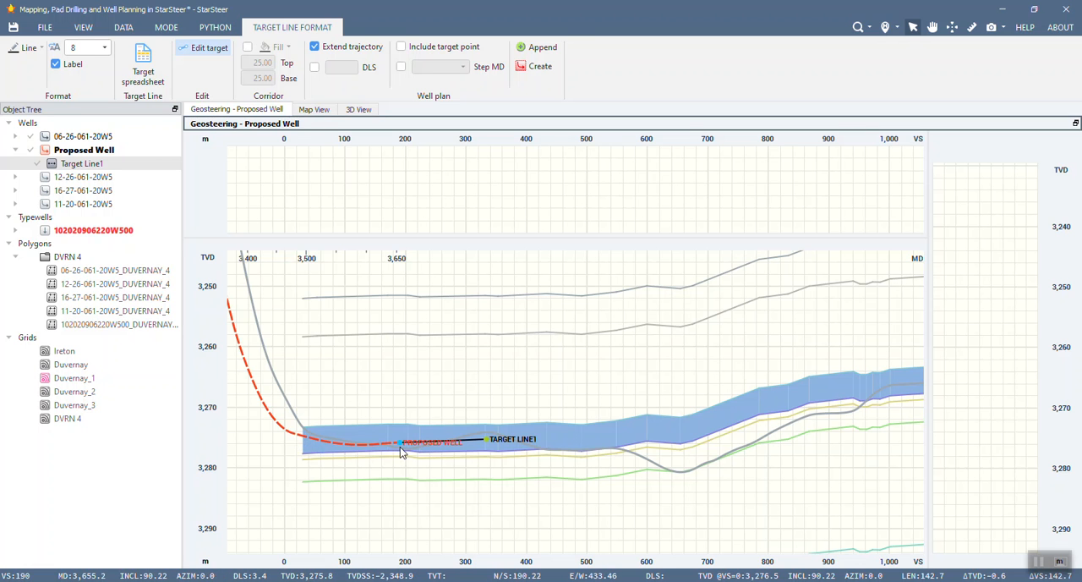
{"action": "mouse_move", "coordinate": [388, 453]}
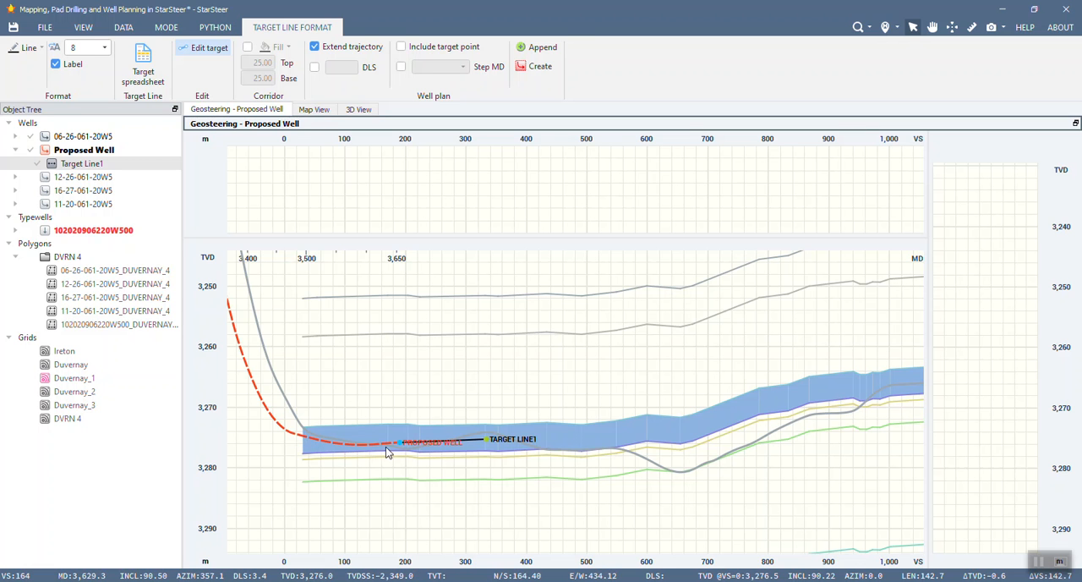
{"action": "mouse_move", "coordinate": [383, 450]}
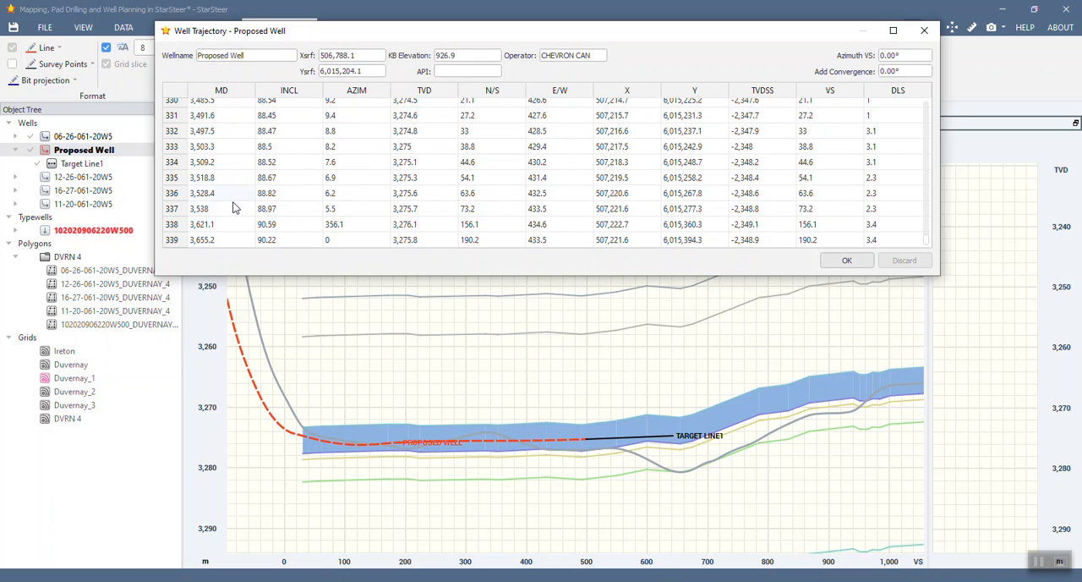
{"action": "mouse_move", "coordinate": [234, 132]}
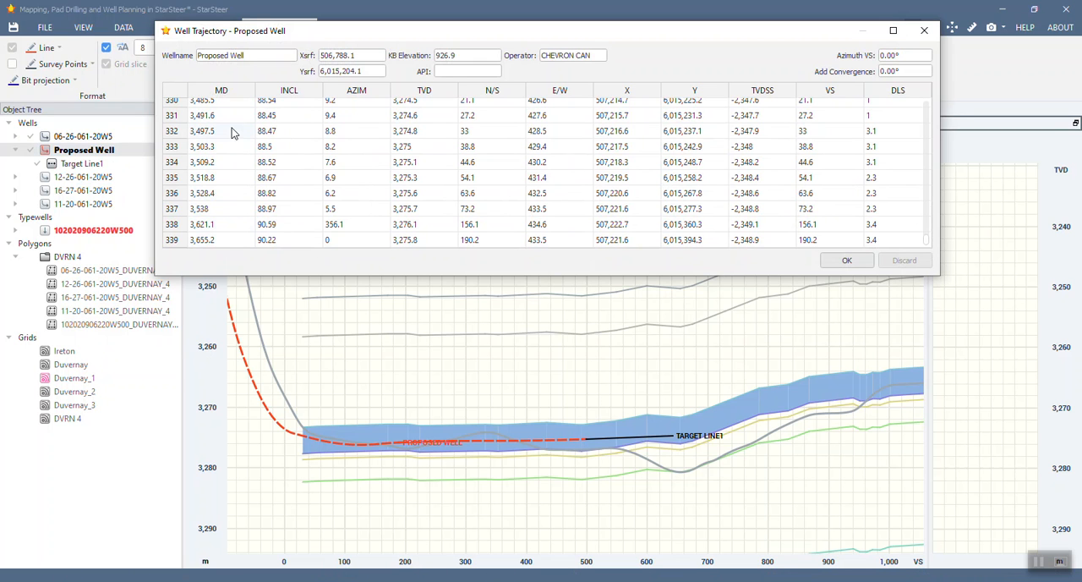
{"action": "mouse_move", "coordinate": [240, 140]}
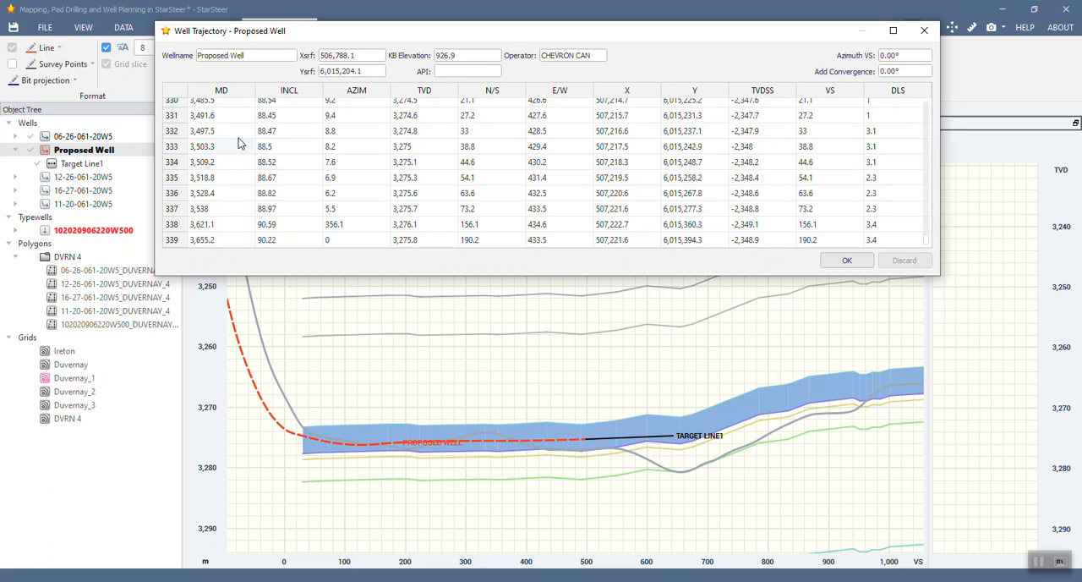
Step: Scroll through the appended trajectory stations and close the table
{"action": "scroll", "scroll_direction": "up", "scroll_amount": 3}
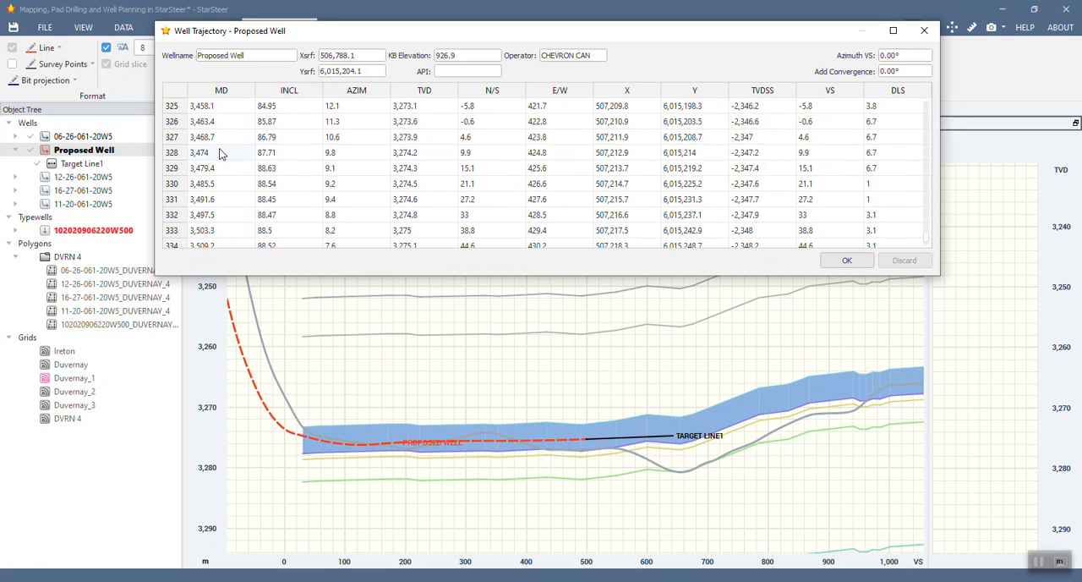
{"action": "scroll", "scroll_direction": "up", "scroll_amount": 3}
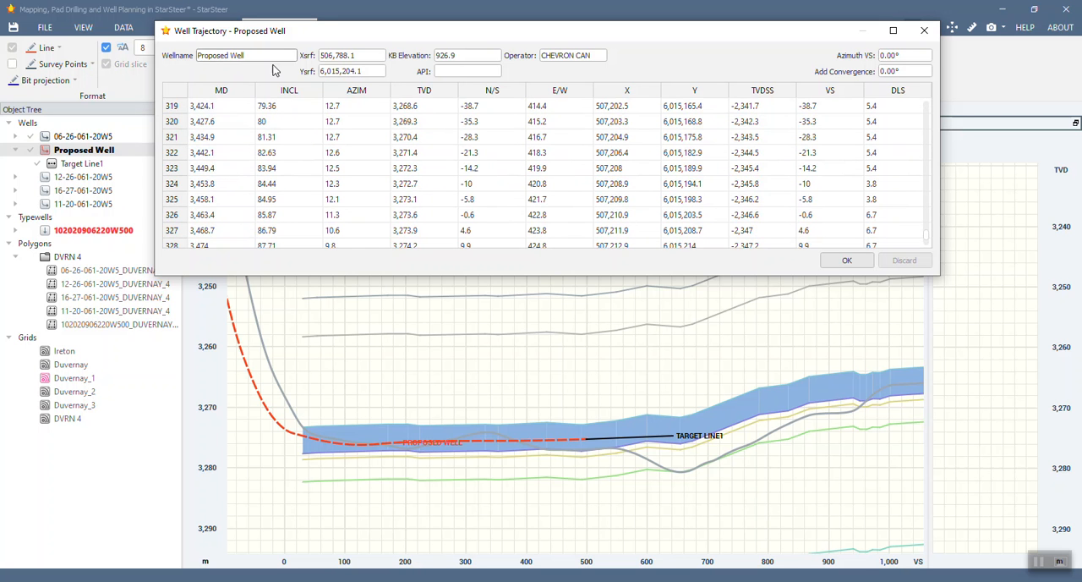
{"action": "left_click", "coordinate": [845, 260]}
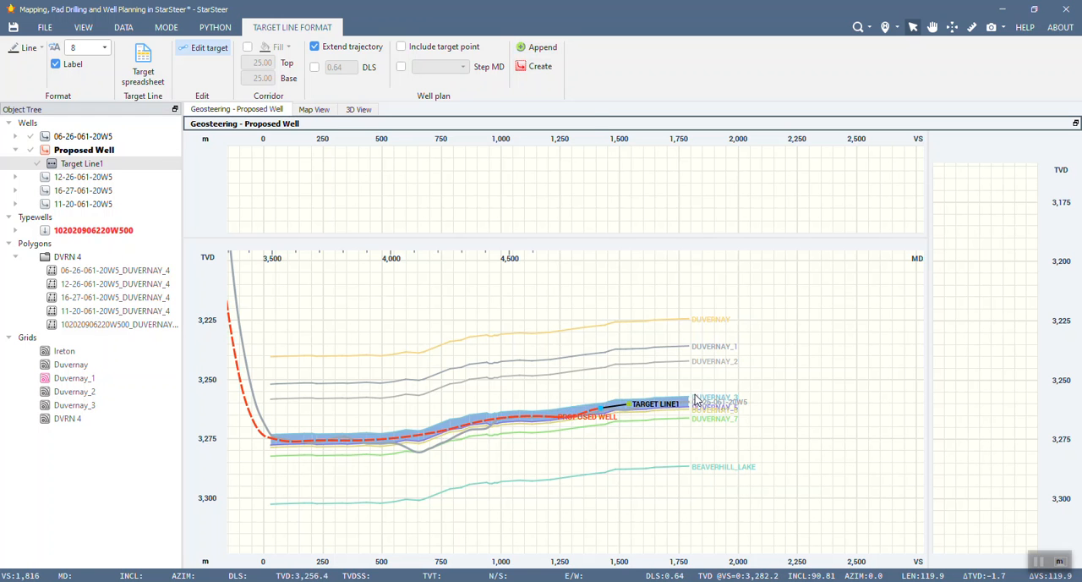
Step: Finish editing Target Line1 after extending it along the Duvernay band beyond 5,000 MD
{"action": "left_click", "coordinate": [538, 47]}
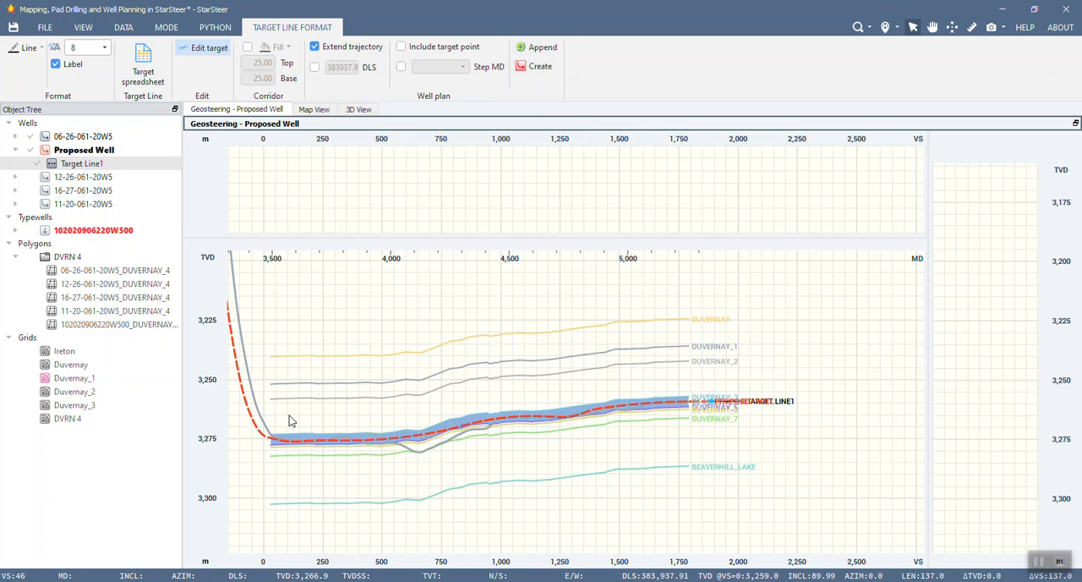
{"action": "mouse_move", "coordinate": [531, 423]}
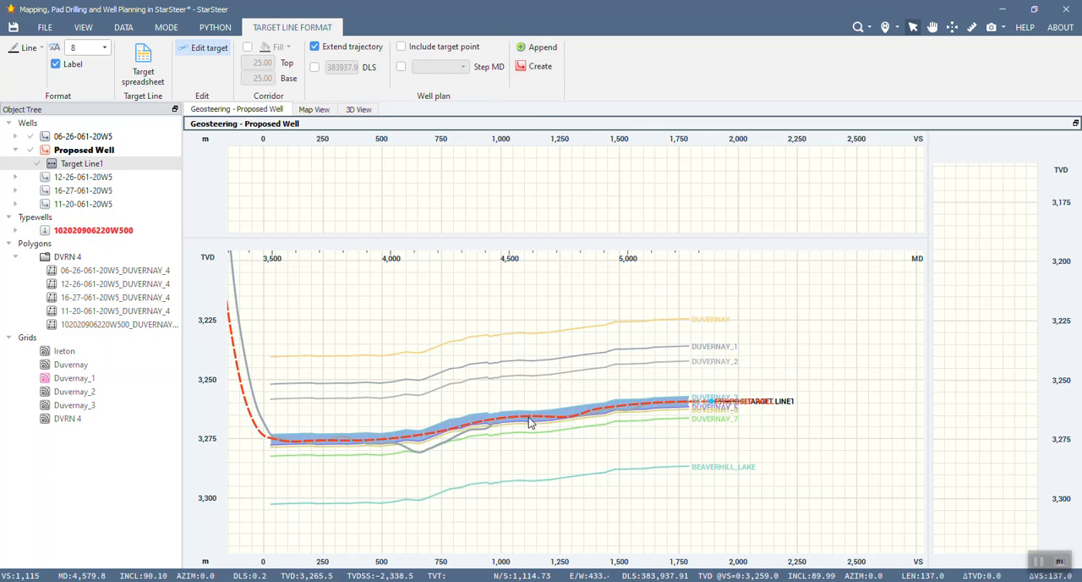
{"action": "mouse_move", "coordinate": [448, 429]}
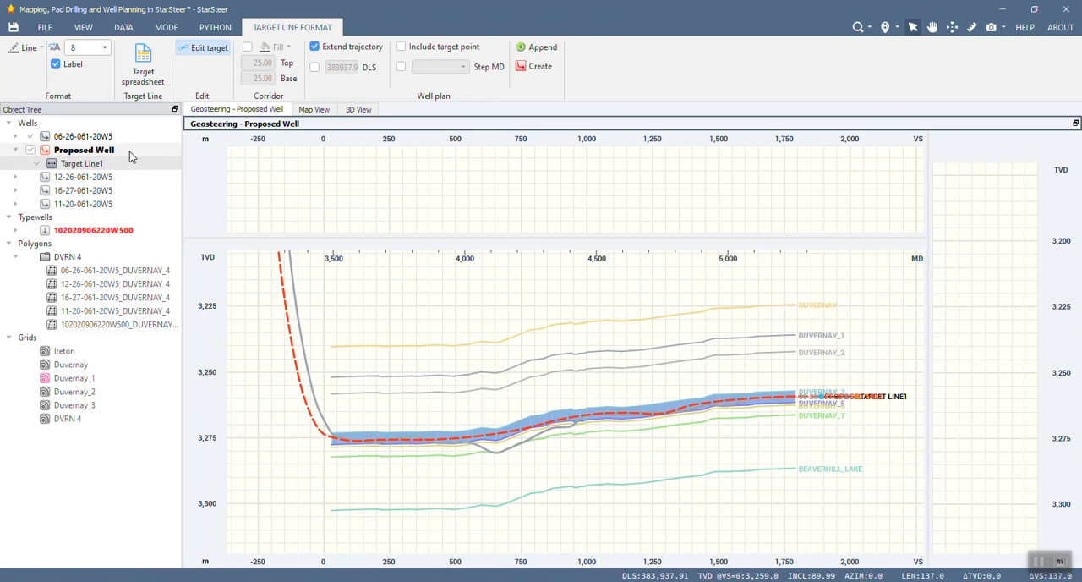
Step: Bring up the Proposed Well trajectory table and scroll down through its stations
{"action": "right_click", "coordinate": [82, 148]}
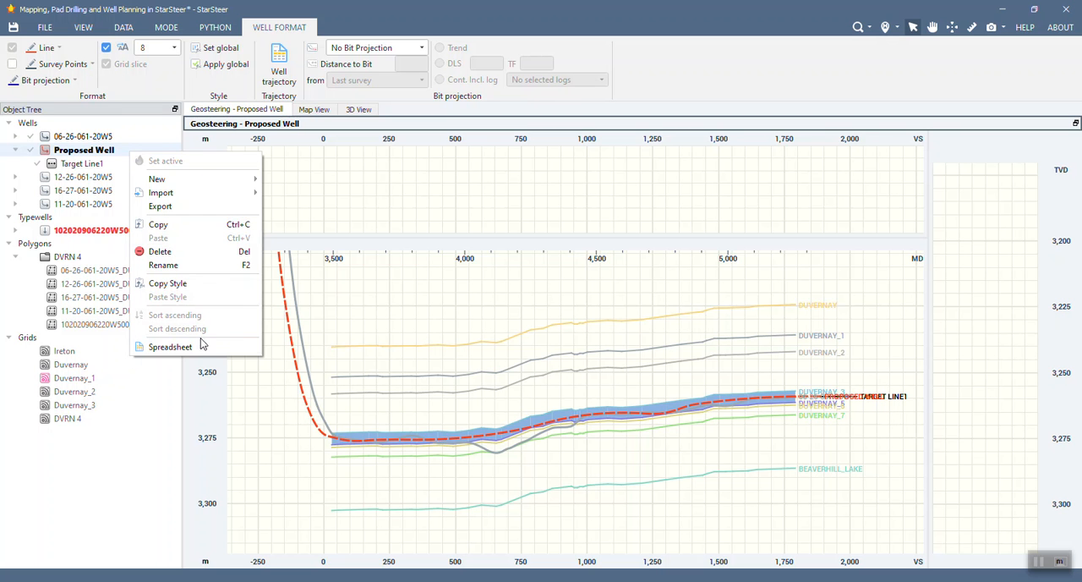
{"action": "left_click", "coordinate": [169, 347]}
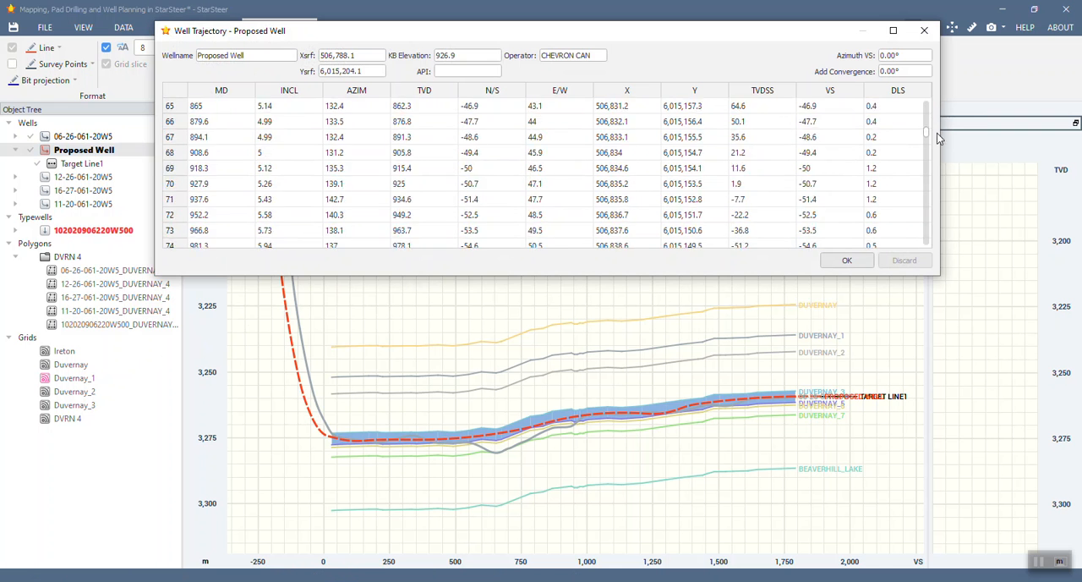
{"action": "scroll", "scroll_direction": "down", "scroll_amount": 3}
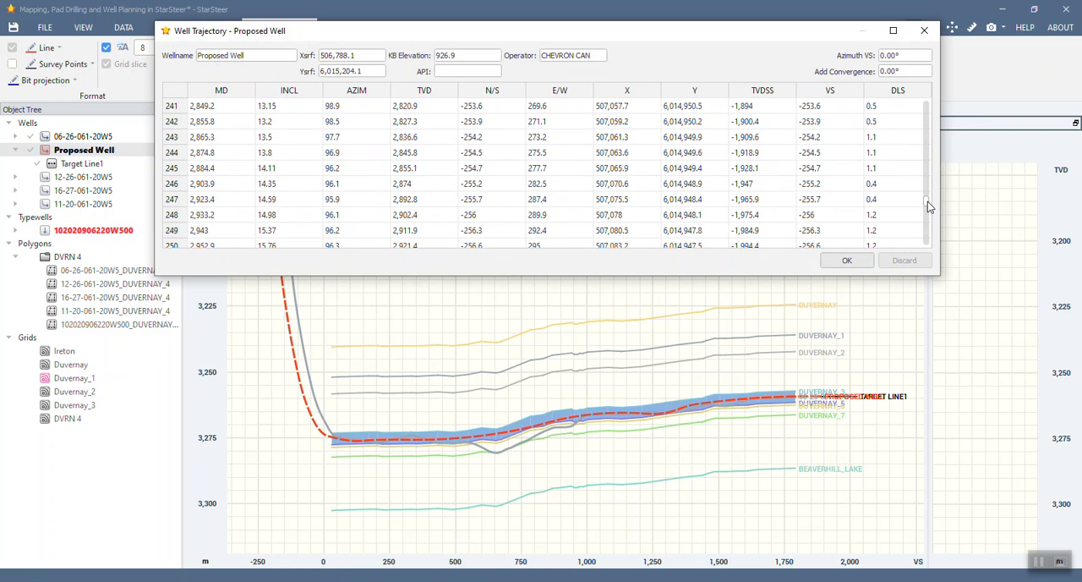
{"action": "scroll", "scroll_direction": "down", "scroll_amount": 3}
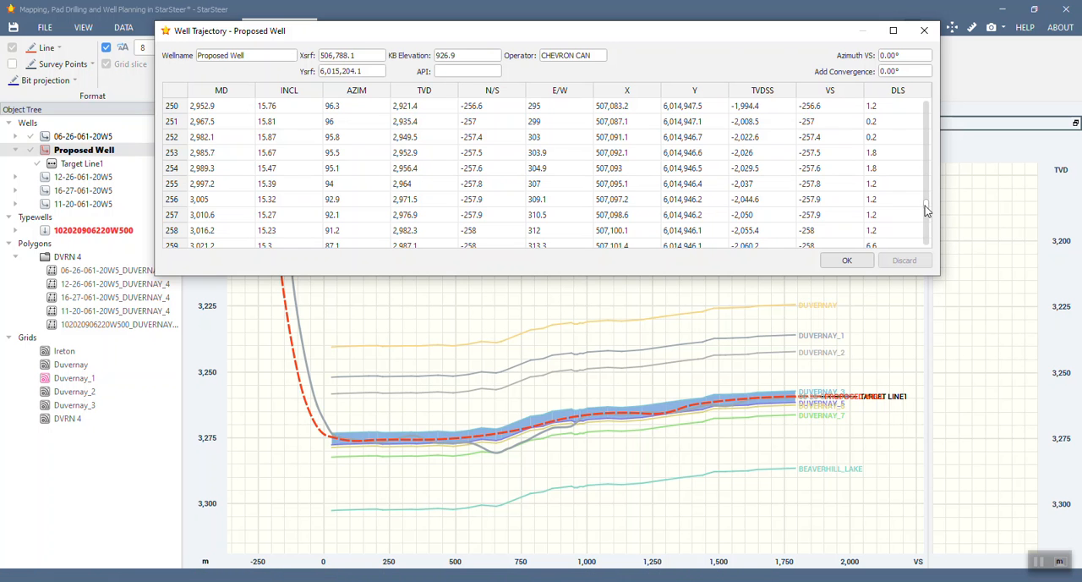
{"action": "scroll", "scroll_direction": "down", "scroll_amount": 3}
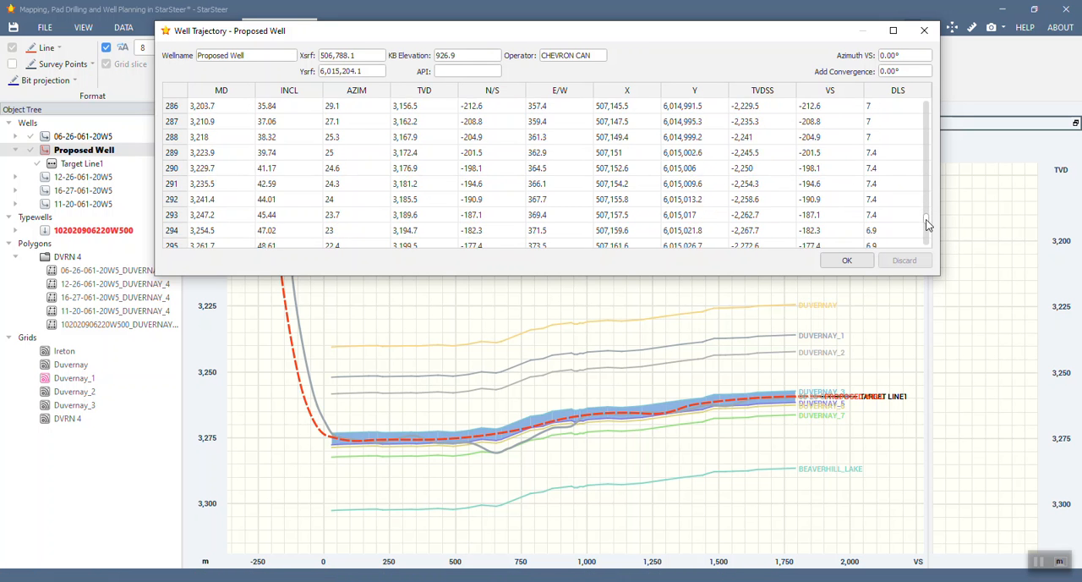
{"action": "scroll", "scroll_direction": "down", "scroll_amount": 3}
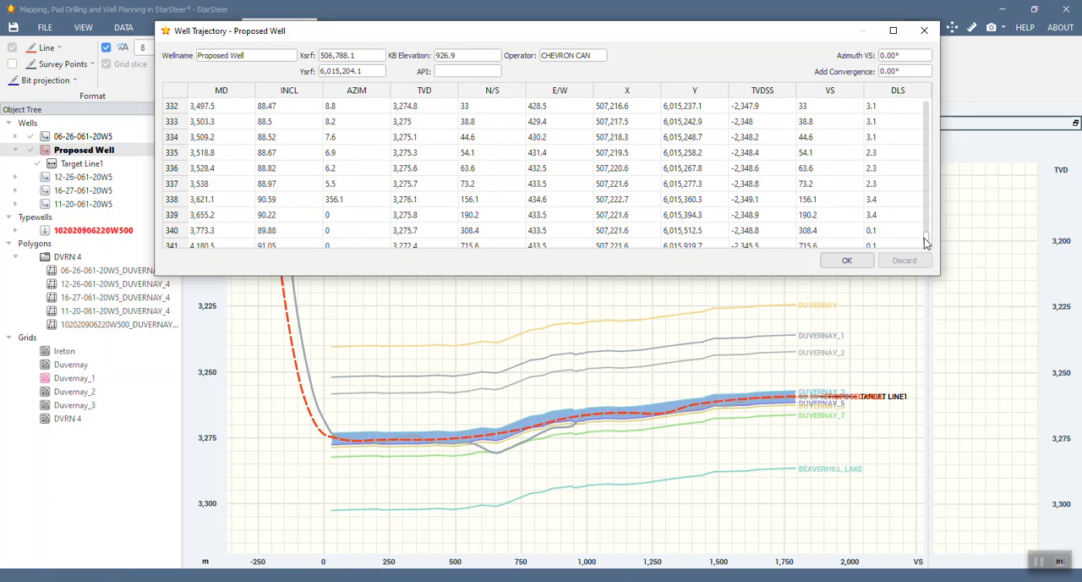
Step: Check the station at MD 3,538 and those out to about 5,332 MD, then close the table
{"action": "left_click", "coordinate": [220, 182]}
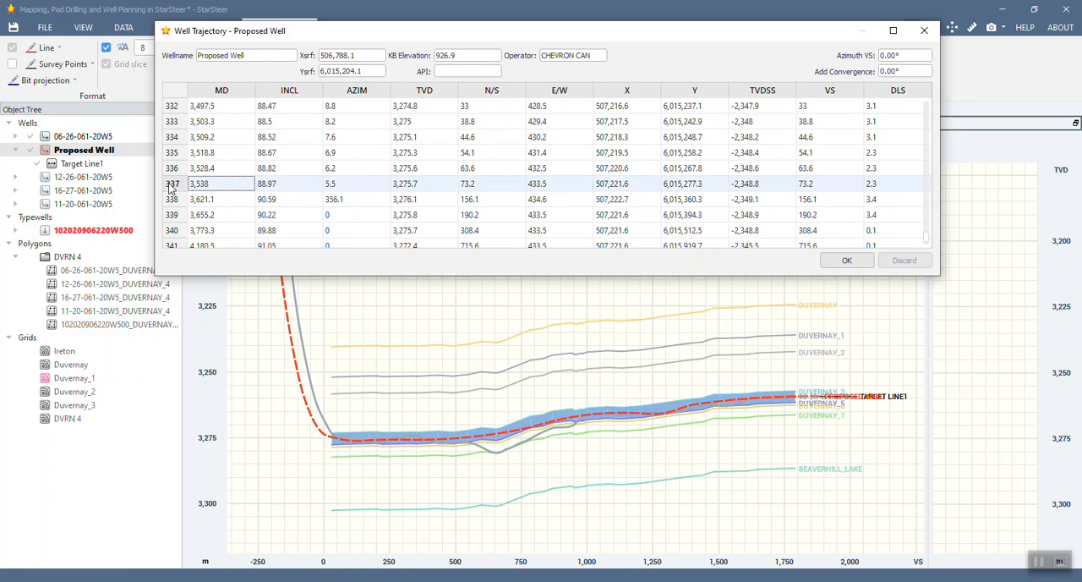
{"action": "mouse_move", "coordinate": [472, 190]}
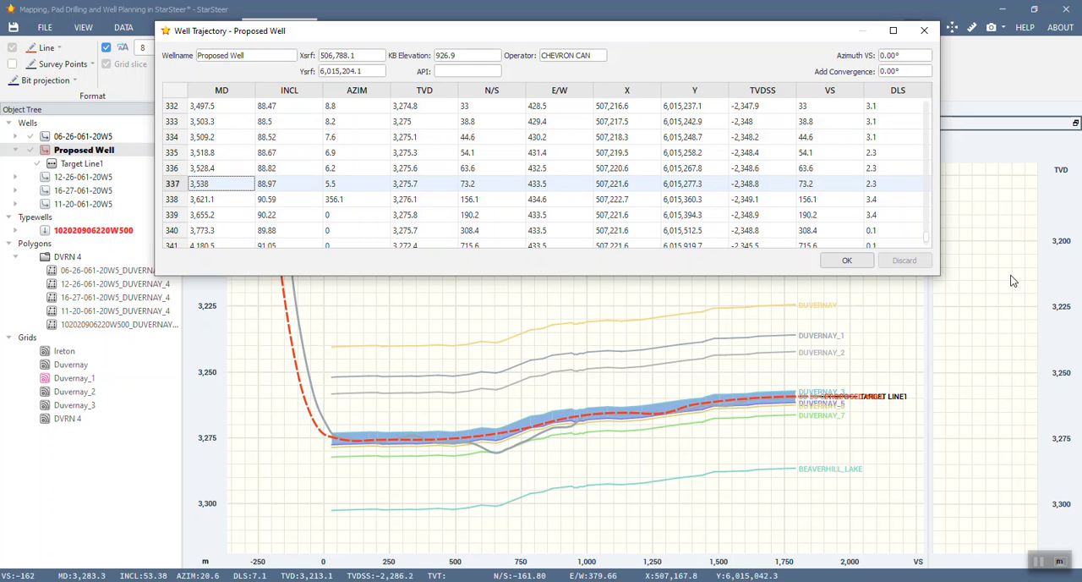
{"action": "scroll", "scroll_direction": "down", "scroll_amount": 3}
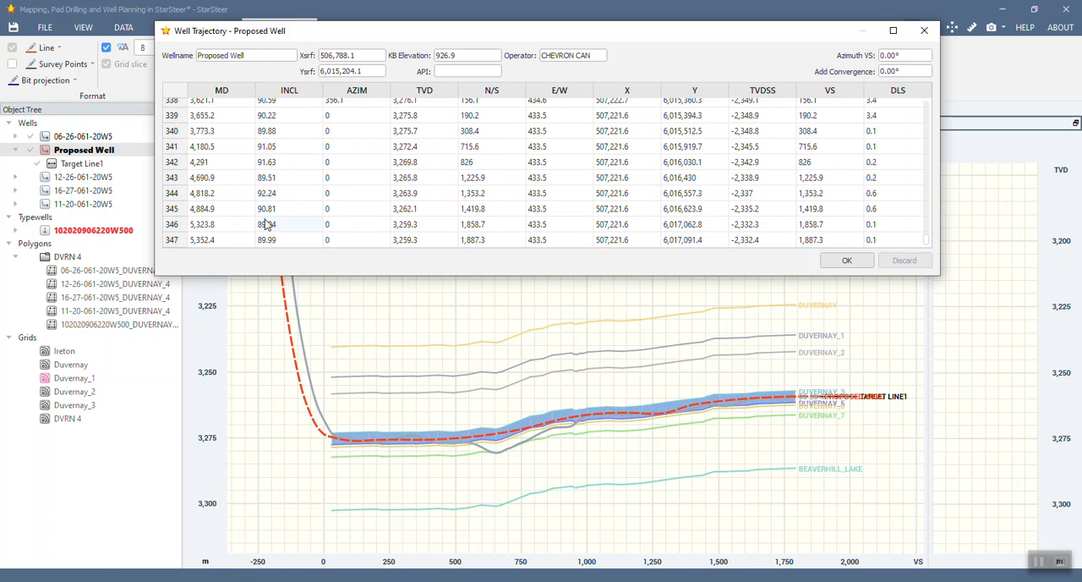
{"action": "left_click", "coordinate": [267, 223]}
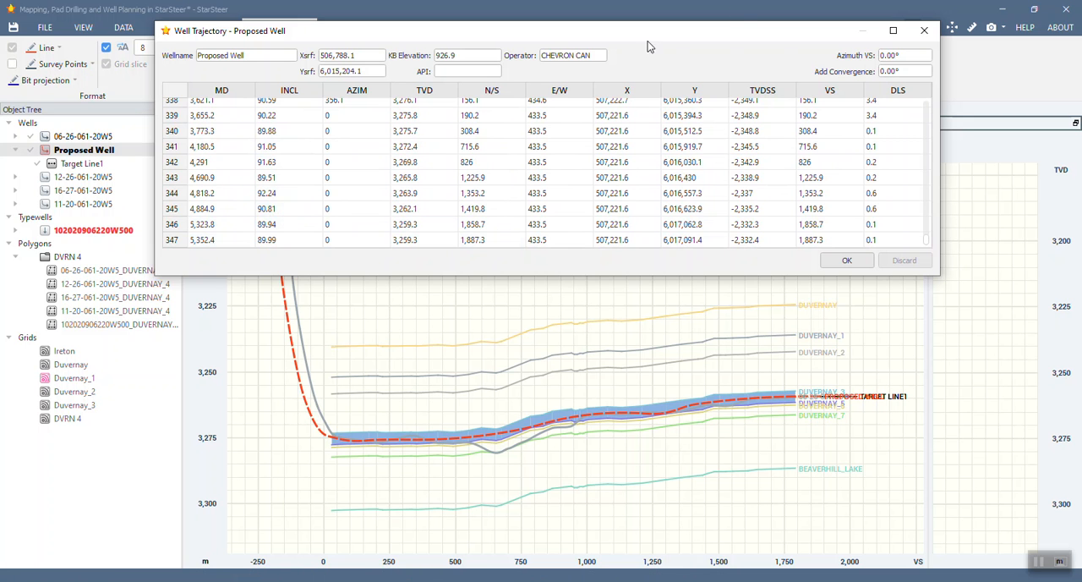
{"action": "left_click", "coordinate": [846, 261]}
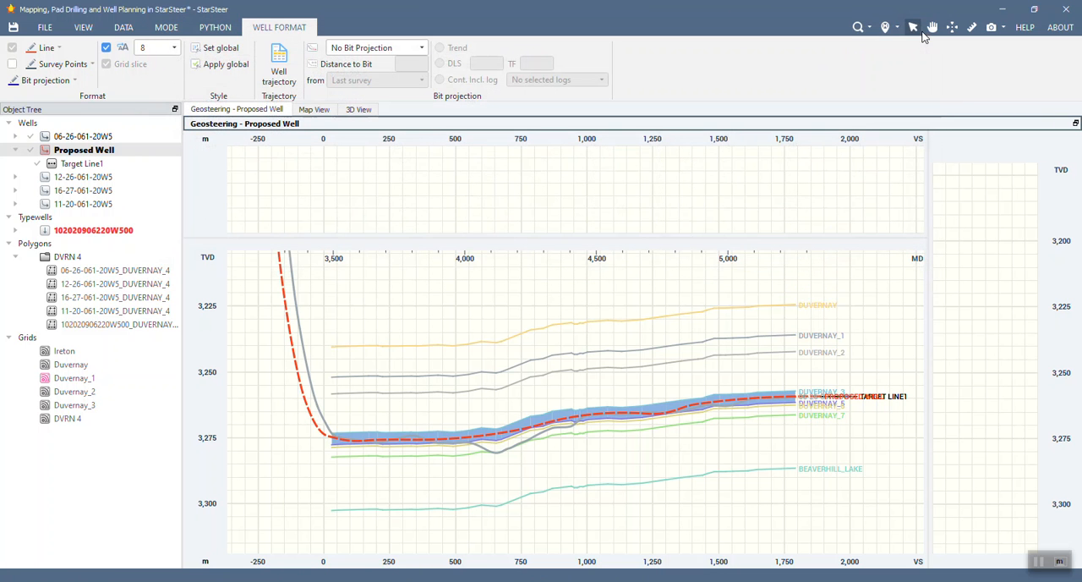
{"action": "mouse_move", "coordinate": [894, 61]}
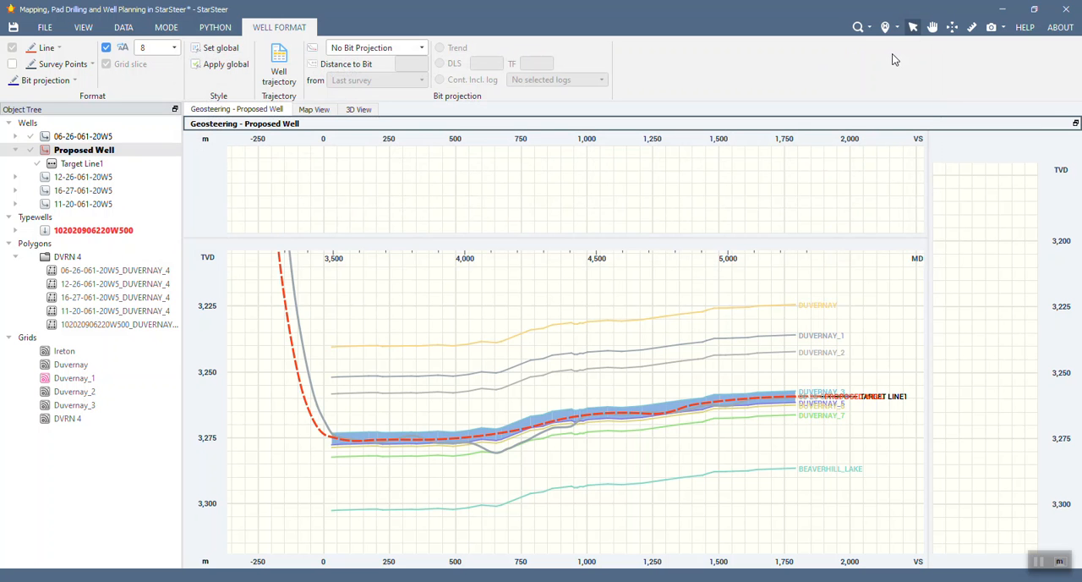
{"action": "mouse_move", "coordinate": [818, 44]}
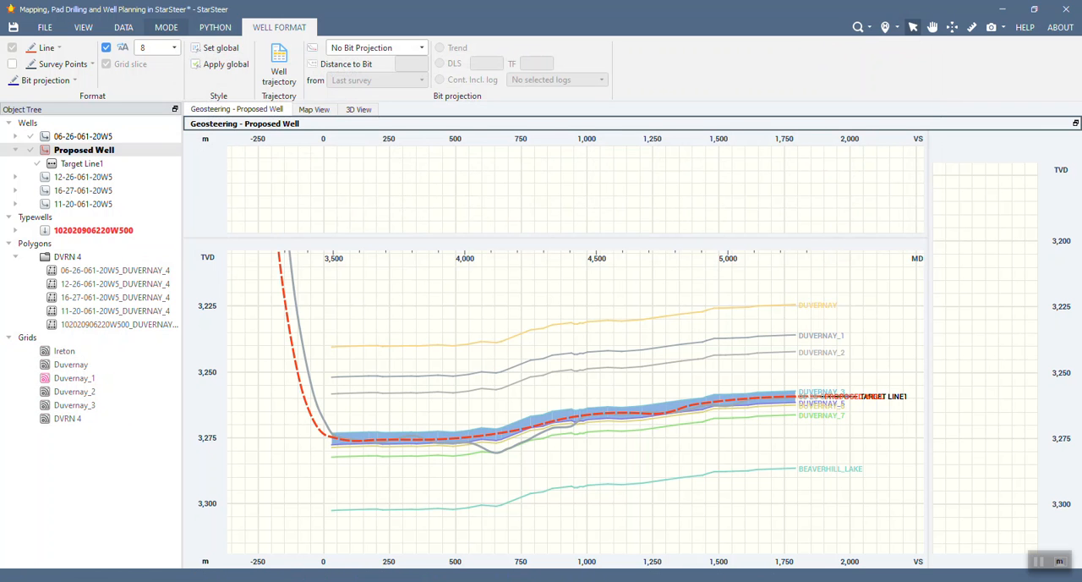
Step: In the Python window, paste a copy of the Tops from Grids intersections template and select it
{"action": "left_click", "coordinate": [215, 25]}
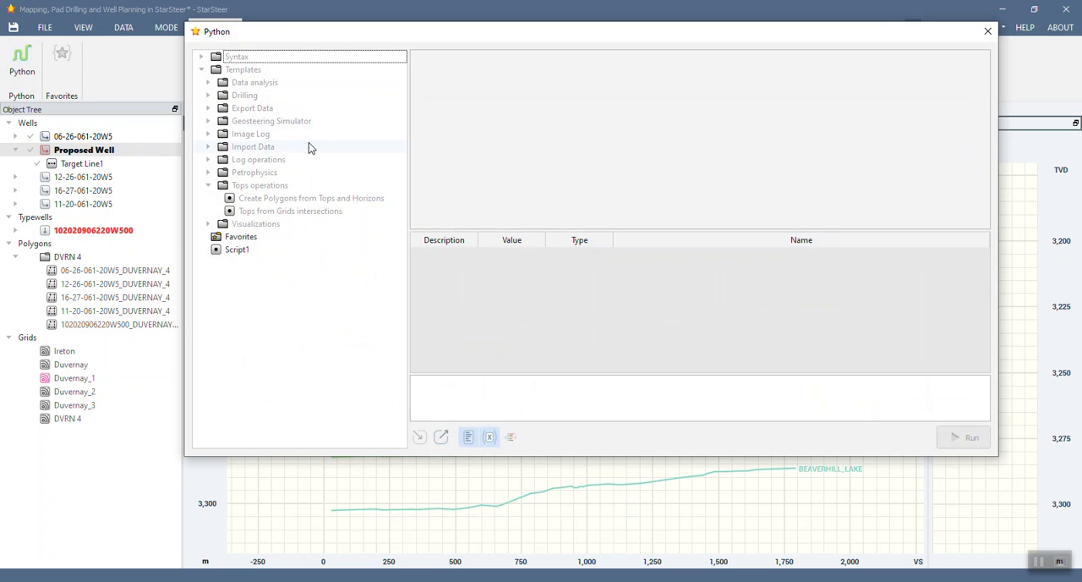
{"action": "mouse_move", "coordinate": [213, 76]}
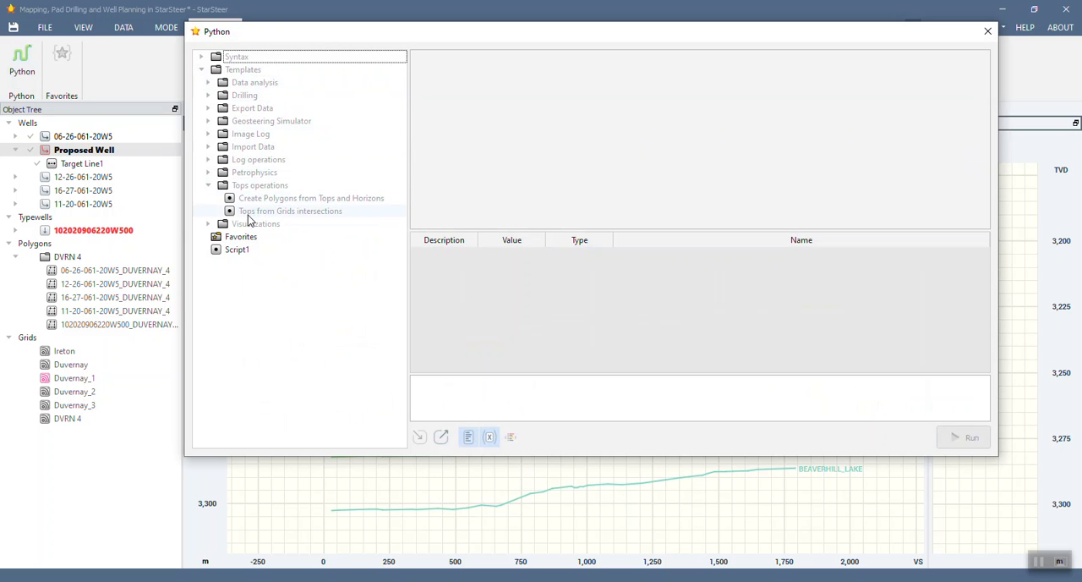
{"action": "mouse_move", "coordinate": [308, 216]}
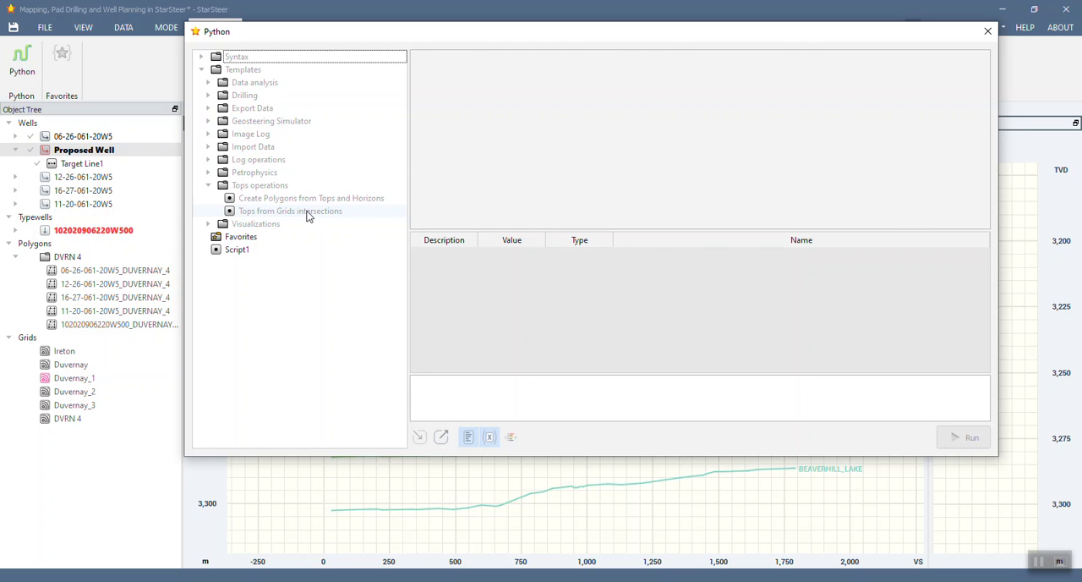
{"action": "right_click", "coordinate": [291, 209]}
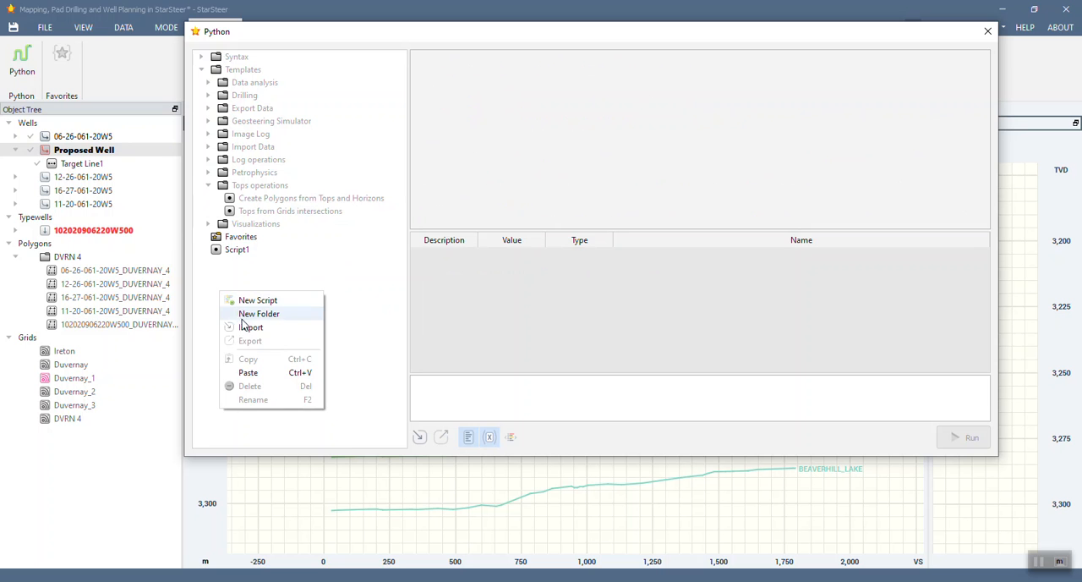
{"action": "left_click", "coordinate": [247, 372]}
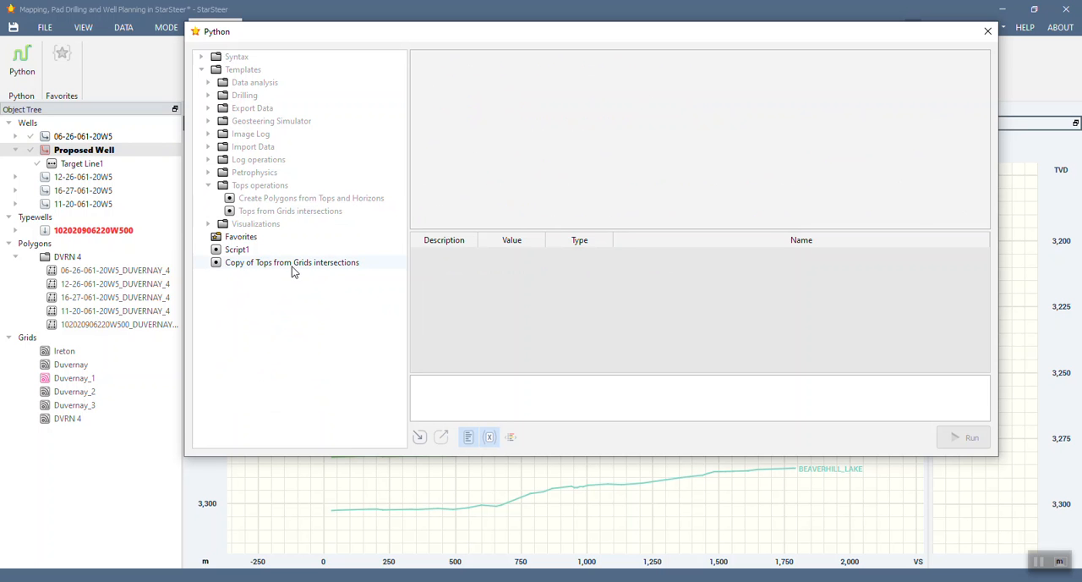
{"action": "left_click", "coordinate": [290, 262]}
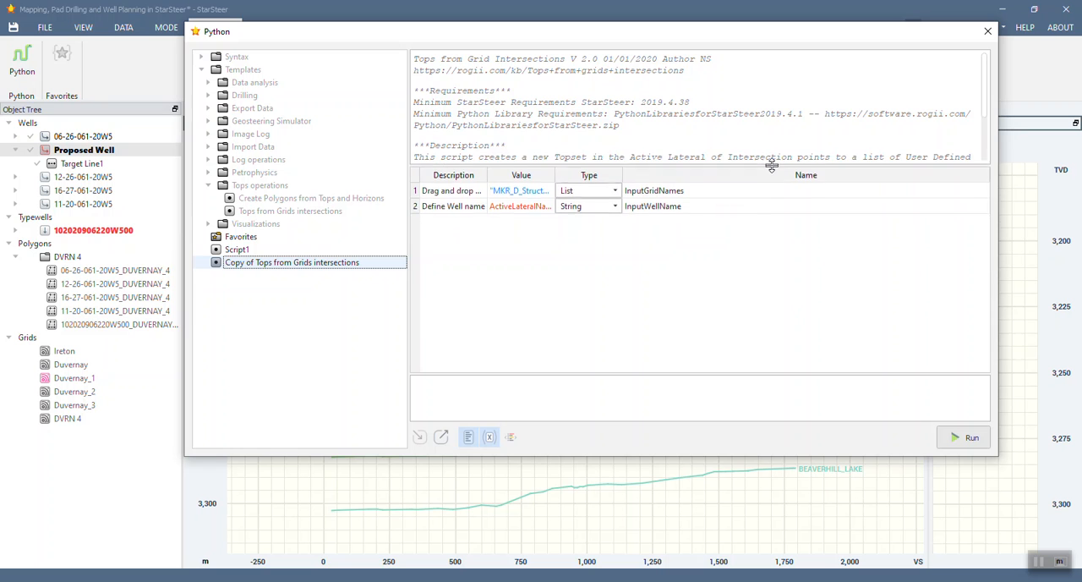
Step: Widen the script's parameter and description columns so the grid inputs read fully
{"action": "left_click_drag", "start_coordinate": [771, 166], "coordinate": [771, 142]}
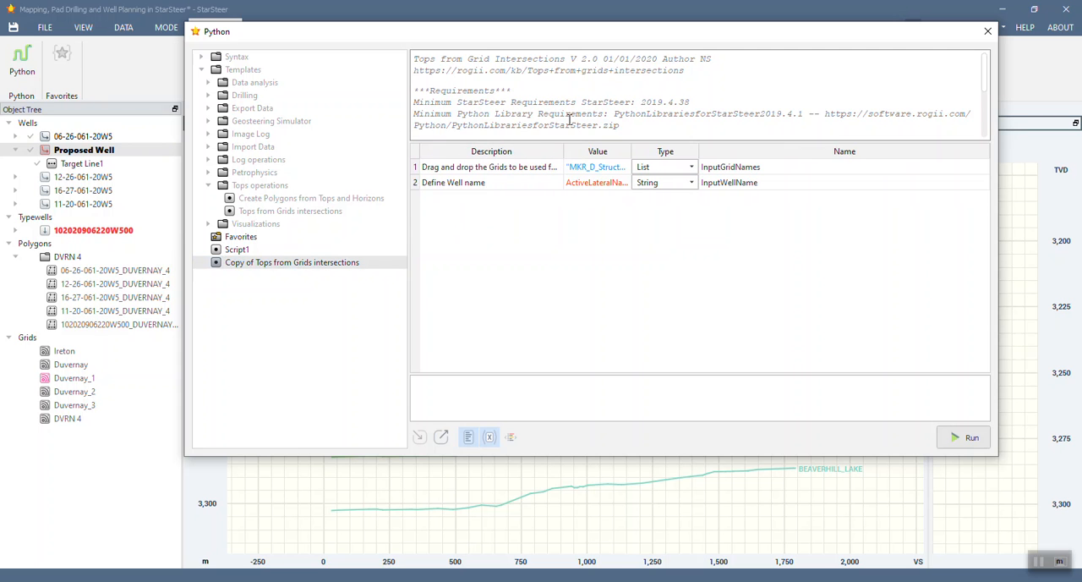
{"action": "scroll", "scroll_direction": "down", "scroll_amount": 3}
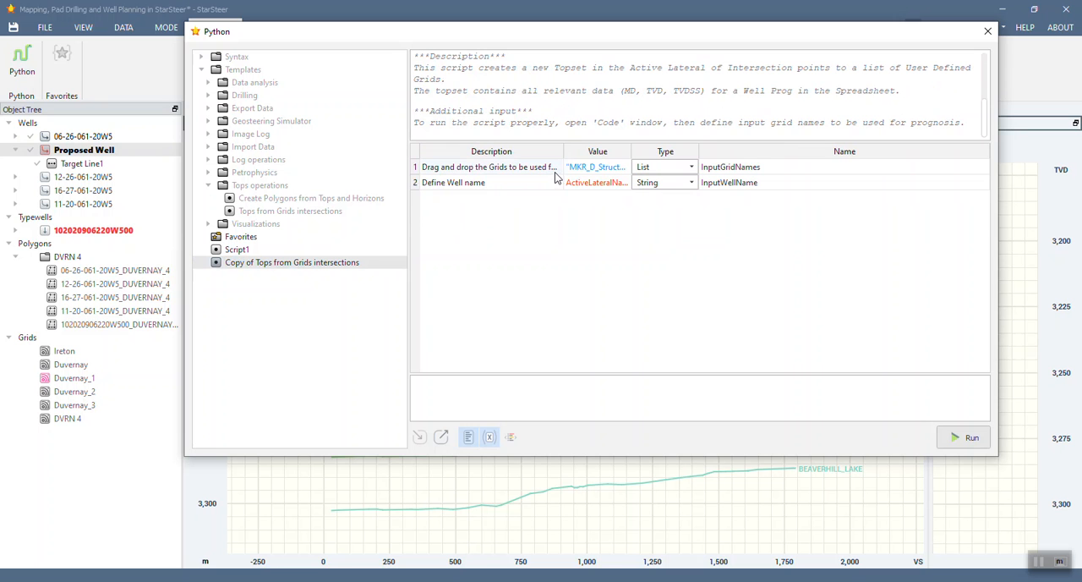
{"action": "left_click_drag", "start_coordinate": [561, 153], "coordinate": [608, 153]}
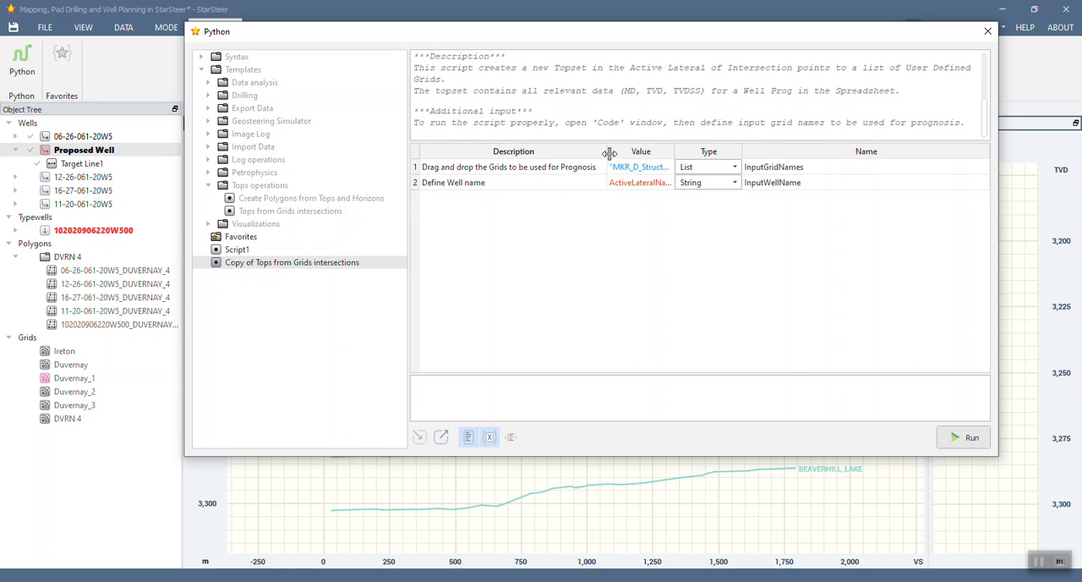
{"action": "left_click_drag", "start_coordinate": [609, 152], "coordinate": [848, 152]}
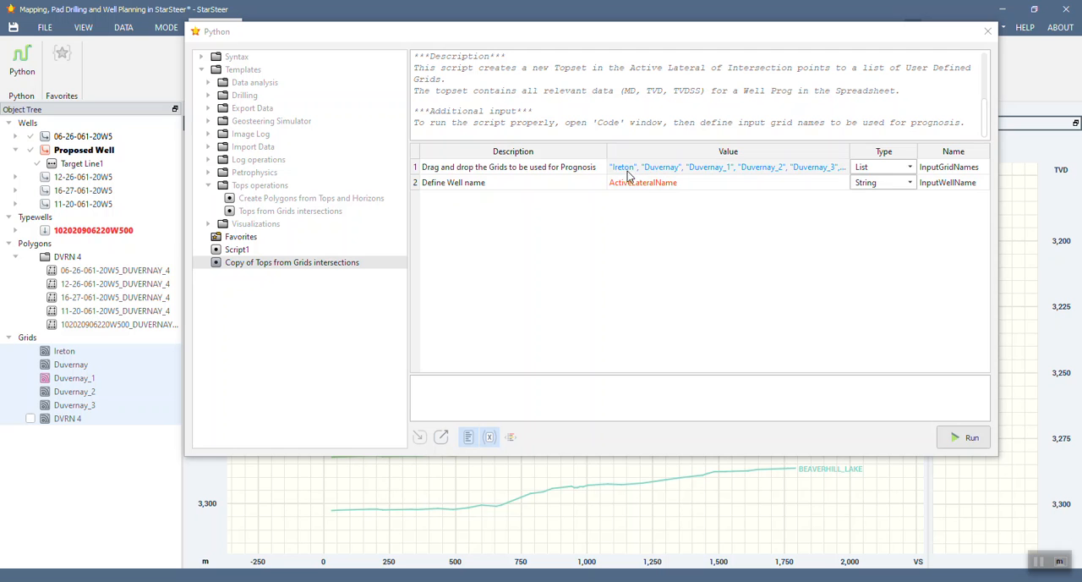
{"action": "mouse_move", "coordinate": [754, 176]}
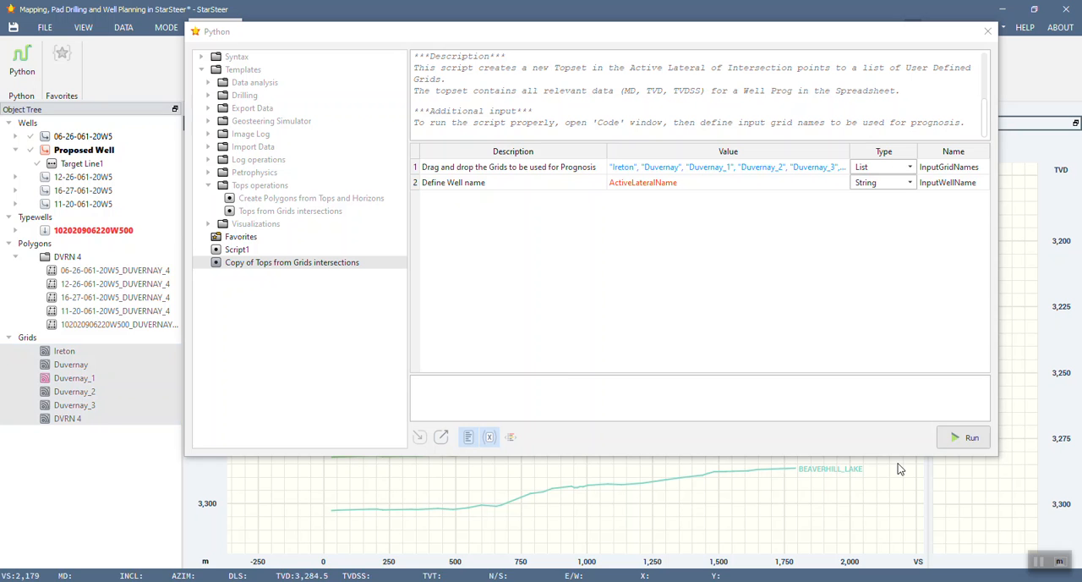
{"action": "mouse_move", "coordinate": [967, 436]}
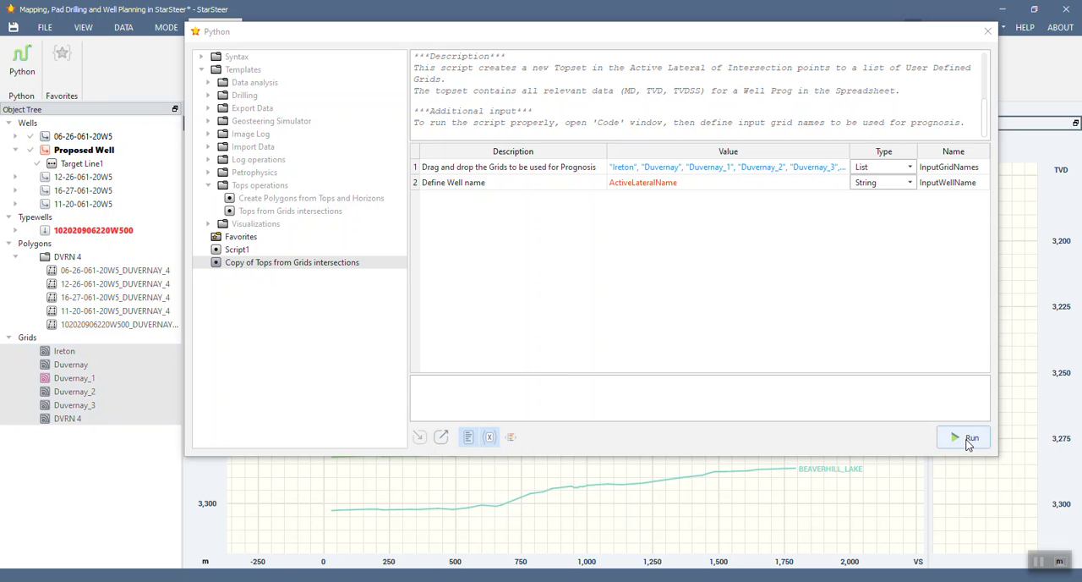
Step: Run the grid intersection script to create the Proposed Well_Prog topset
{"action": "left_click", "coordinate": [964, 437]}
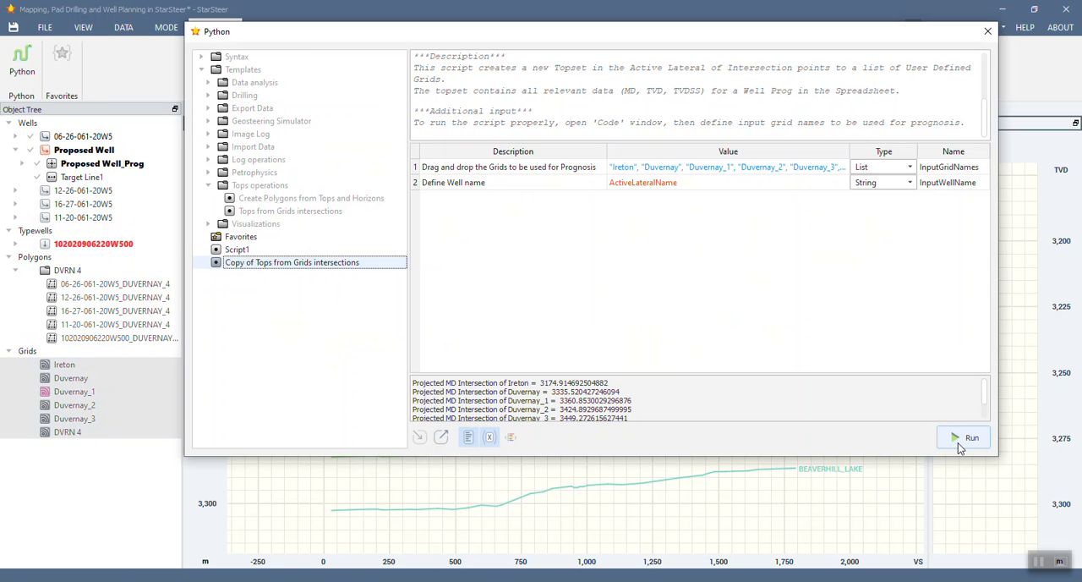
{"action": "left_click", "coordinate": [962, 436]}
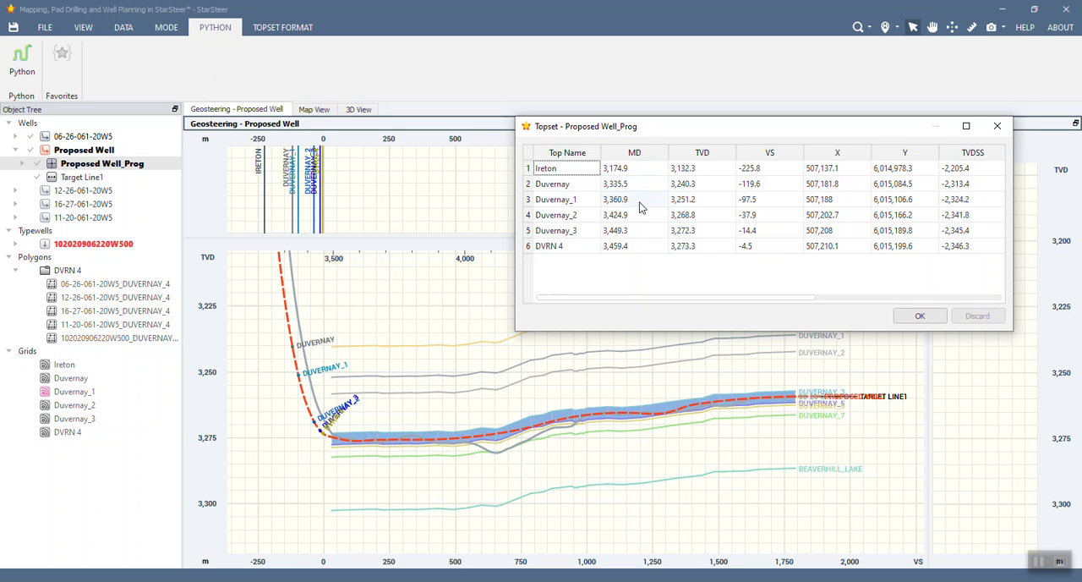
{"action": "mouse_move", "coordinate": [724, 240]}
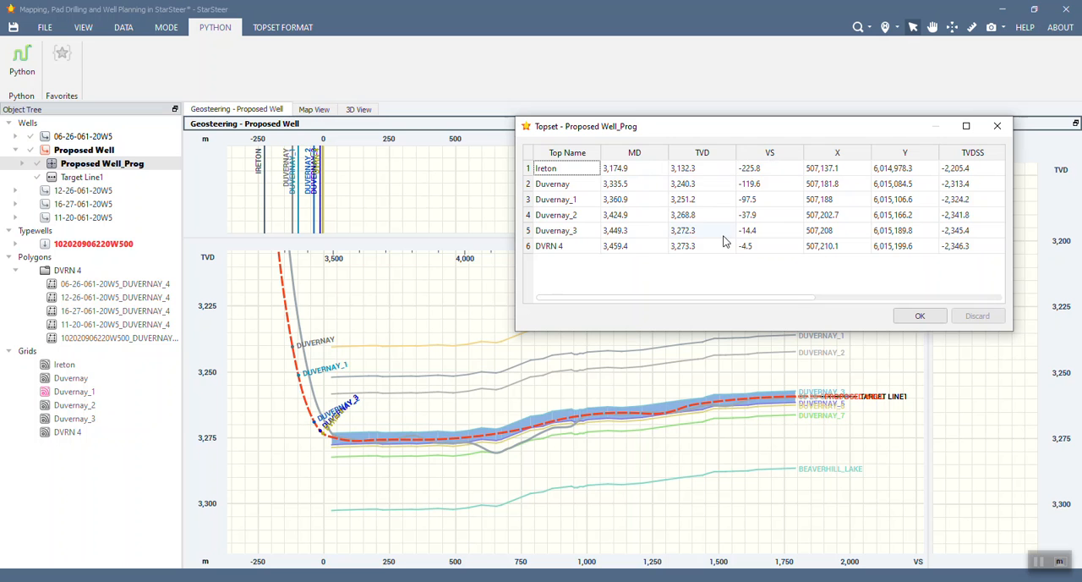
{"action": "mouse_move", "coordinate": [974, 176]}
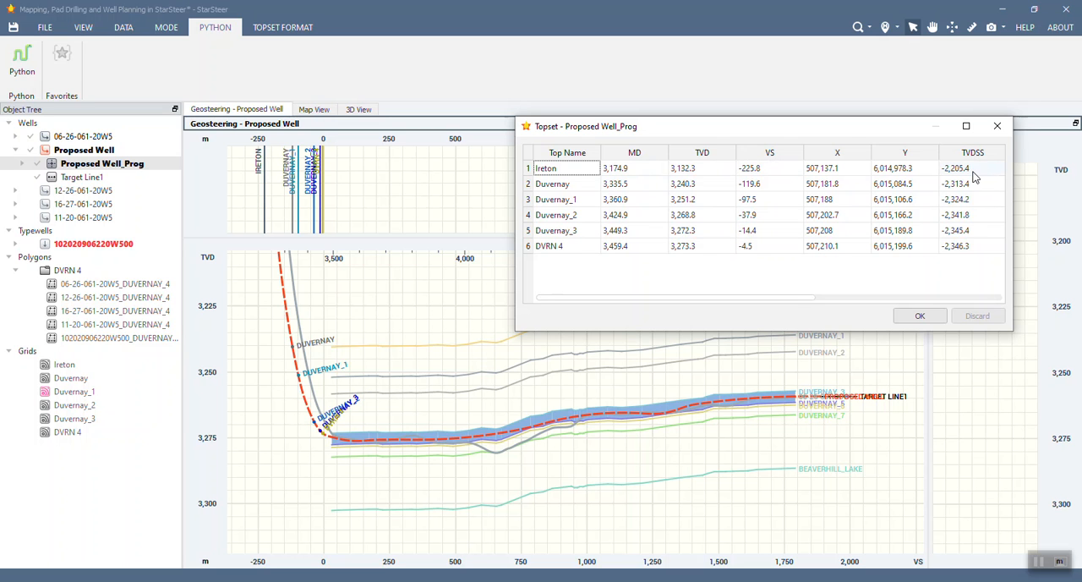
{"action": "mouse_move", "coordinate": [967, 177]}
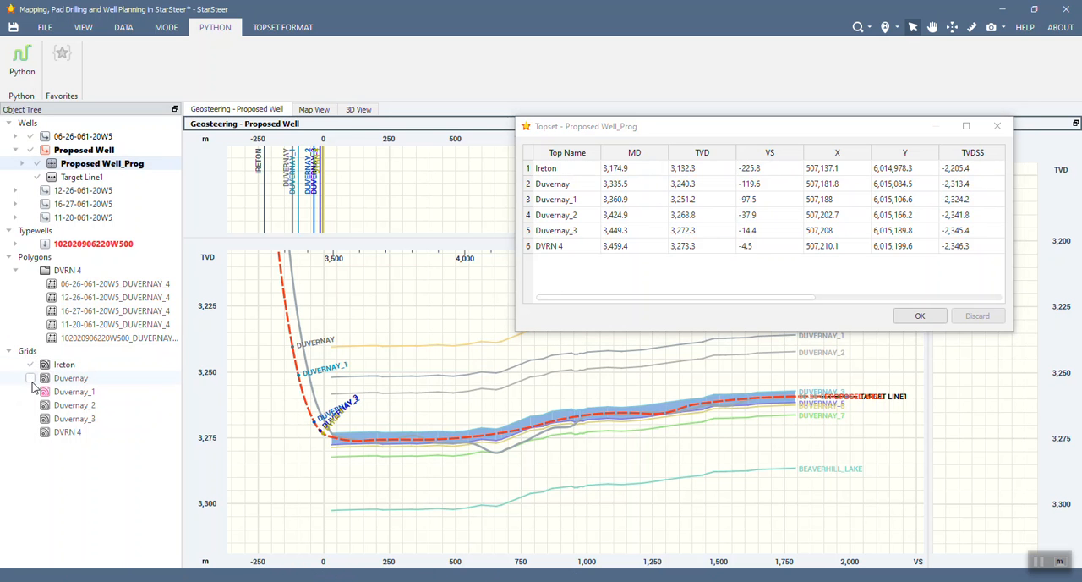
Step: Show both Duvernay grid surfaces on the proposed well section and close the prognosis topset table
{"action": "left_click", "coordinate": [30, 379]}
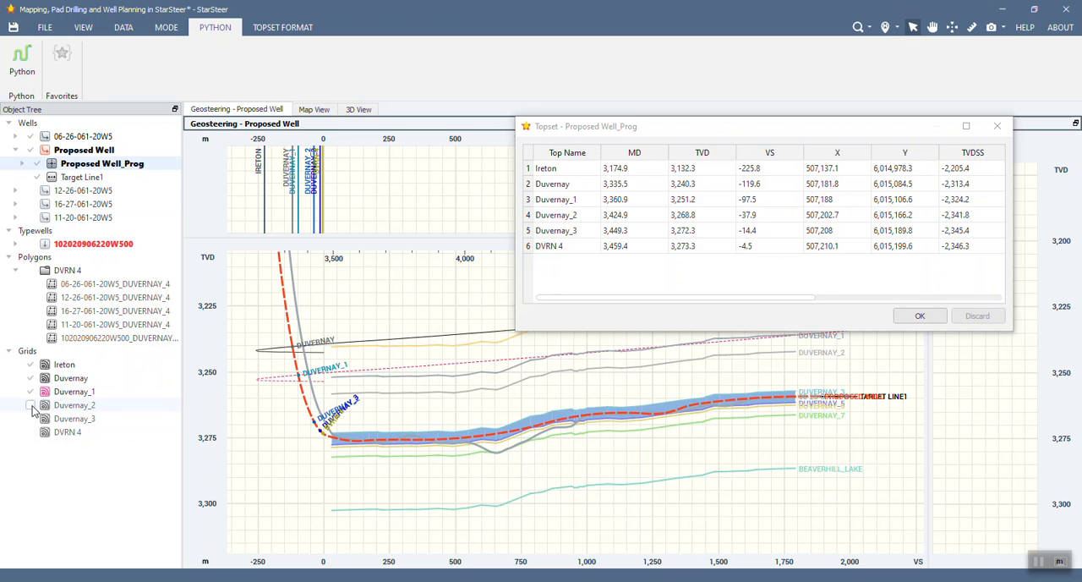
{"action": "left_click", "coordinate": [30, 433]}
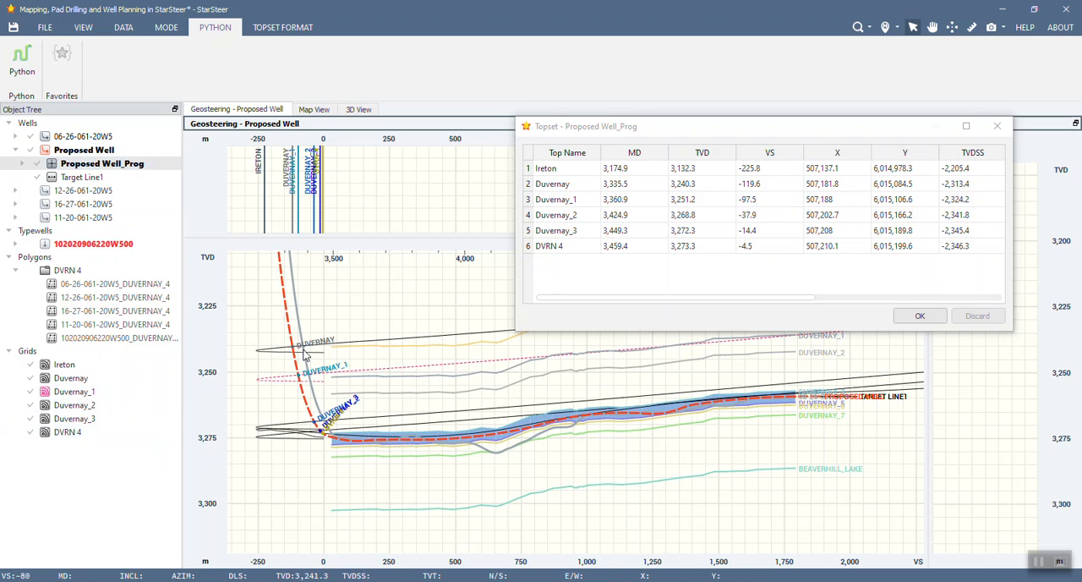
{"action": "mouse_move", "coordinate": [243, 387]}
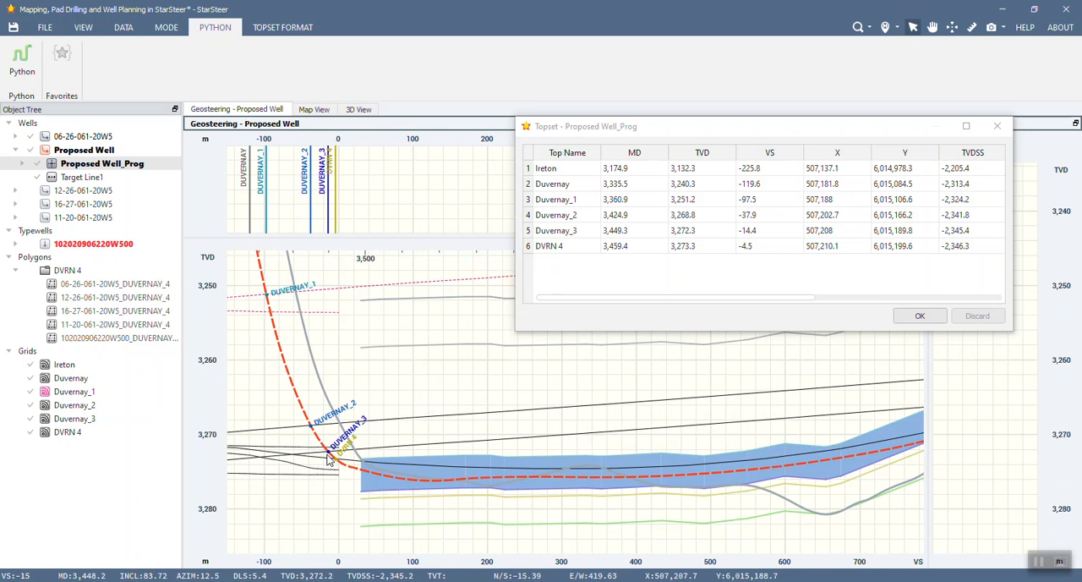
{"action": "mouse_move", "coordinate": [314, 431]}
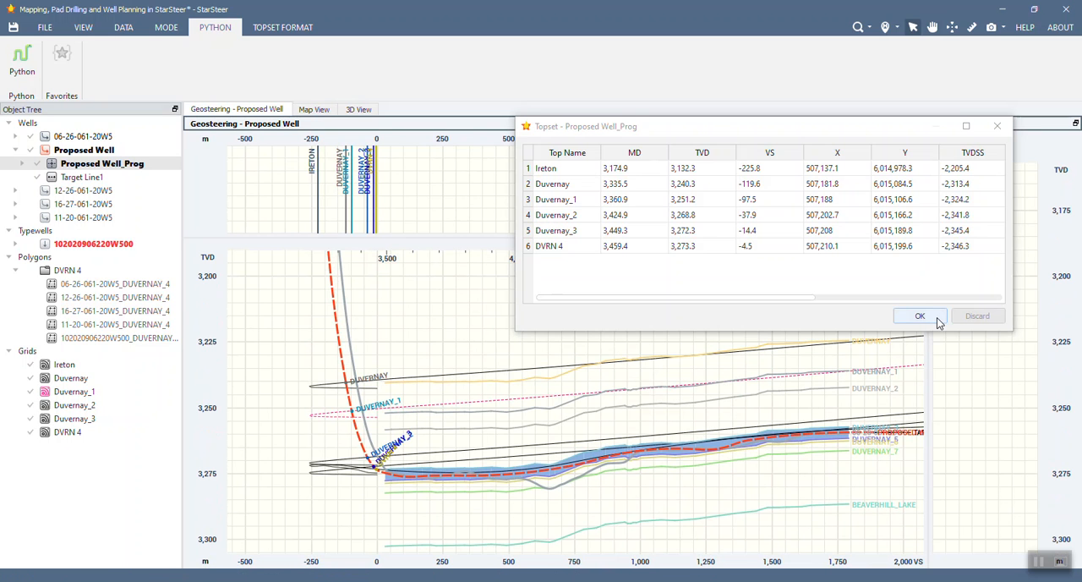
{"action": "left_click", "coordinate": [920, 315]}
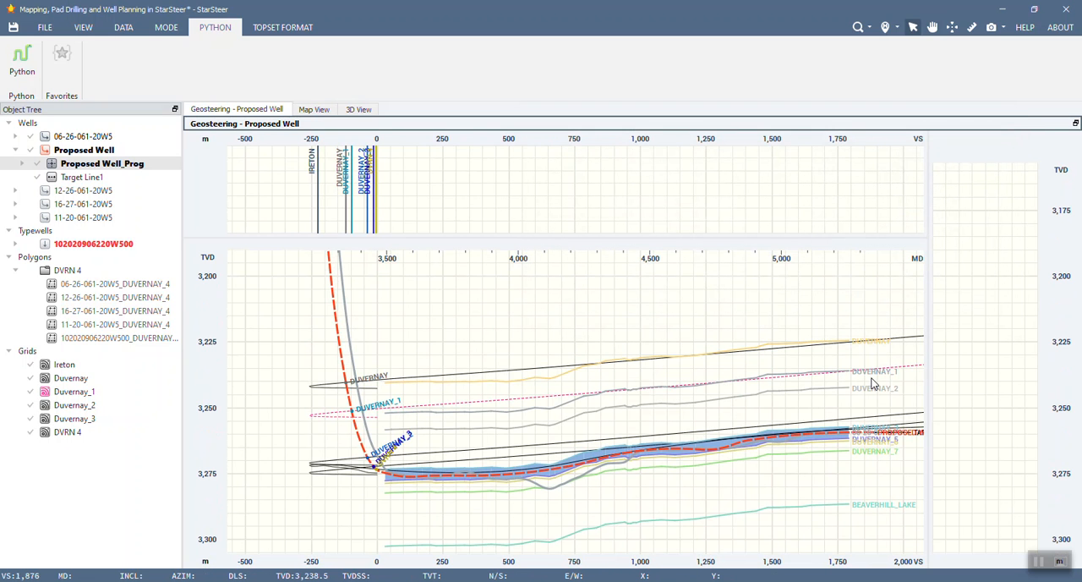